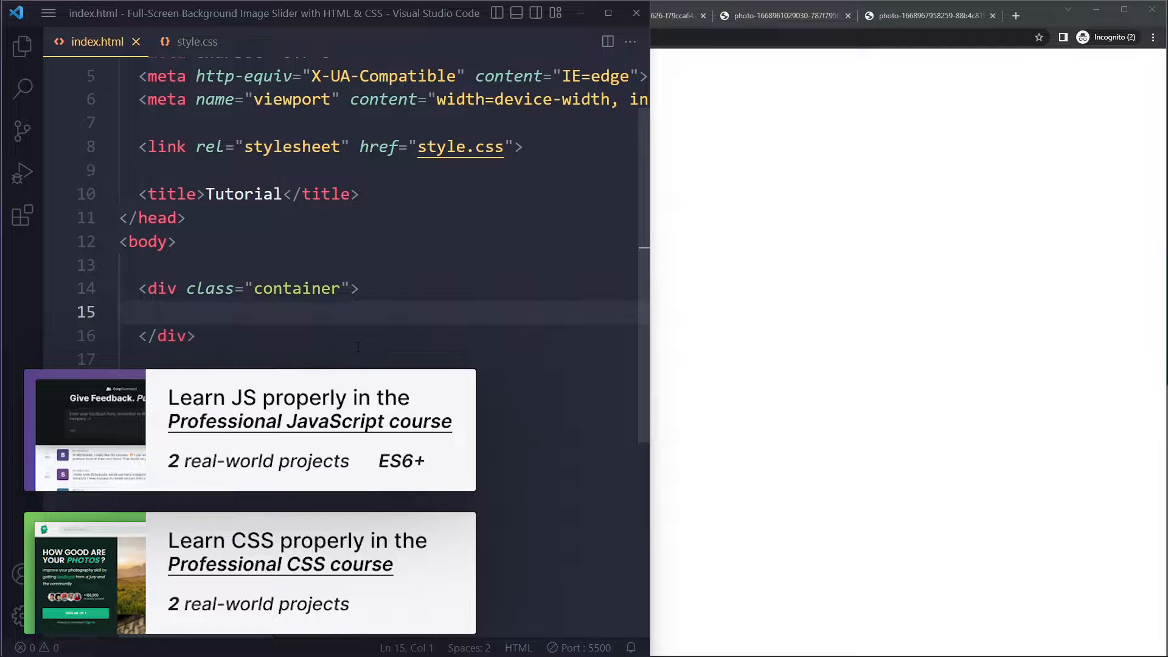
- Find the pink-sky sunset beach photo on Unsplash, then return to index.html
scroll(up, 3)
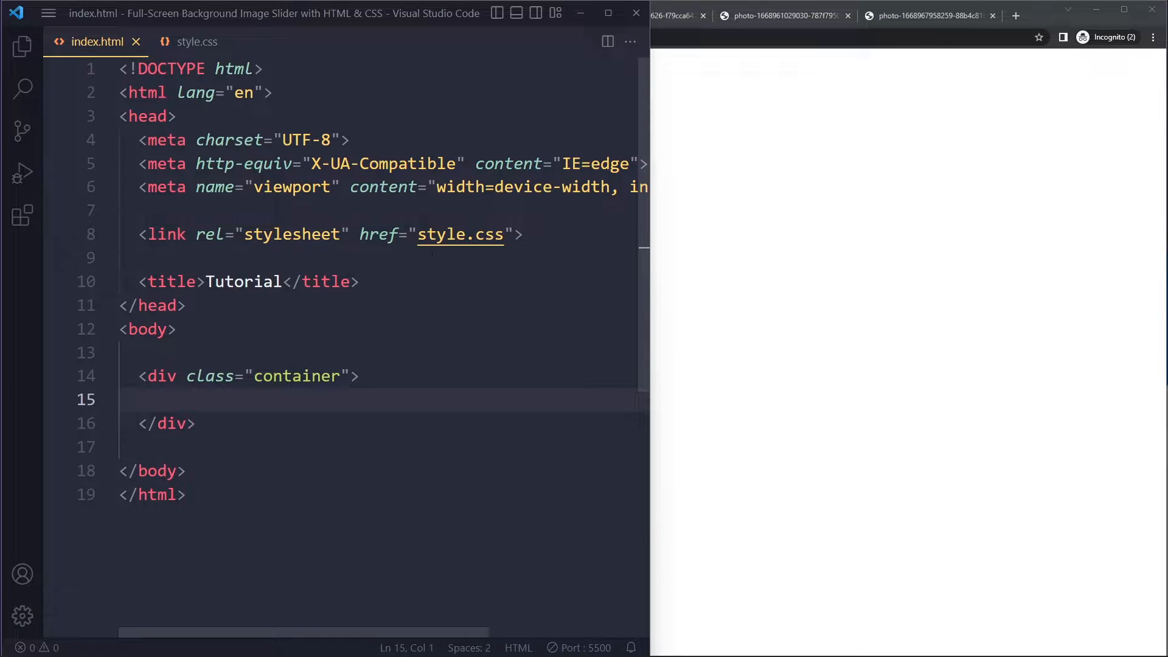
click(356, 375)
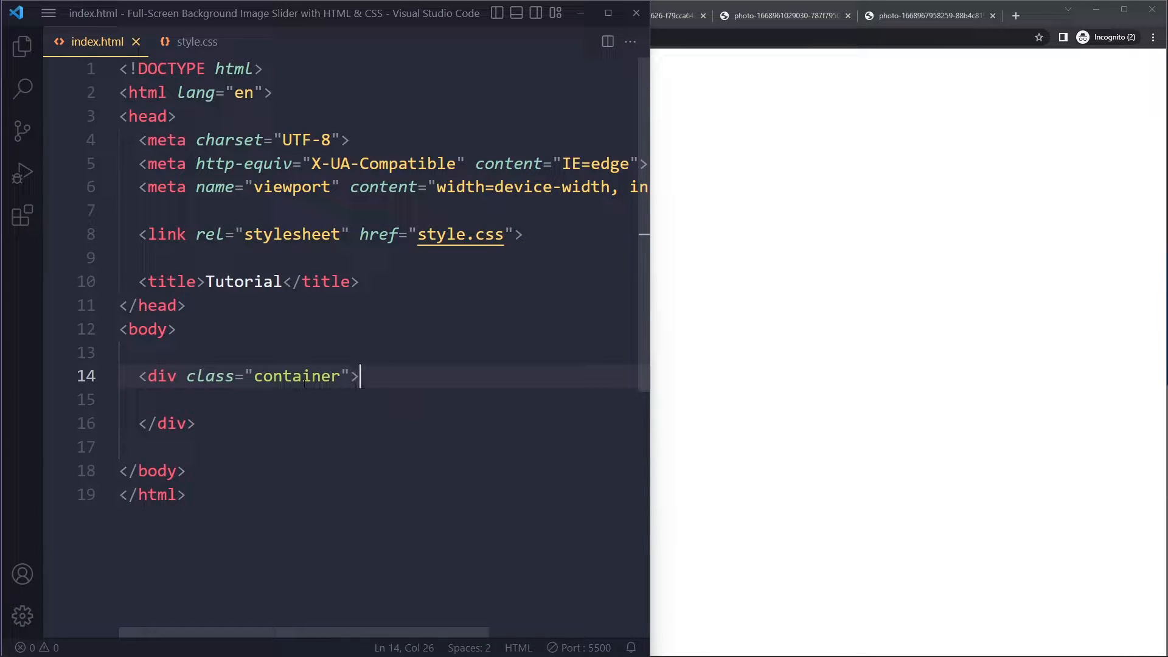
click(197, 42)
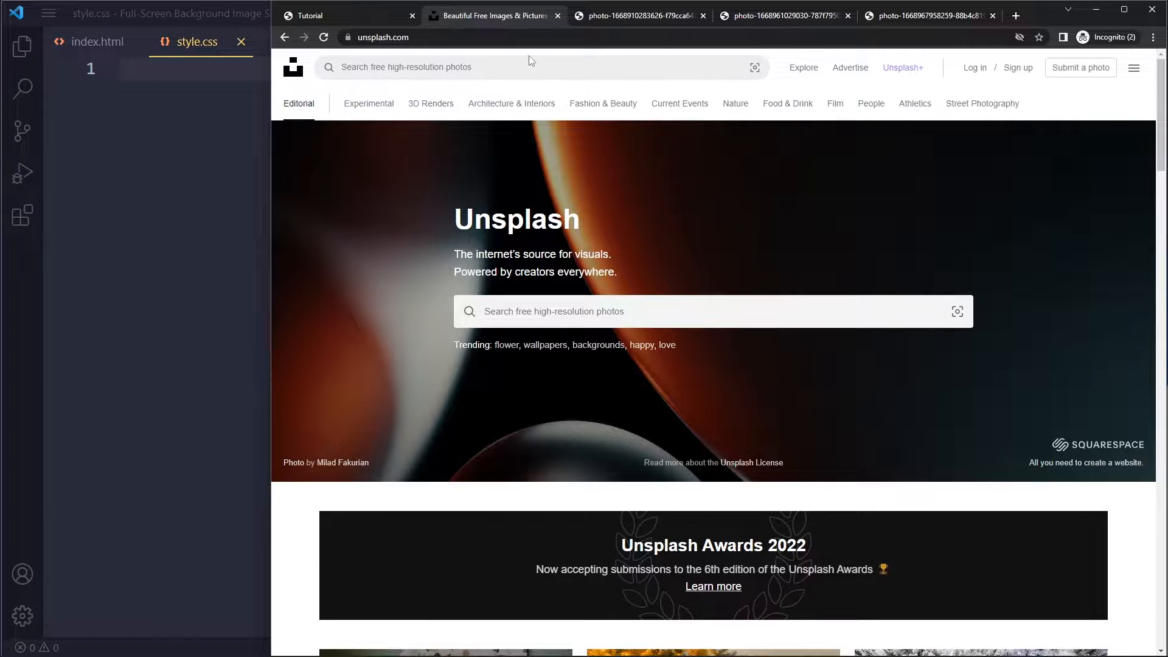
click(637, 15)
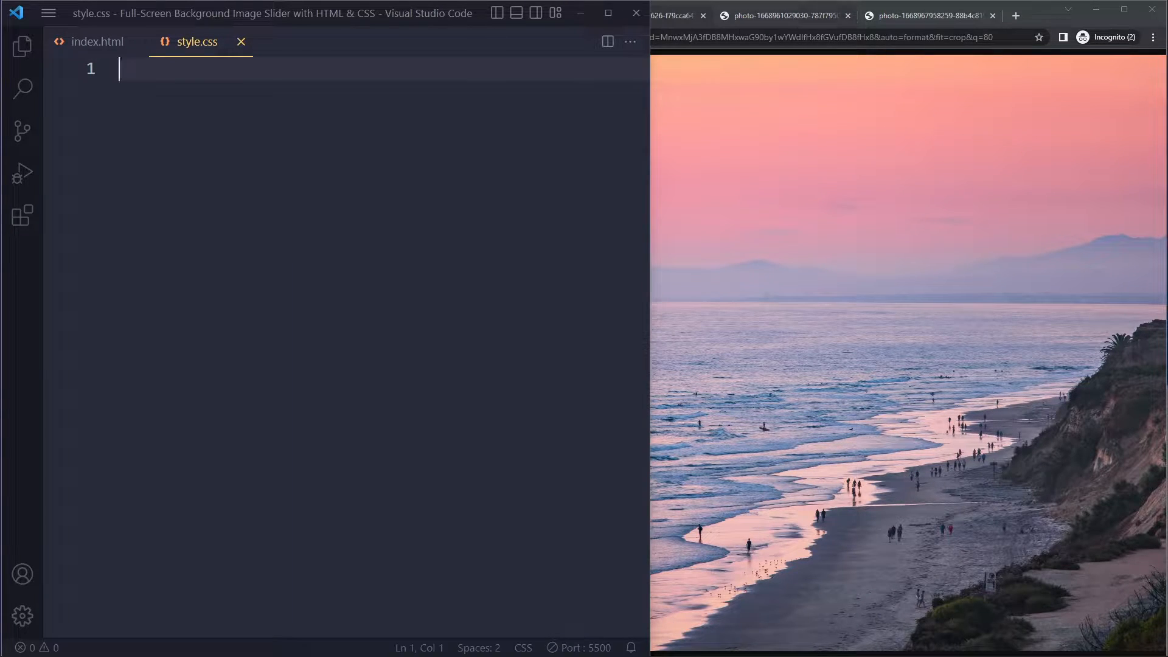
click(97, 42)
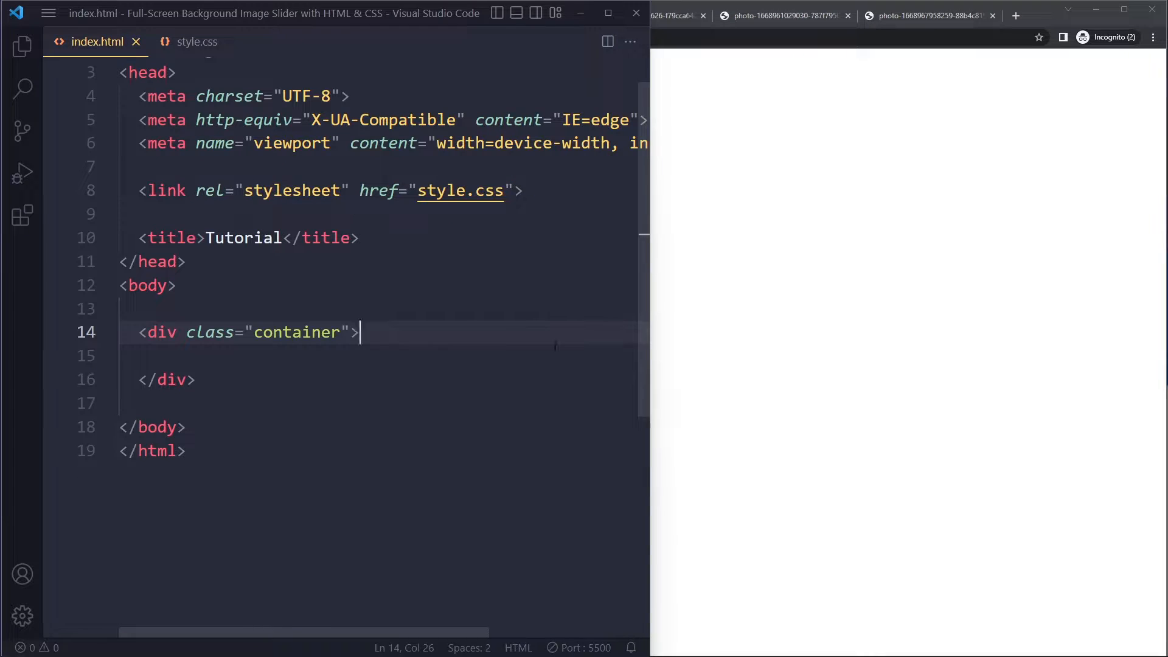
- Insert three img tags with Unsplash photo URLs inside the container div
key(Enter)
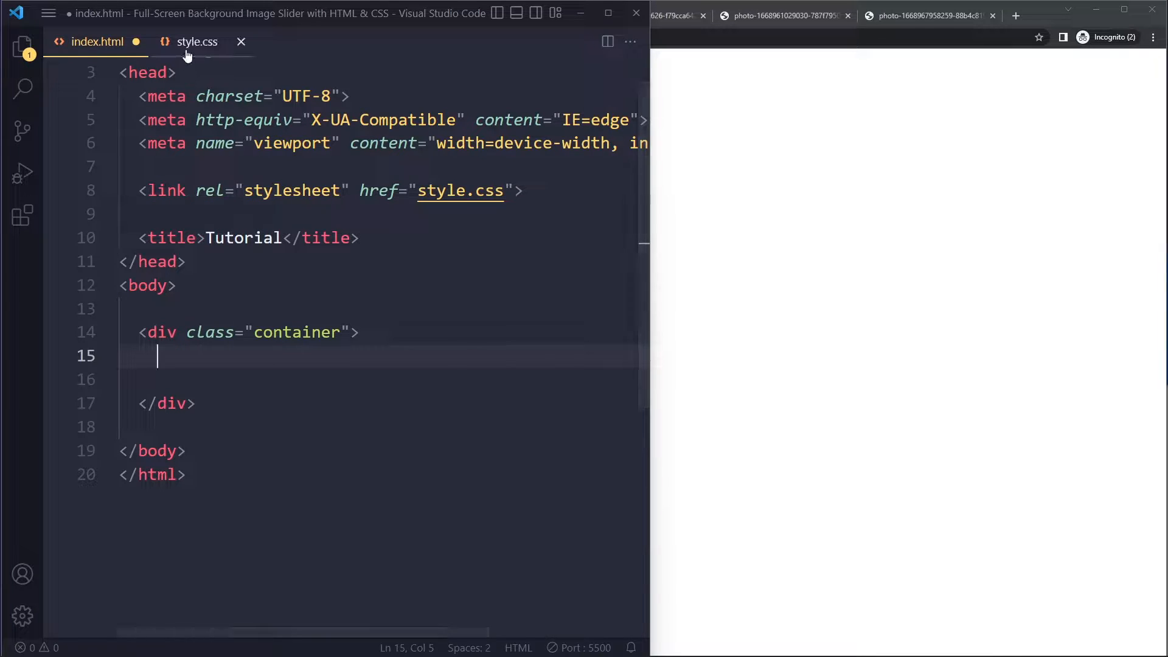
click(197, 42)
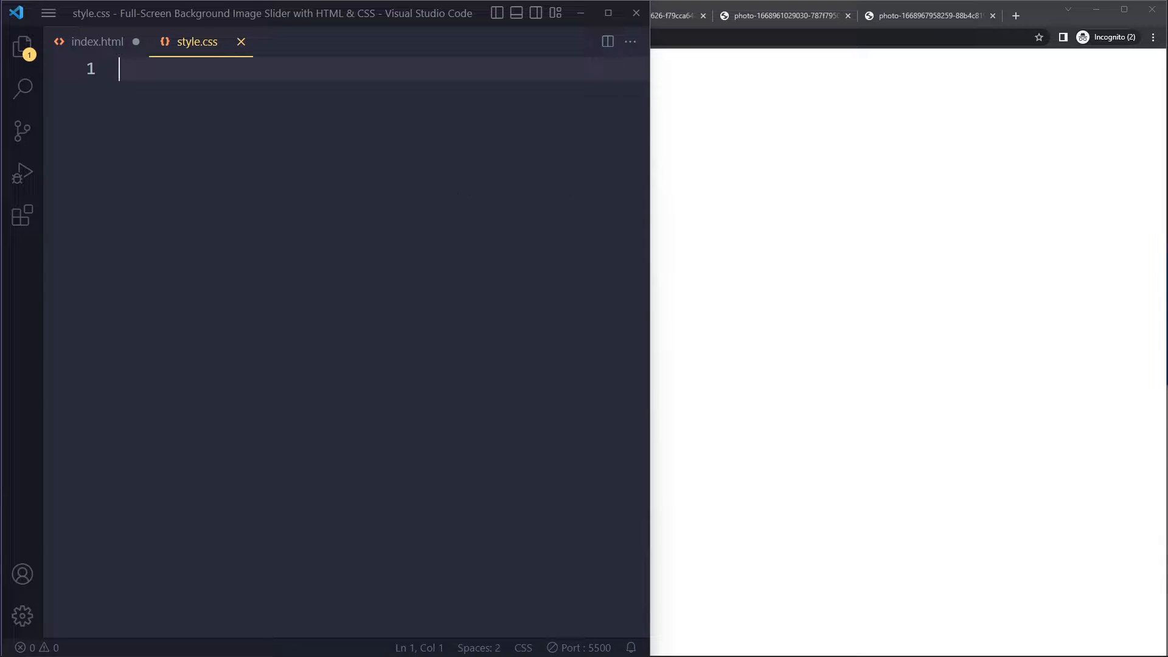
click(97, 42)
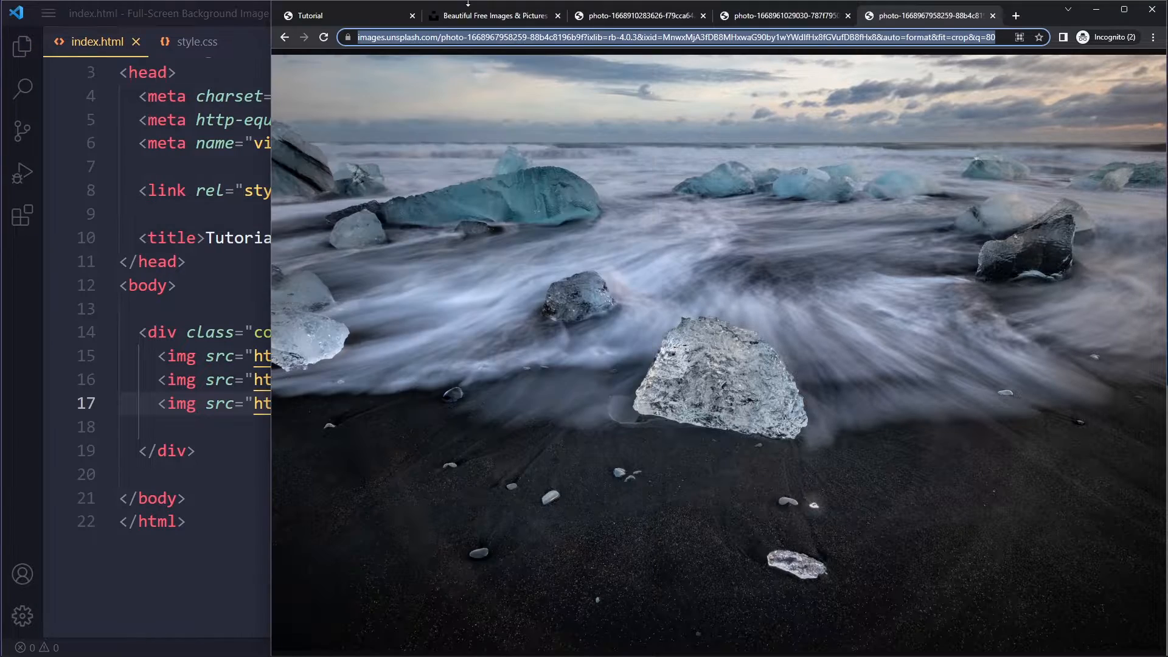
- Preview the Tutorial page in Chrome and scroll through the three full-size photos
click(308, 15)
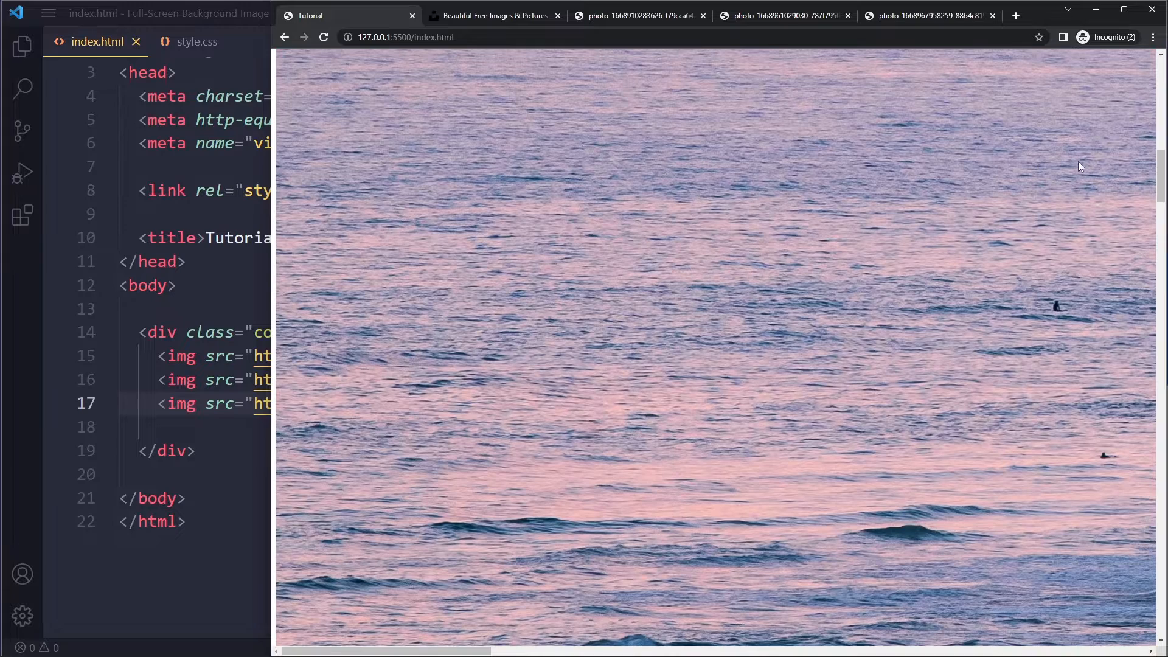
scroll(down, 3)
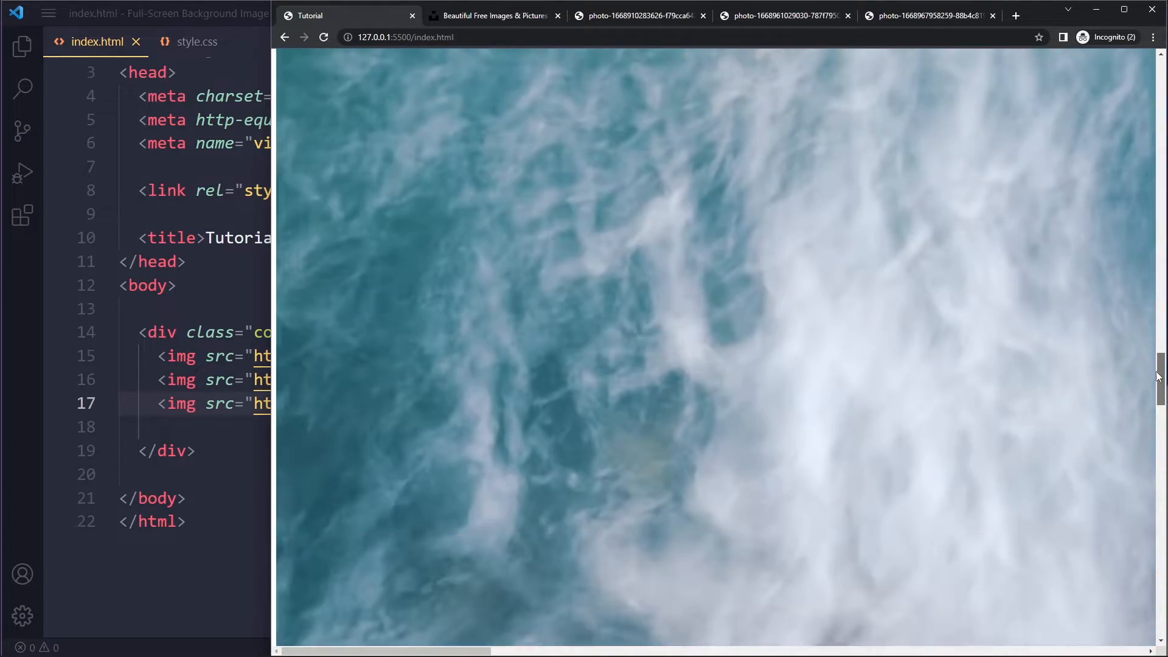
scroll(down, 3)
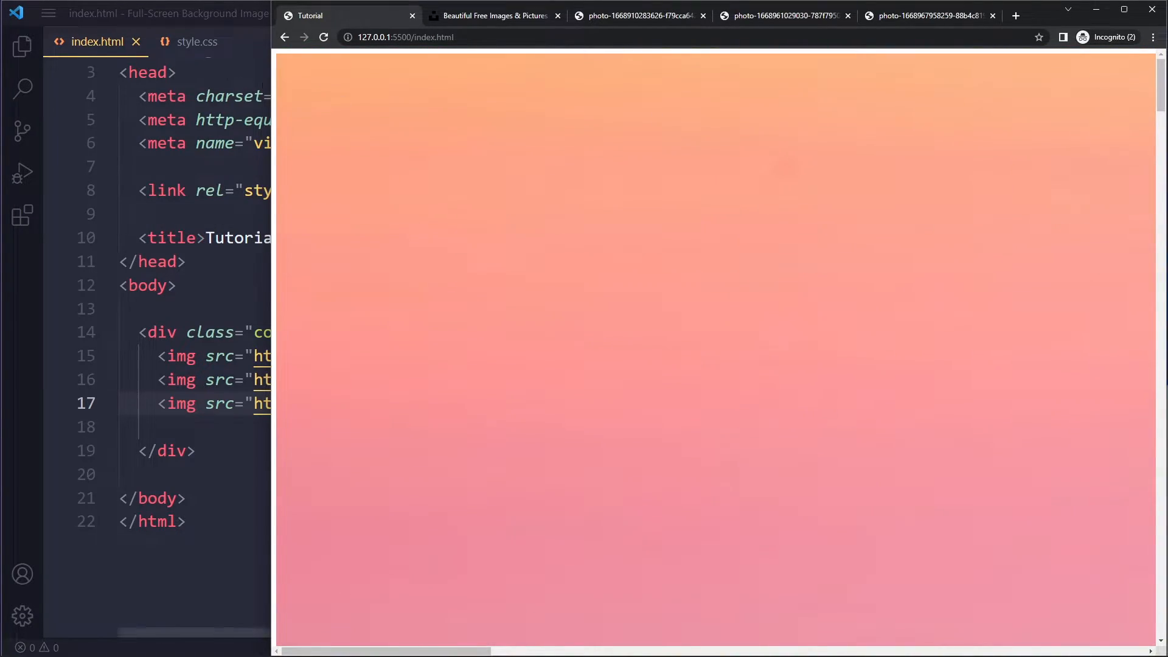
mouse_move(355, 68)
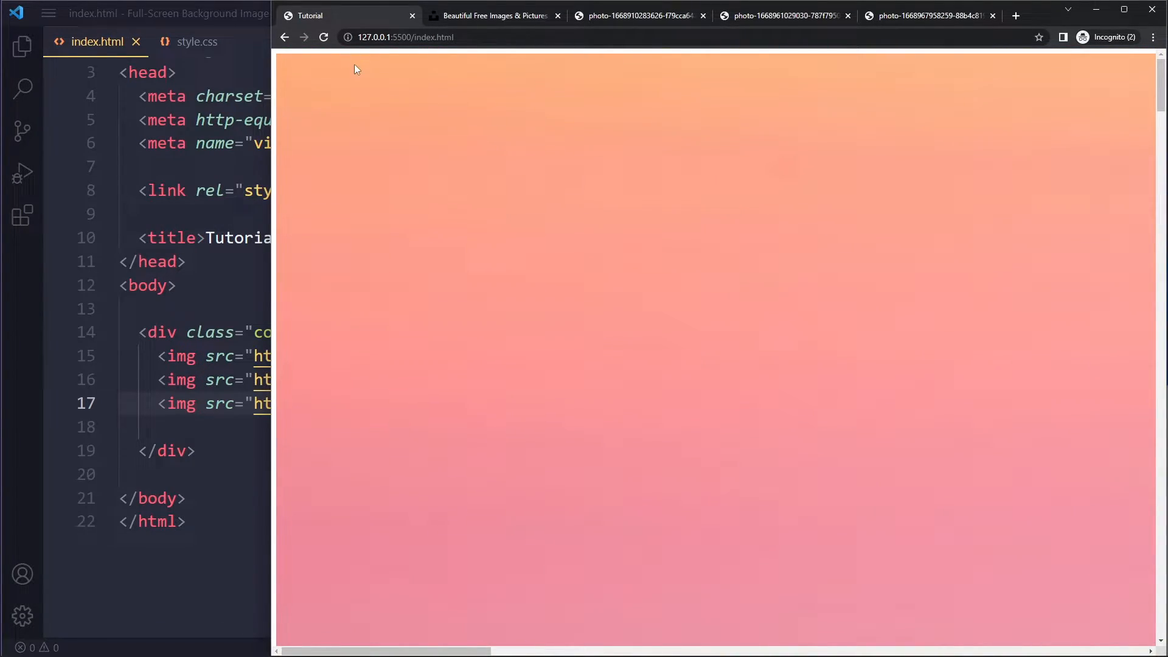
click(197, 42)
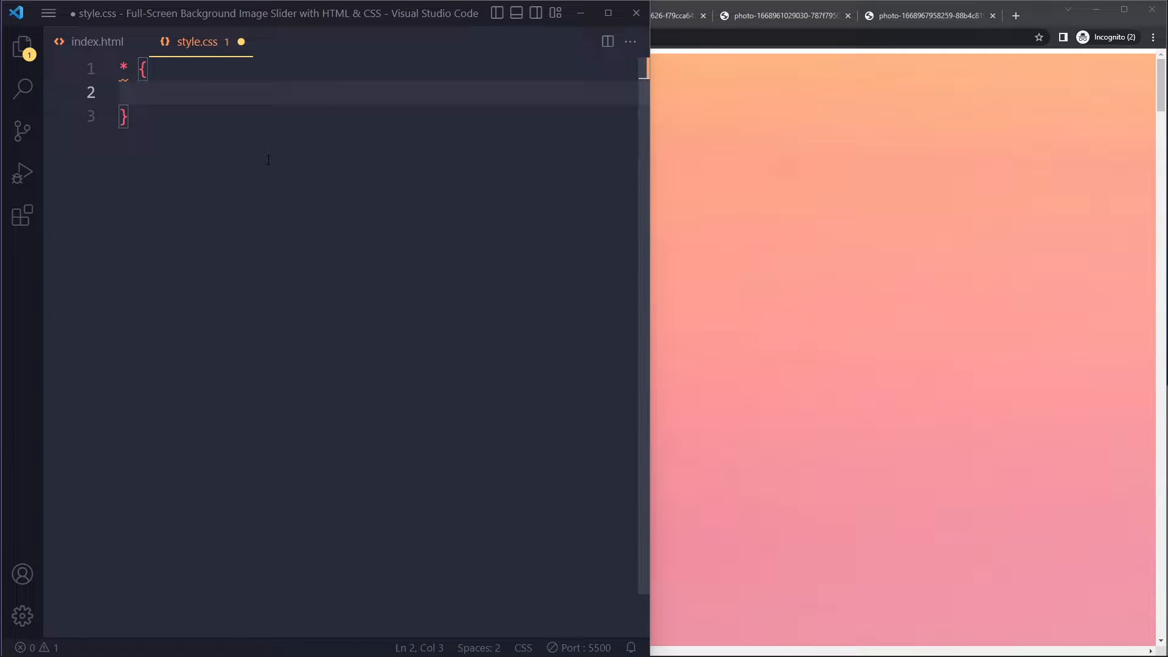
- Fill the * rule with margin: 0, padding: 0 and box-sizing: border-box
text(margin: 0;)
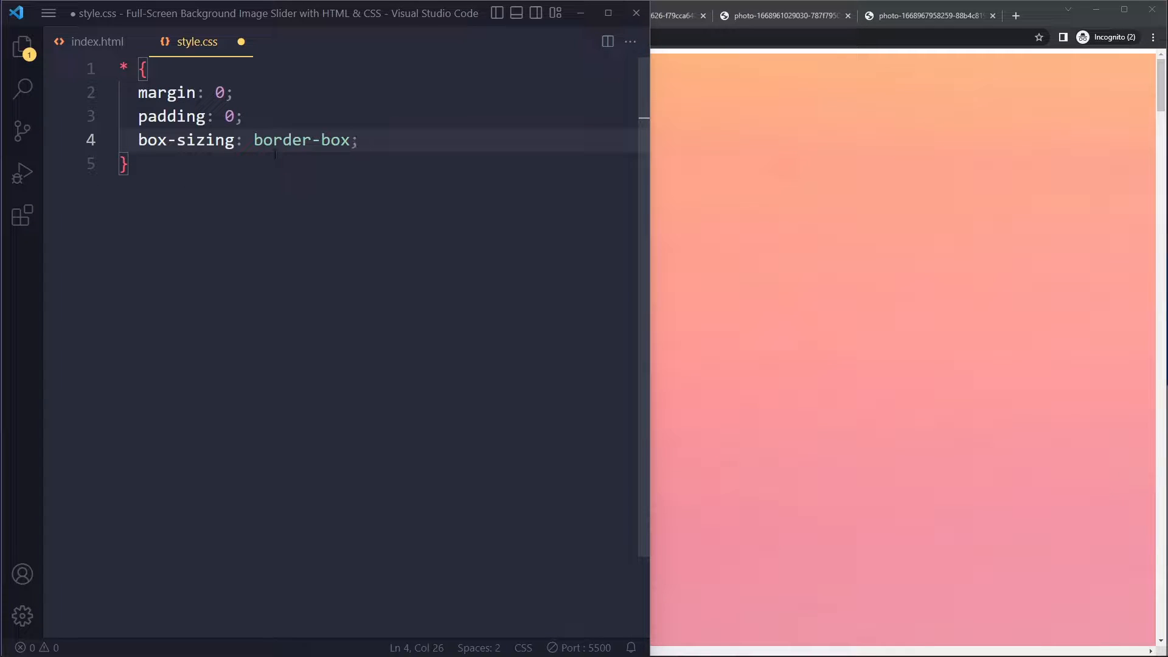
click(360, 140)
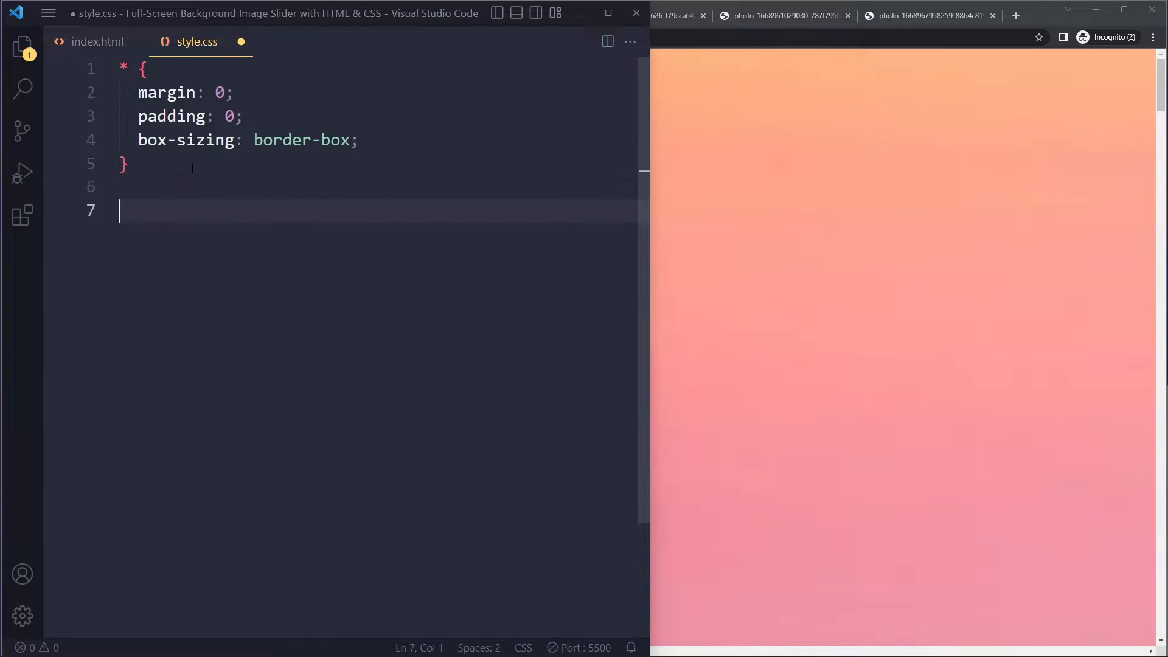
- Write an img rule with width: 100% and height: 100% in style.css
text(img {\n  wi)
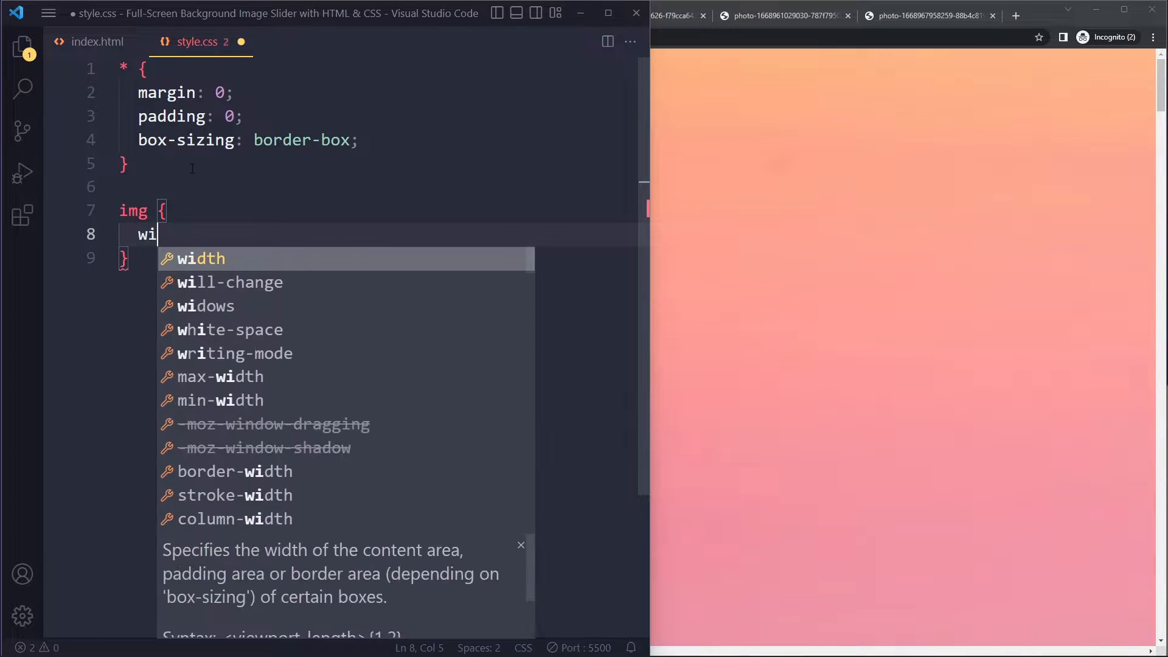
click(97, 41)
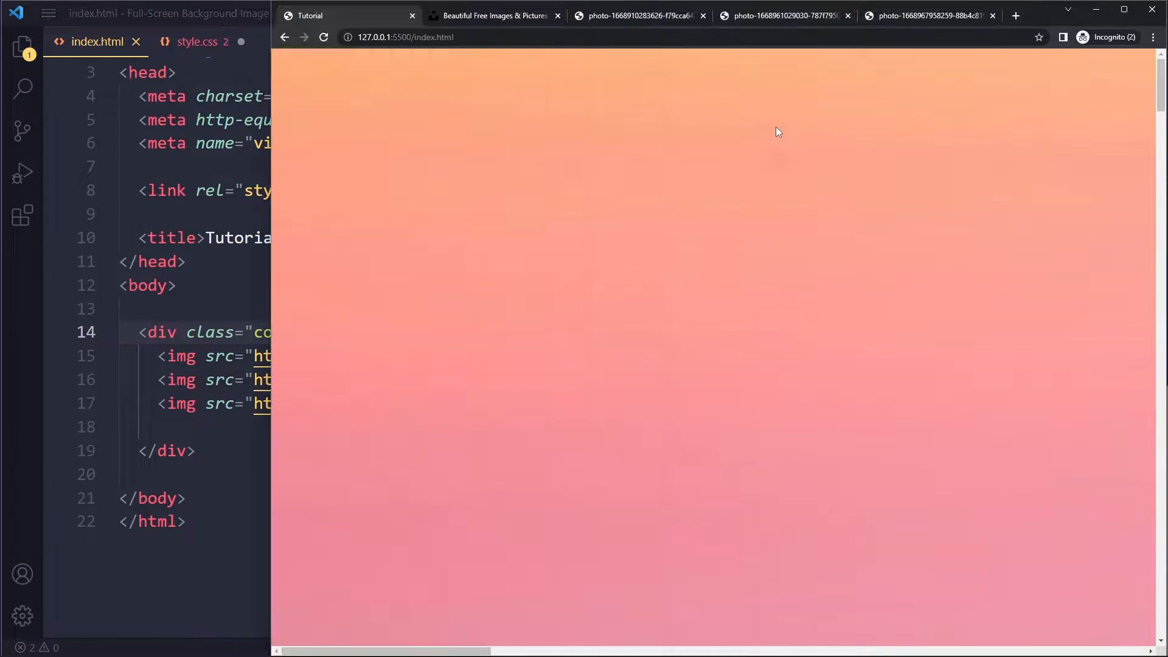
mouse_move(1109, 331)
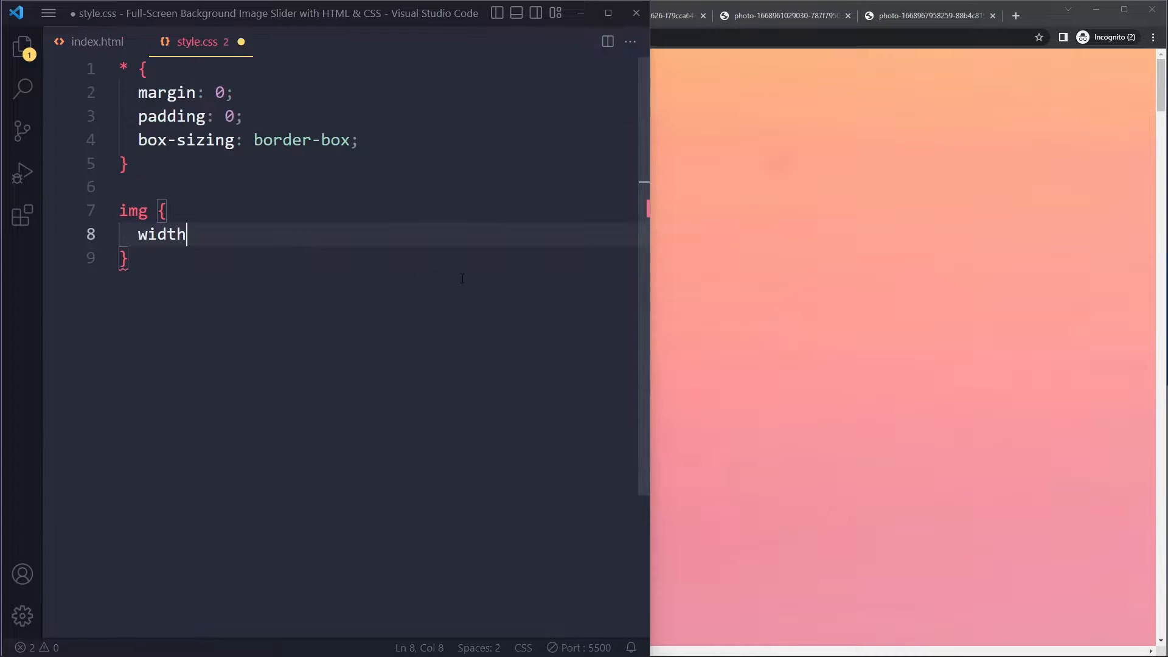
text(: 100%;)
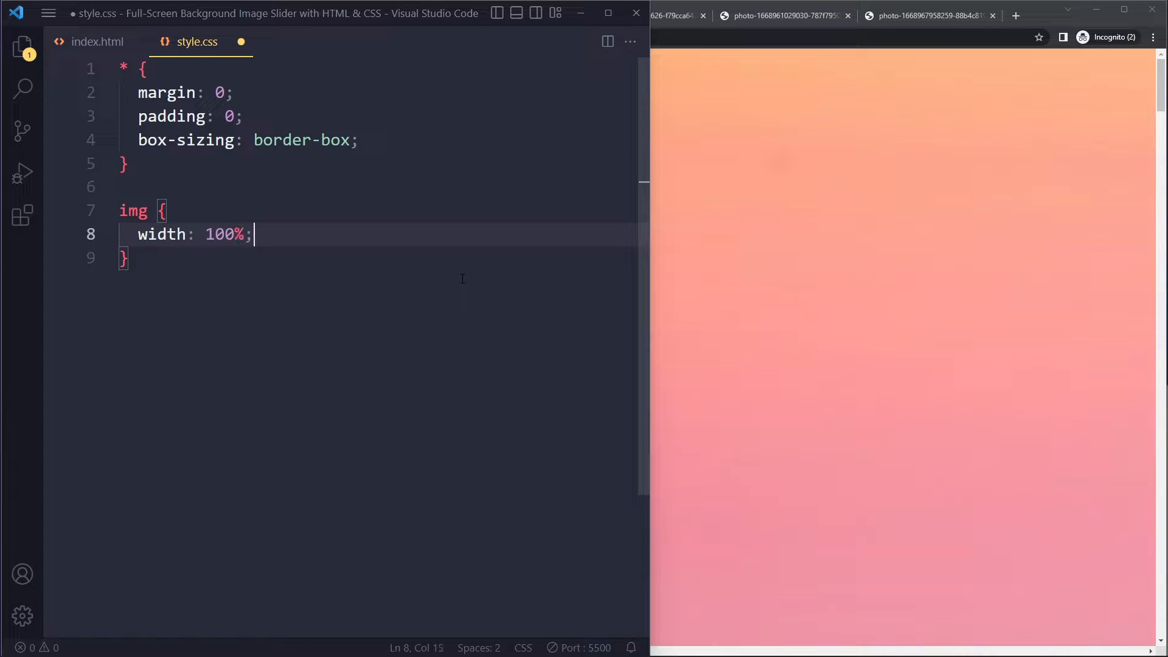
text(height: 100)
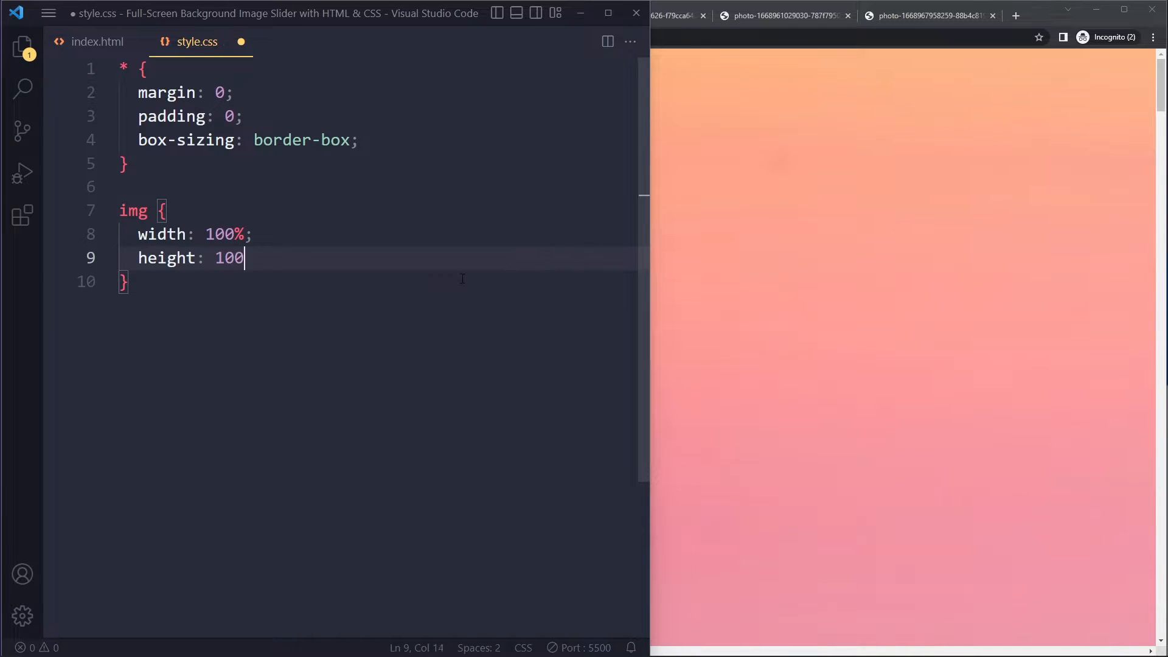
click(96, 42)
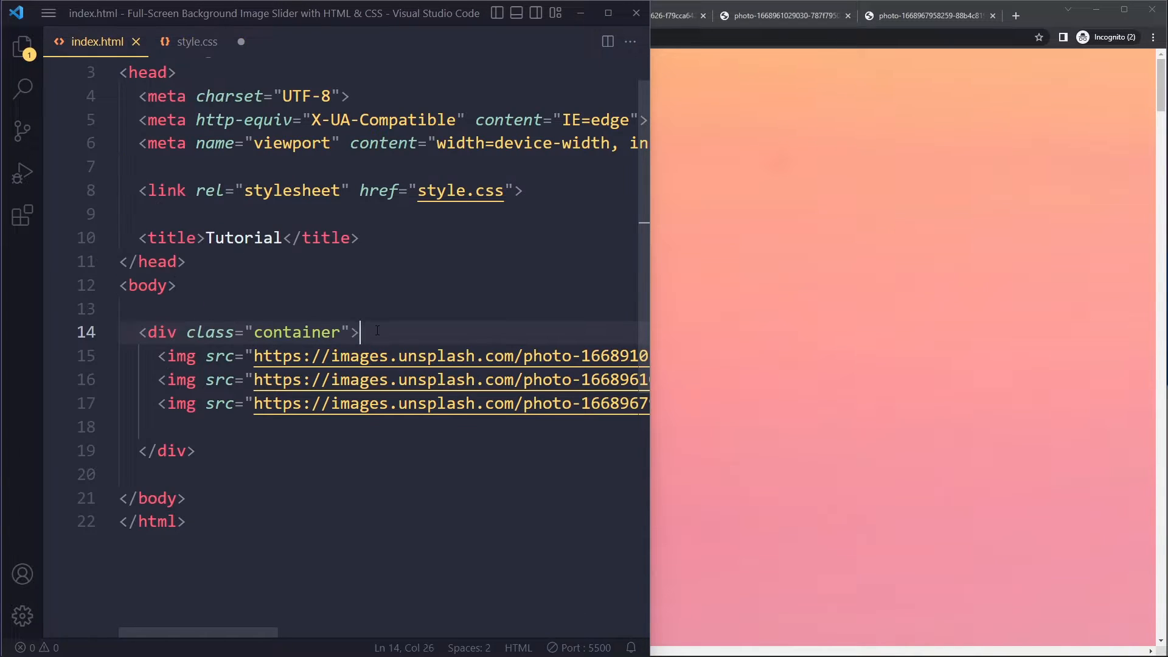
click(197, 42)
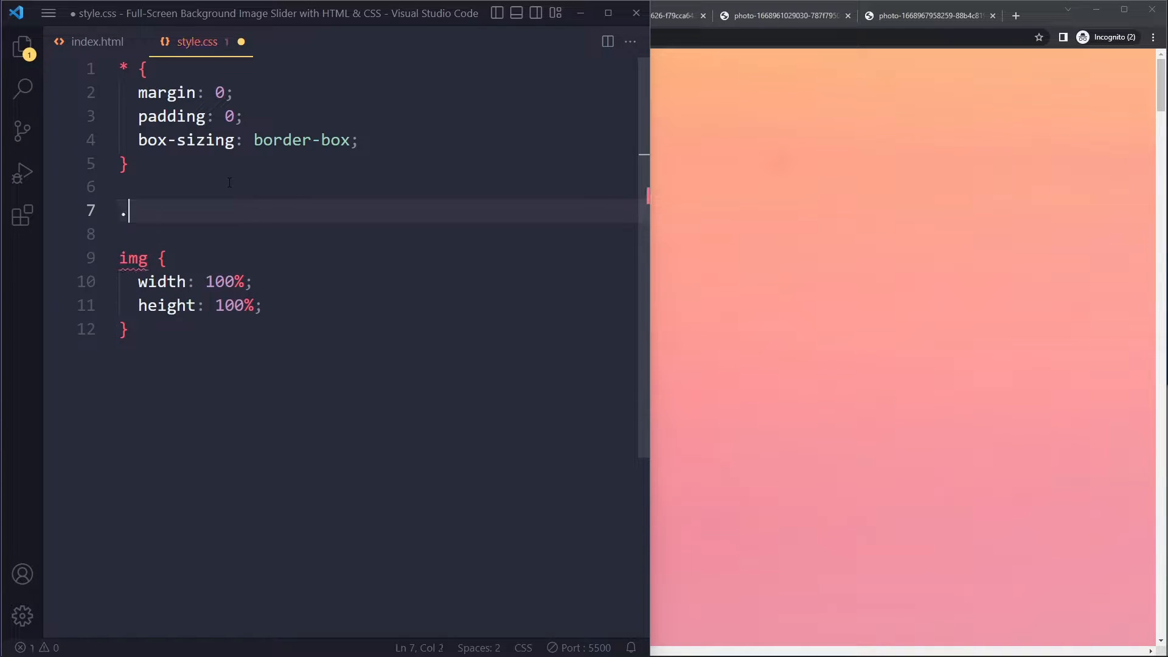
- Add a .container rule with height 100vh and width 100%
text(container {)
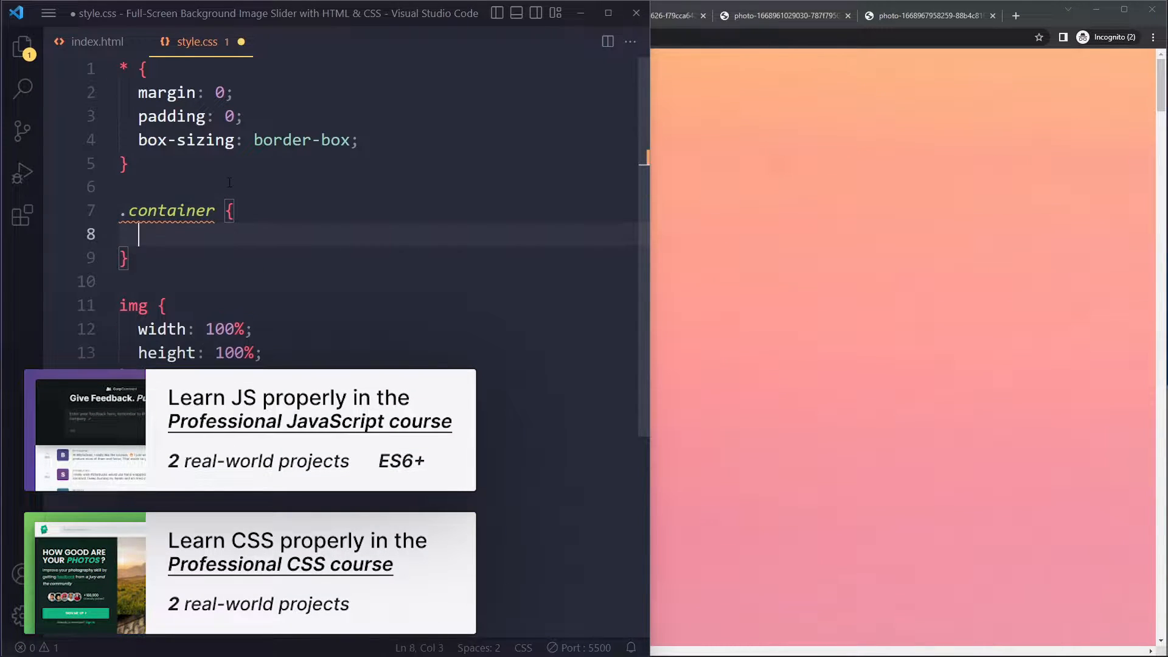
text(height: 100vh;)
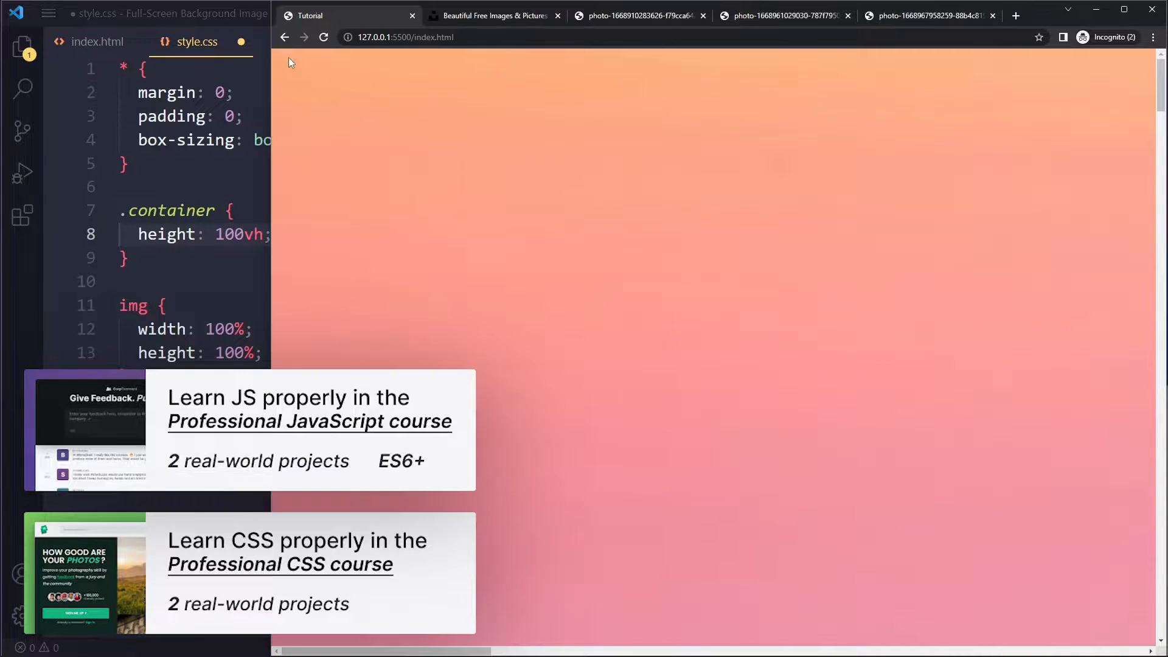
mouse_move(1106, 594)
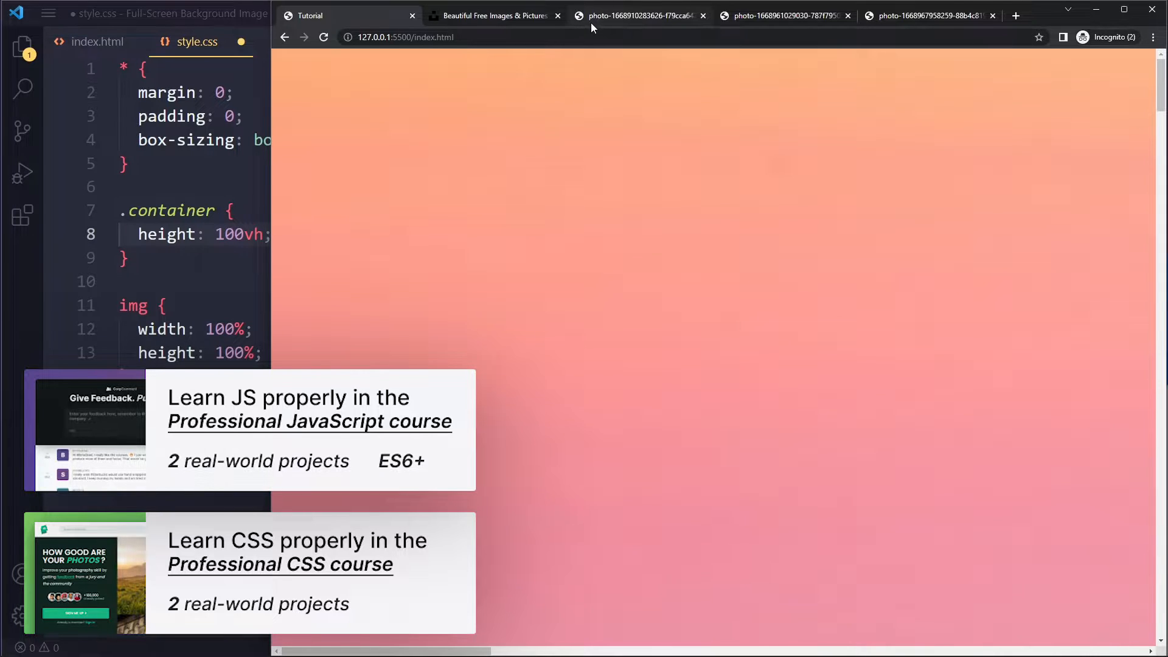
text(width)
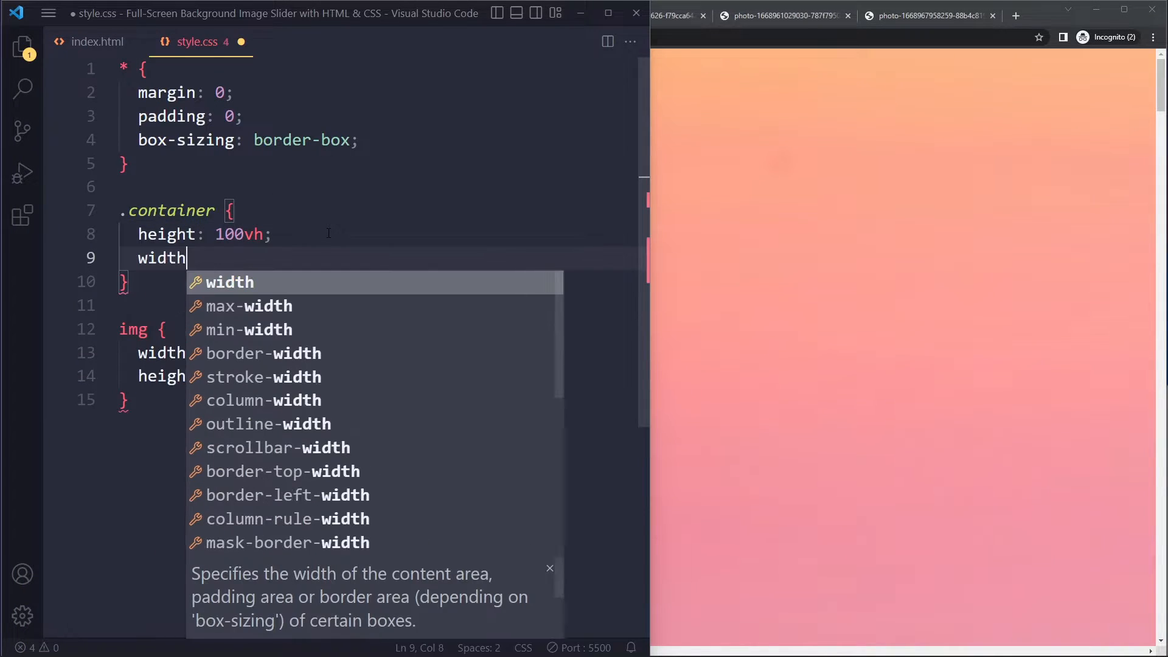
text(: 100vw;)
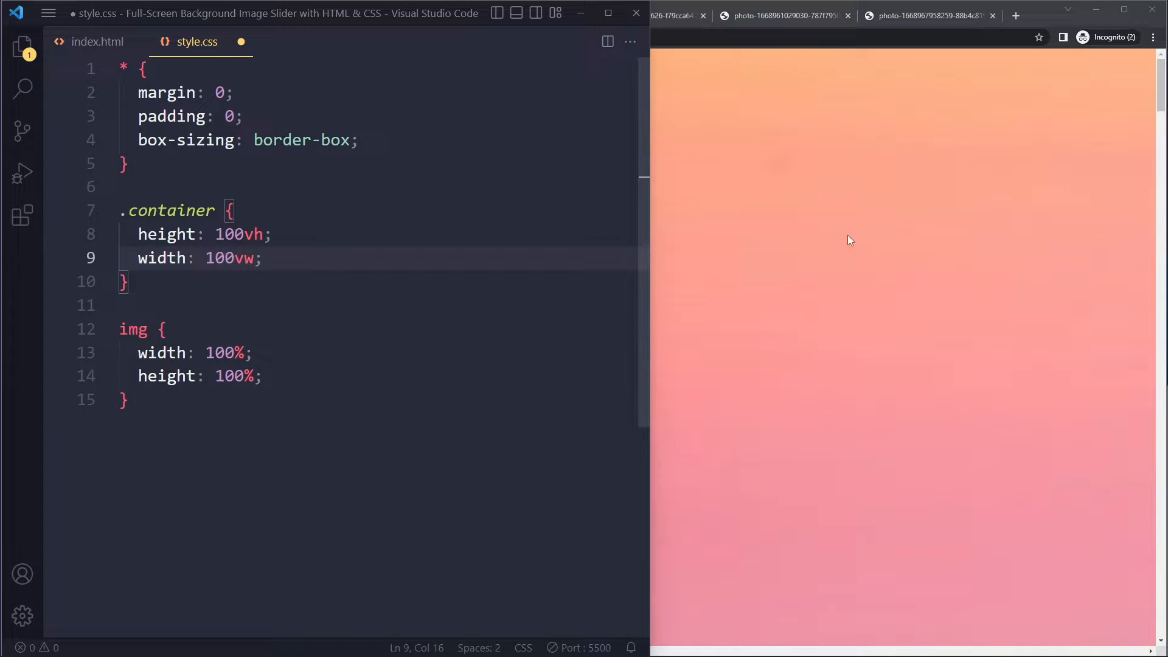
mouse_move(1140, 126)
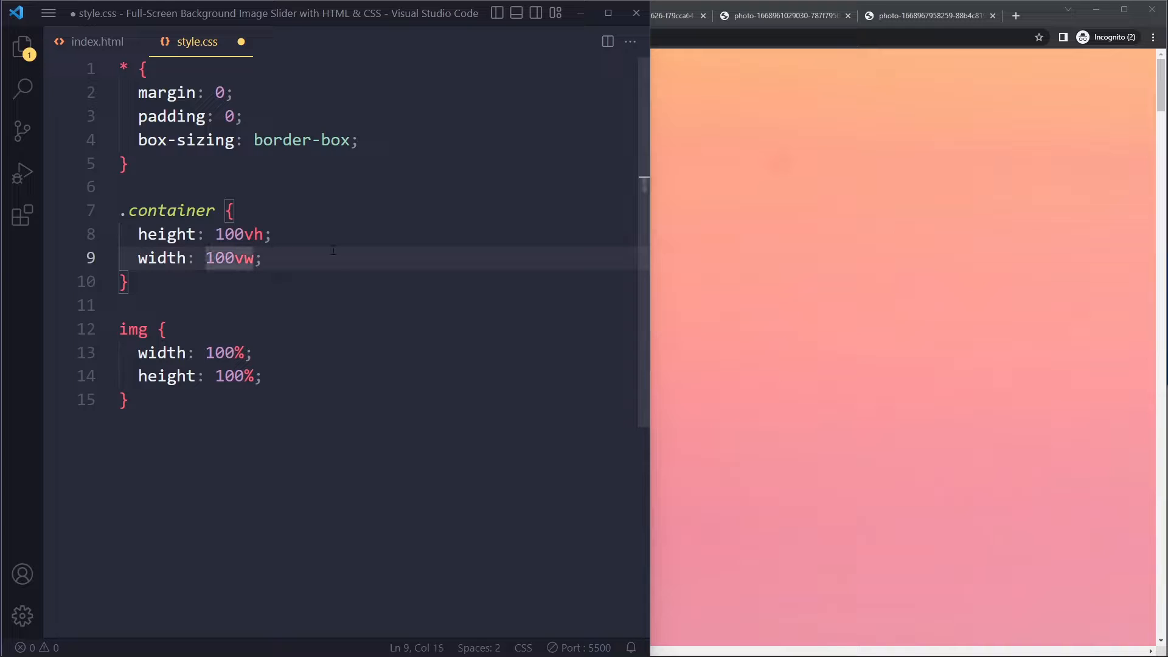
text(100%)
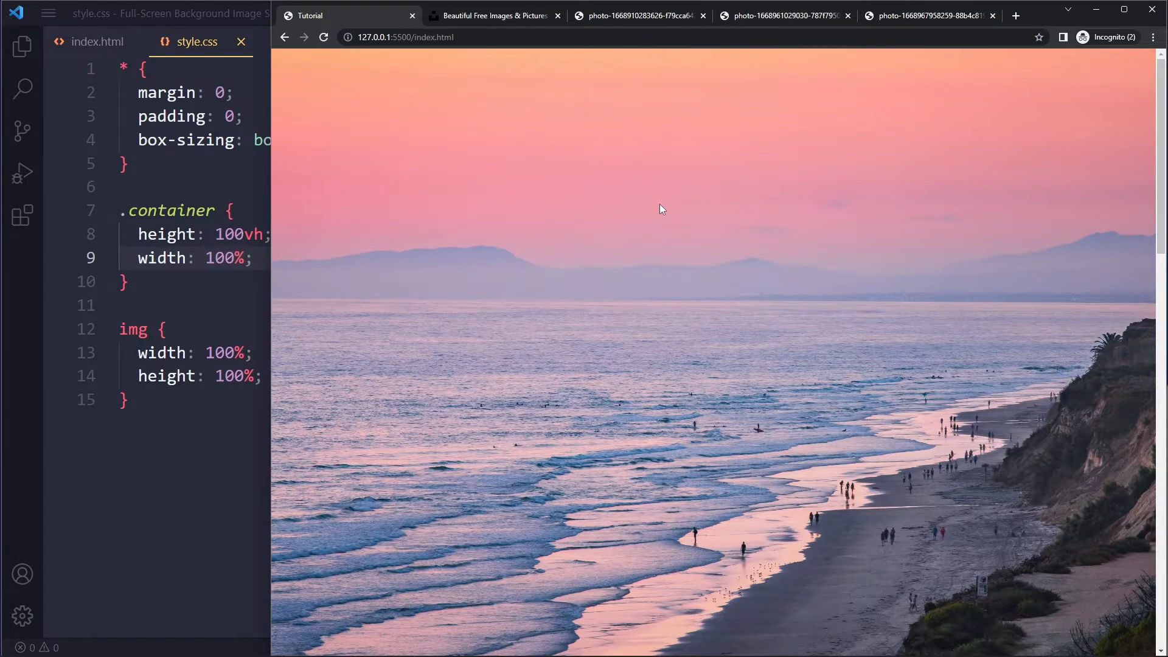
mouse_move(690, 202)
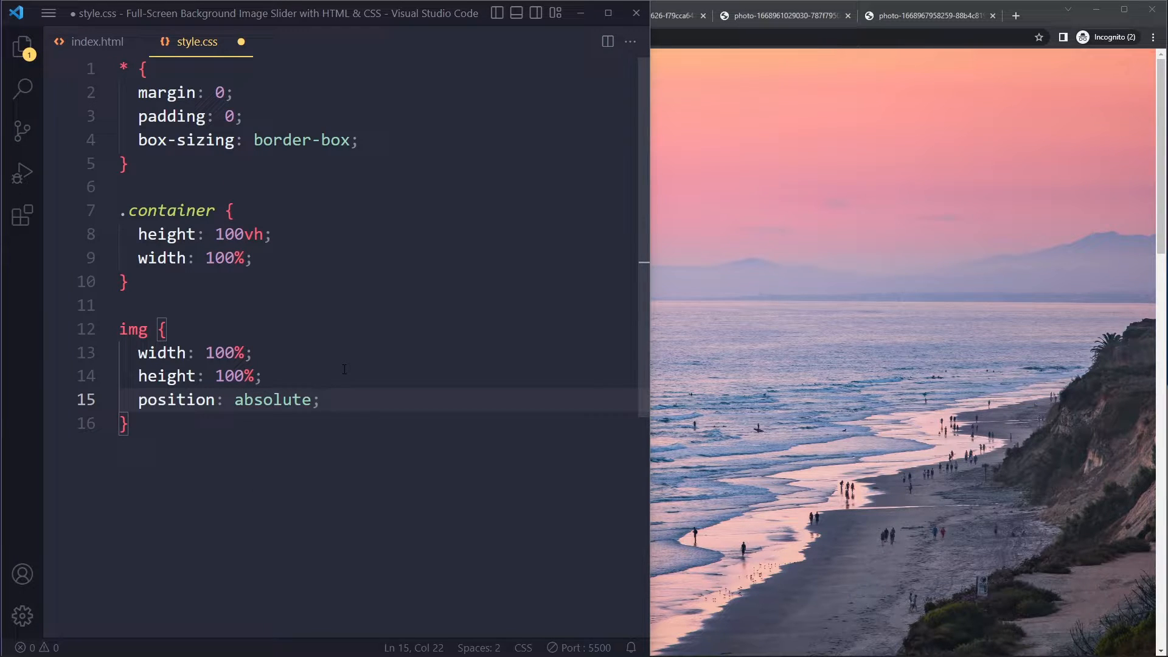
- Give the img rule position absolute with top: 0 and left: 0, and save
key(ctrl+s)
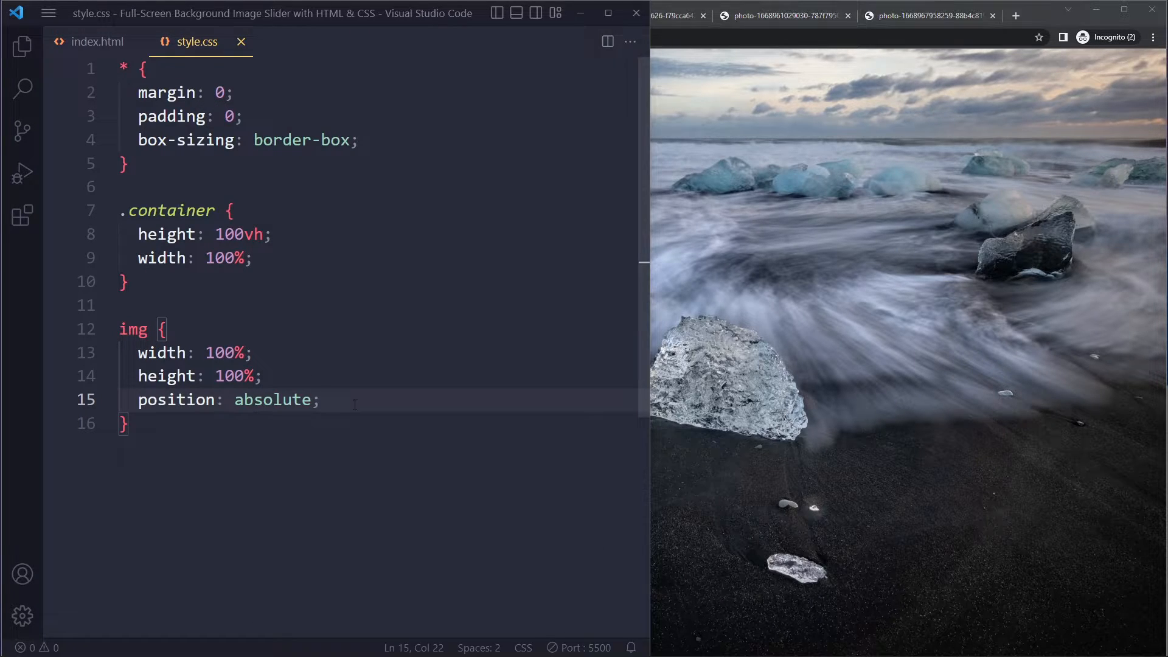
text(top: 0;)
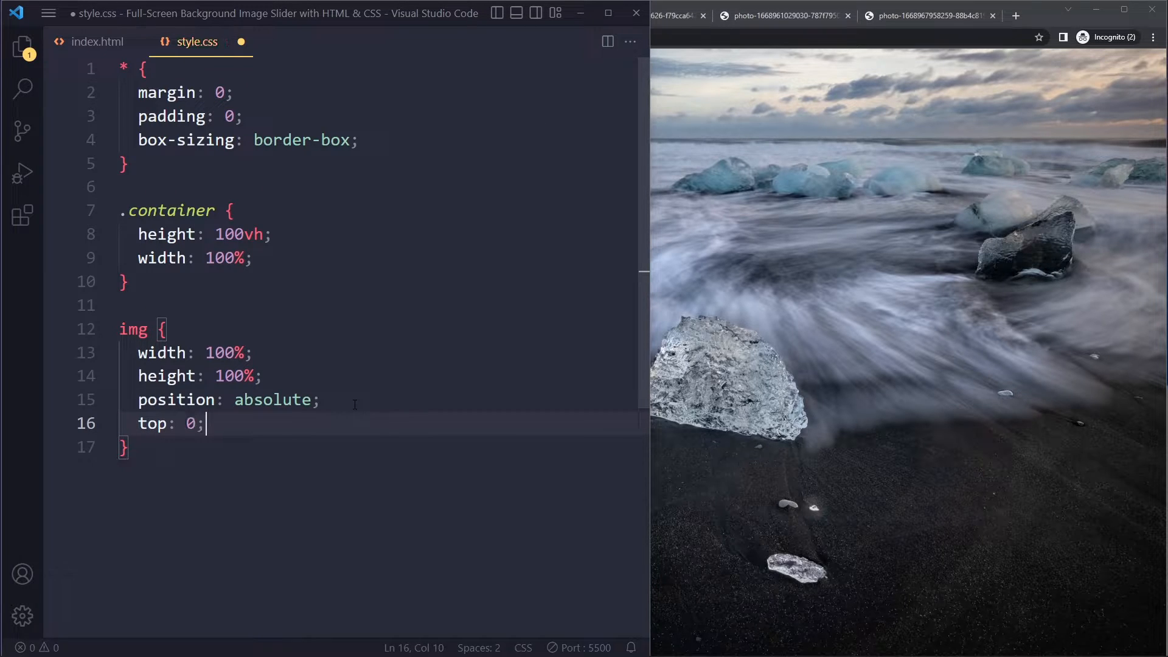
text(left: 0;)
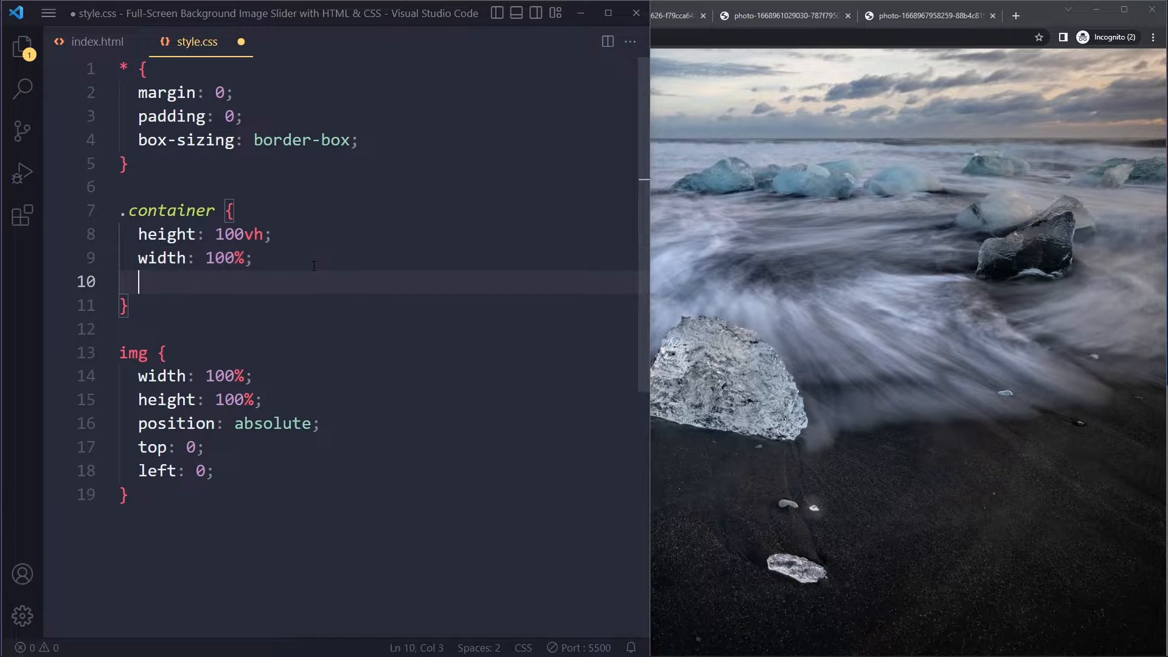
click(209, 447)
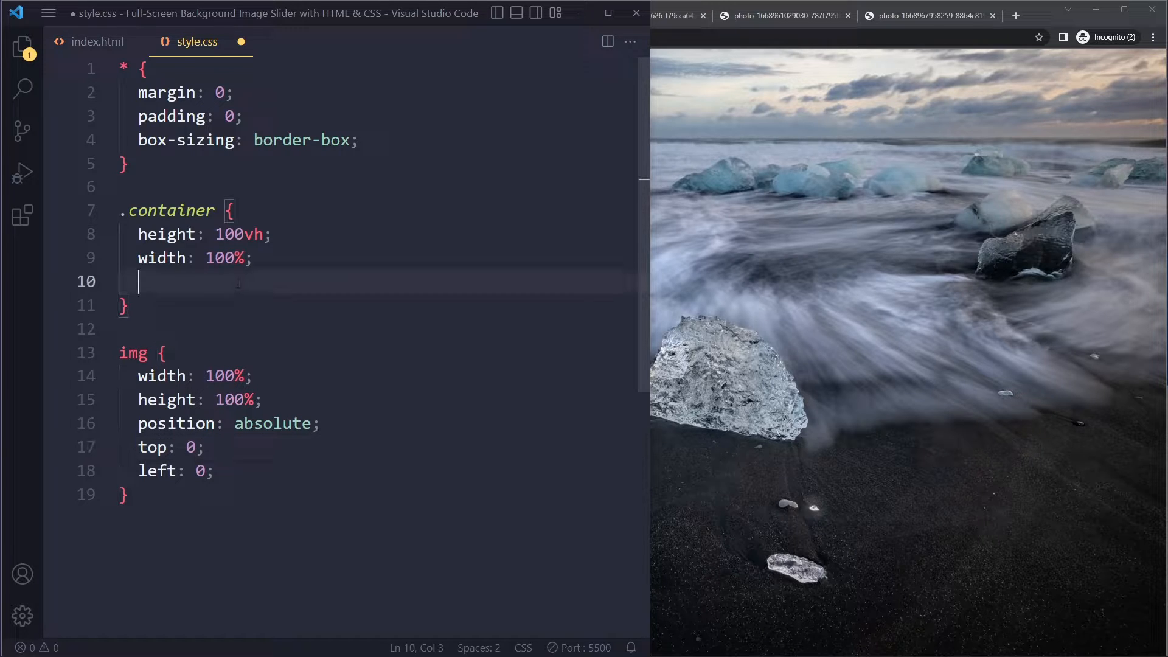
- Set position: relative on .container and start an object-fit declaration in img
text(position: rela)
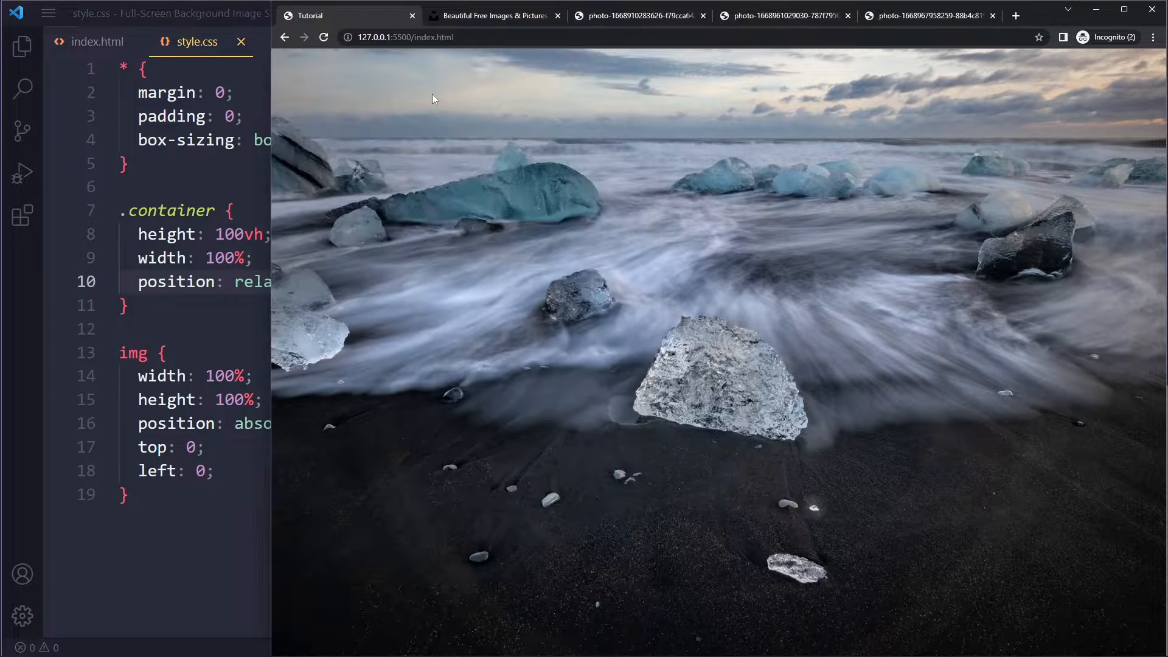
mouse_move(628, 241)
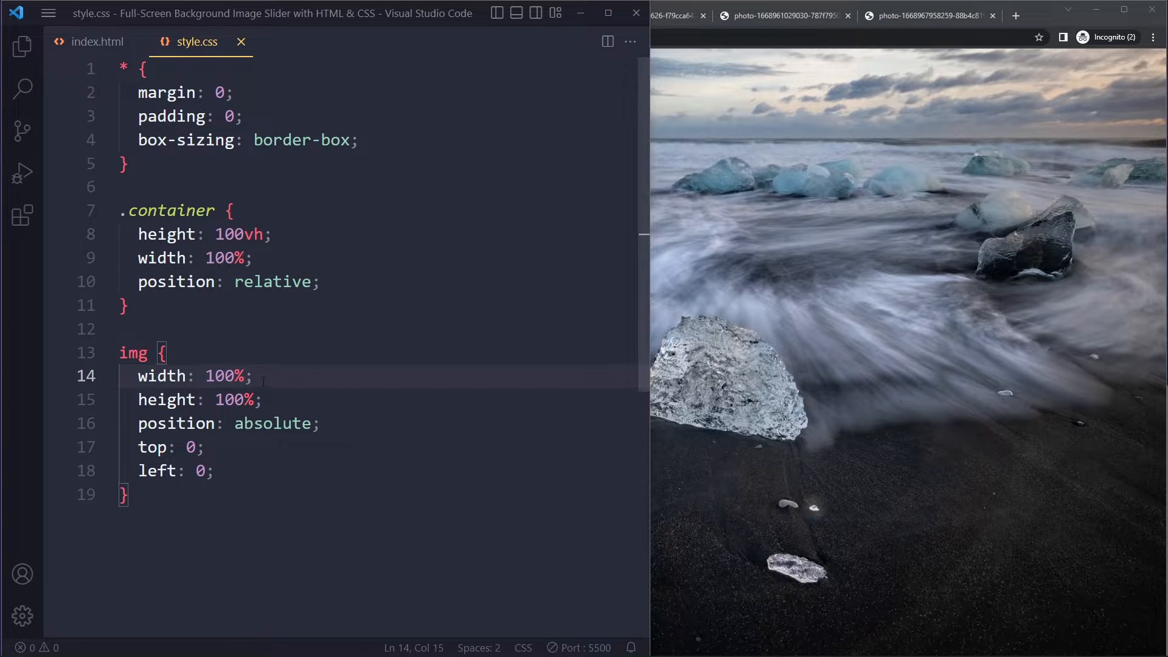
key(Enter)
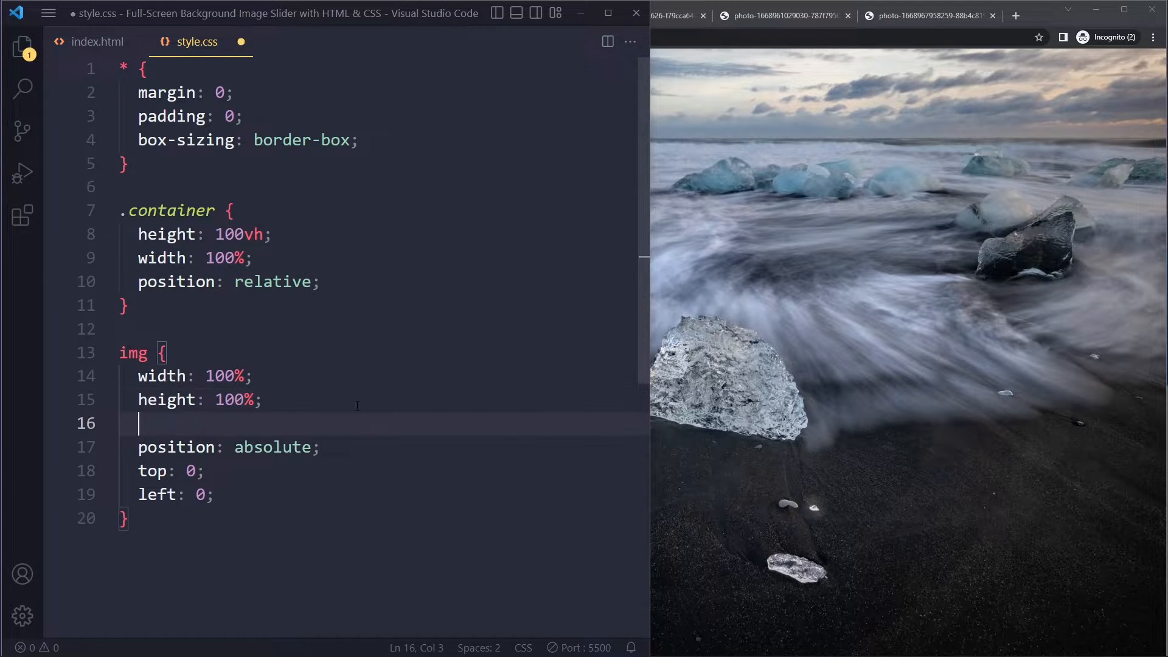
text(object-fit: co)
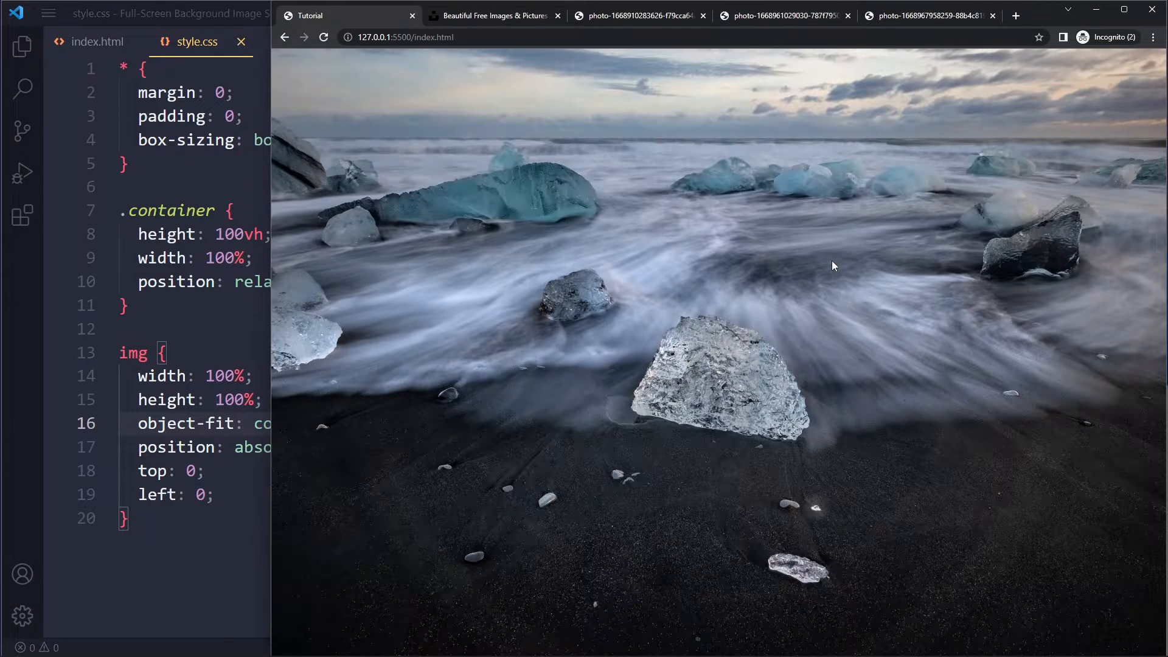
mouse_move(274, 62)
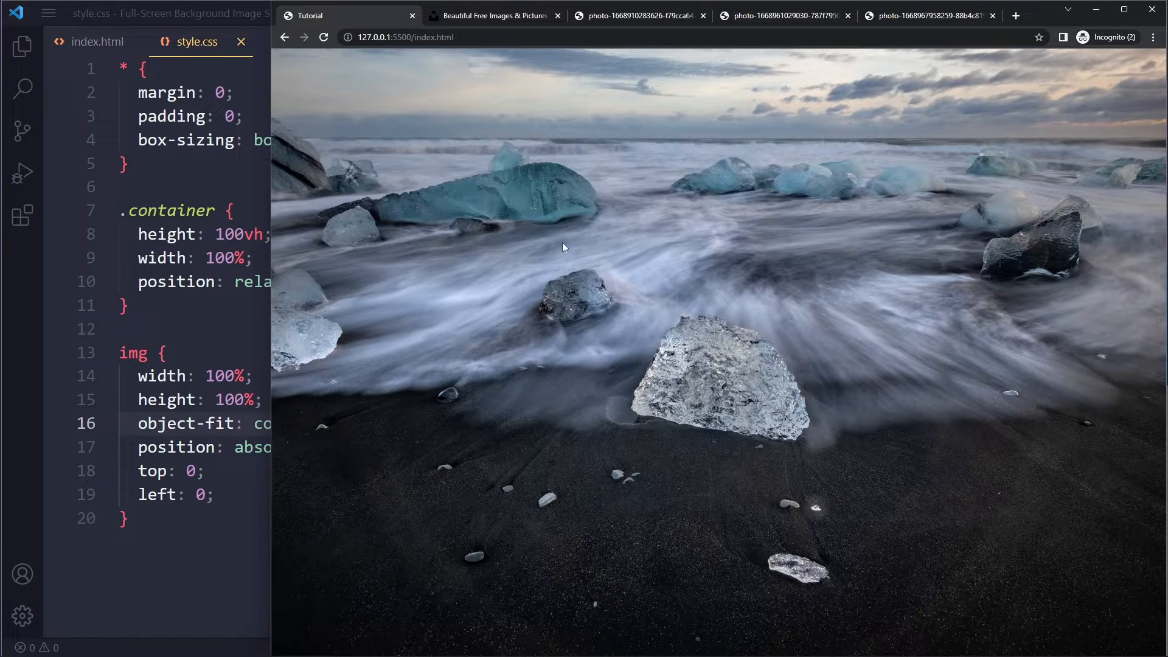
mouse_move(119, 65)
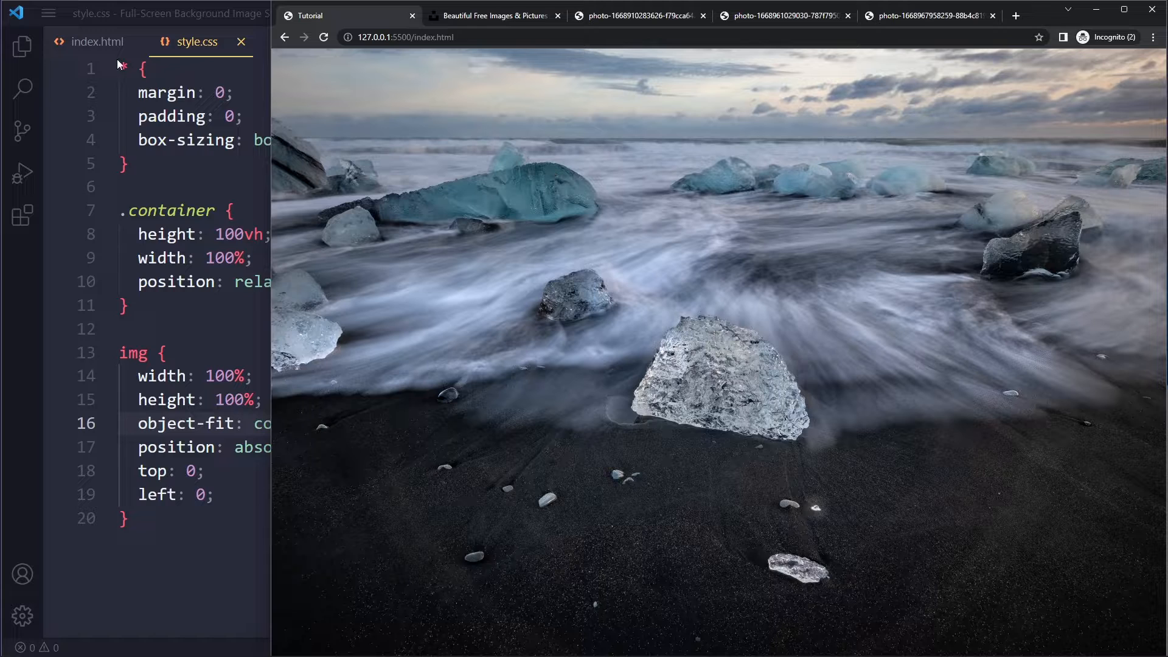
- Set object-fit: cover and swap the last two image lines in index.html
click(96, 42)
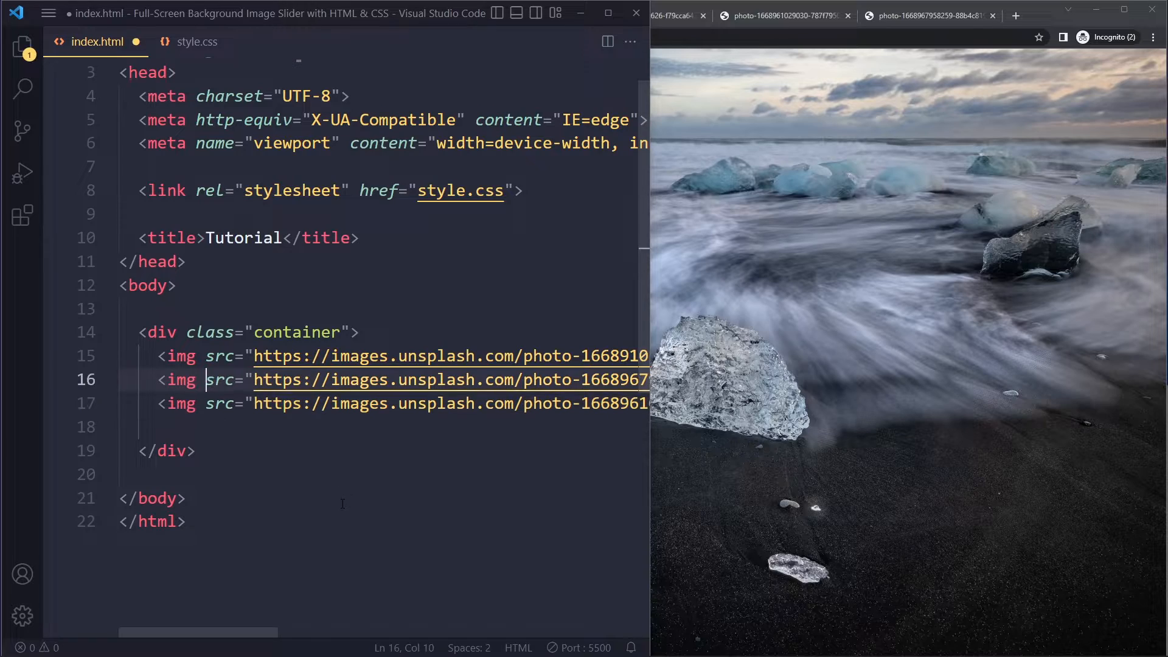
mouse_move(221, 355)
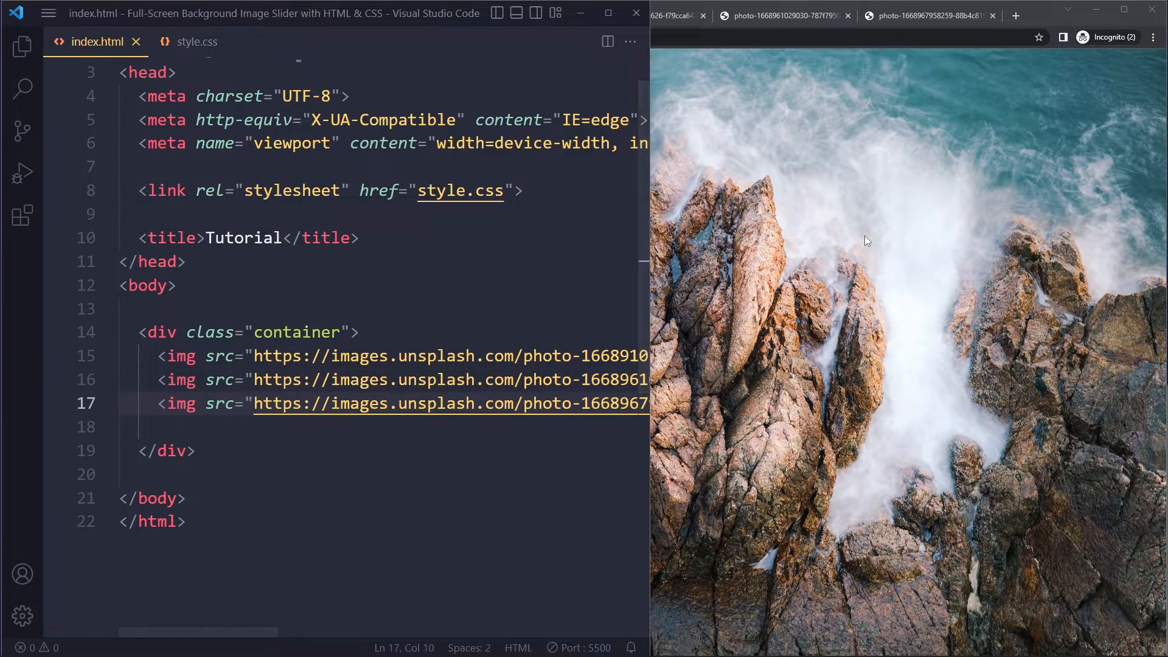
click(197, 42)
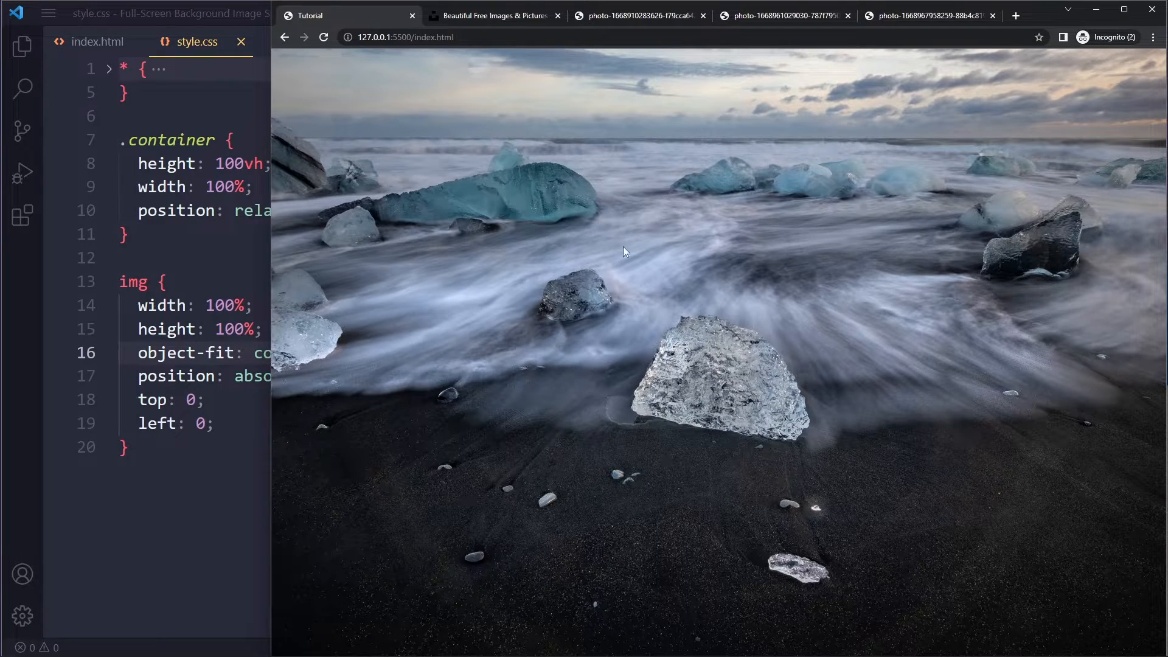
mouse_move(804, 330)
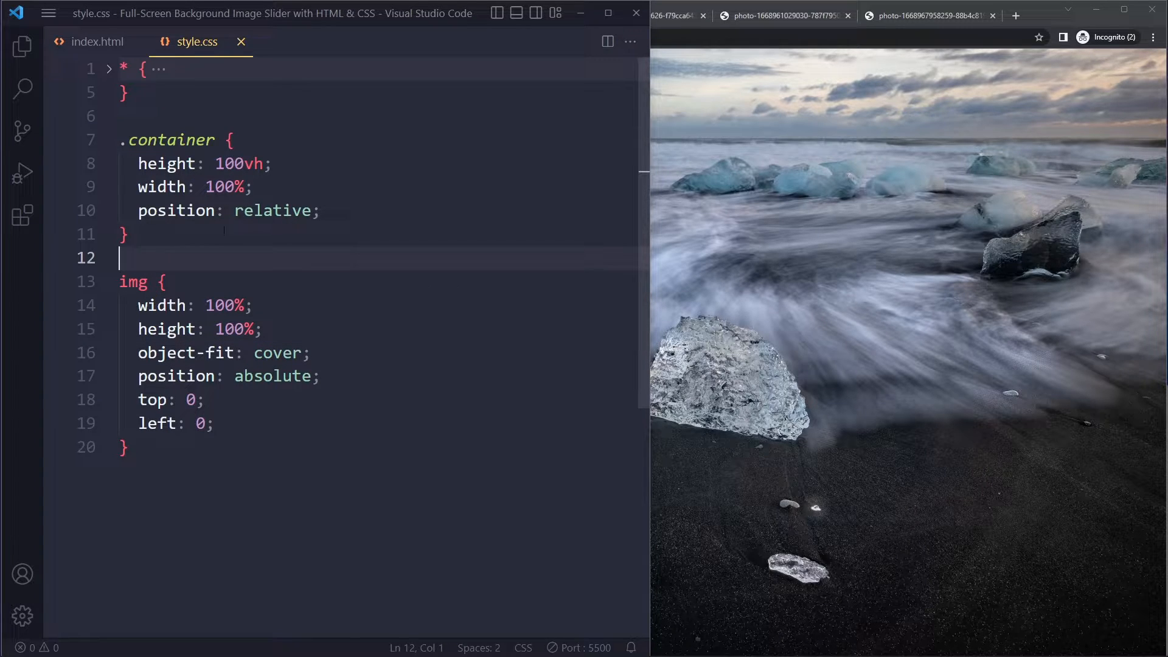
text(@k)
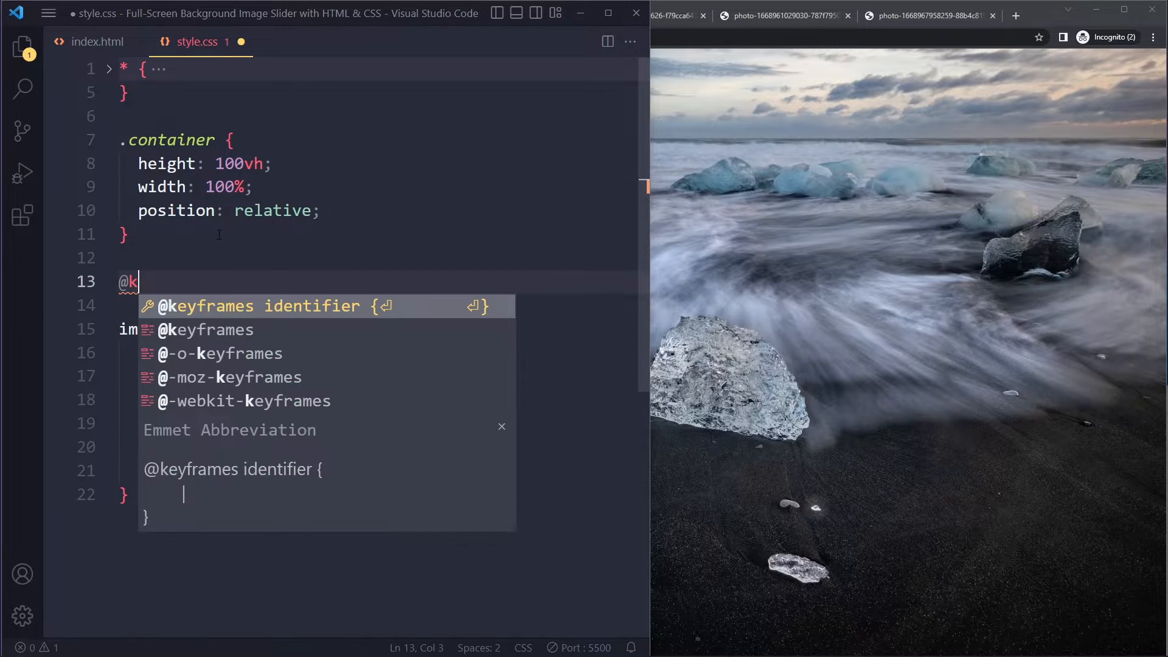
text(eyframes)
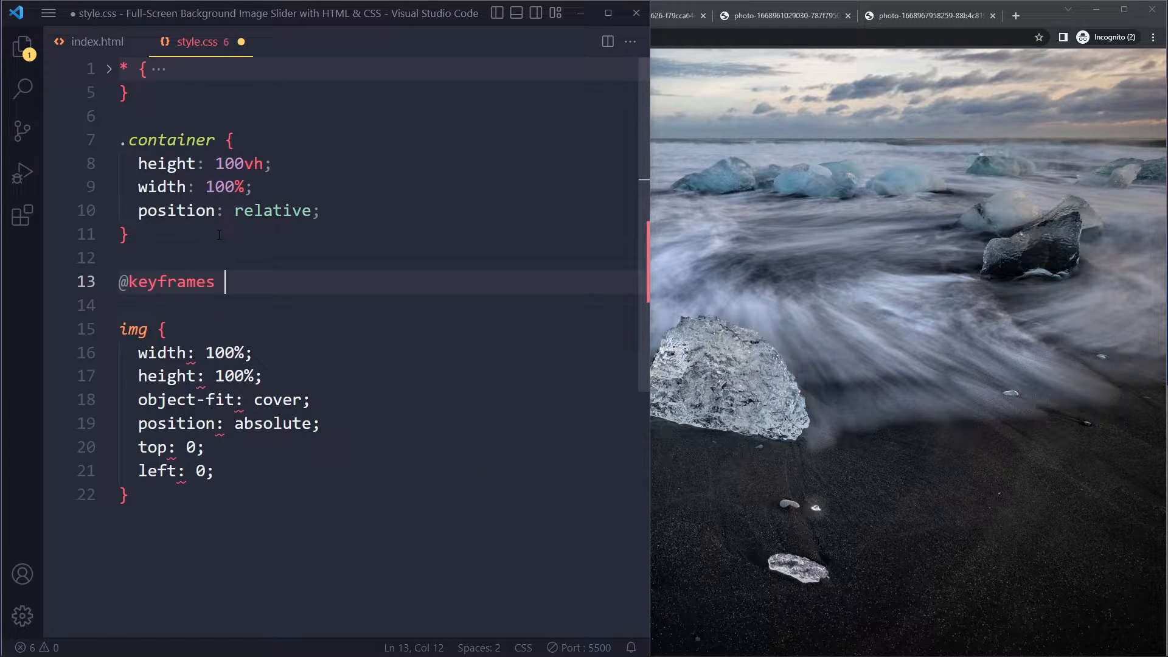
text(fade)
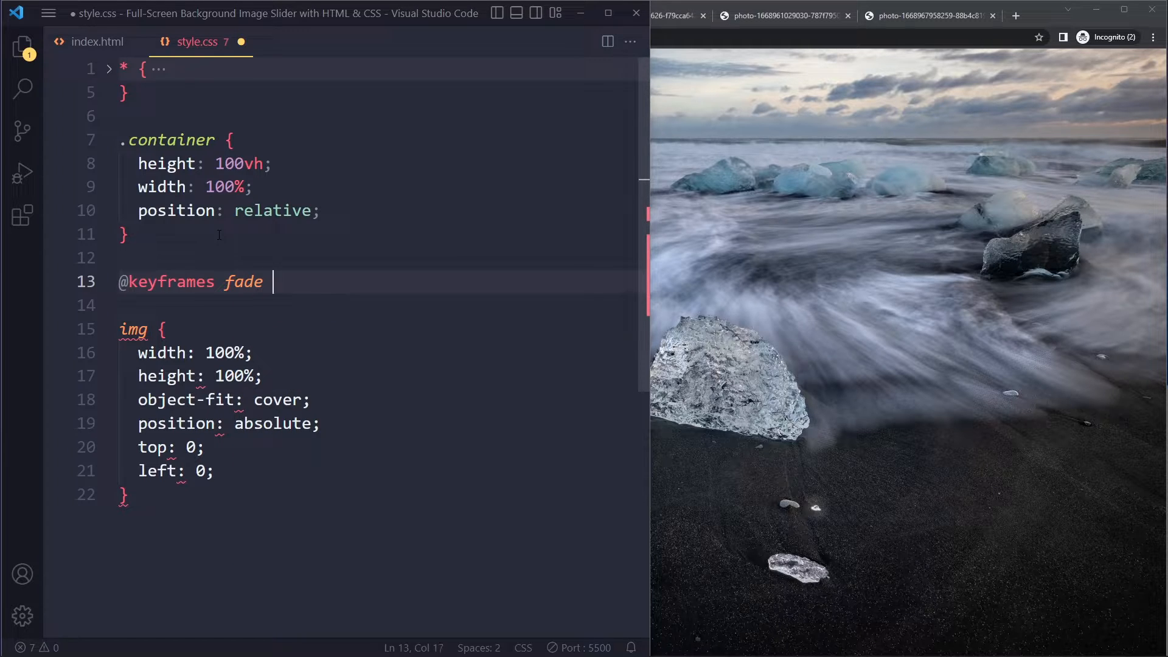
text({)
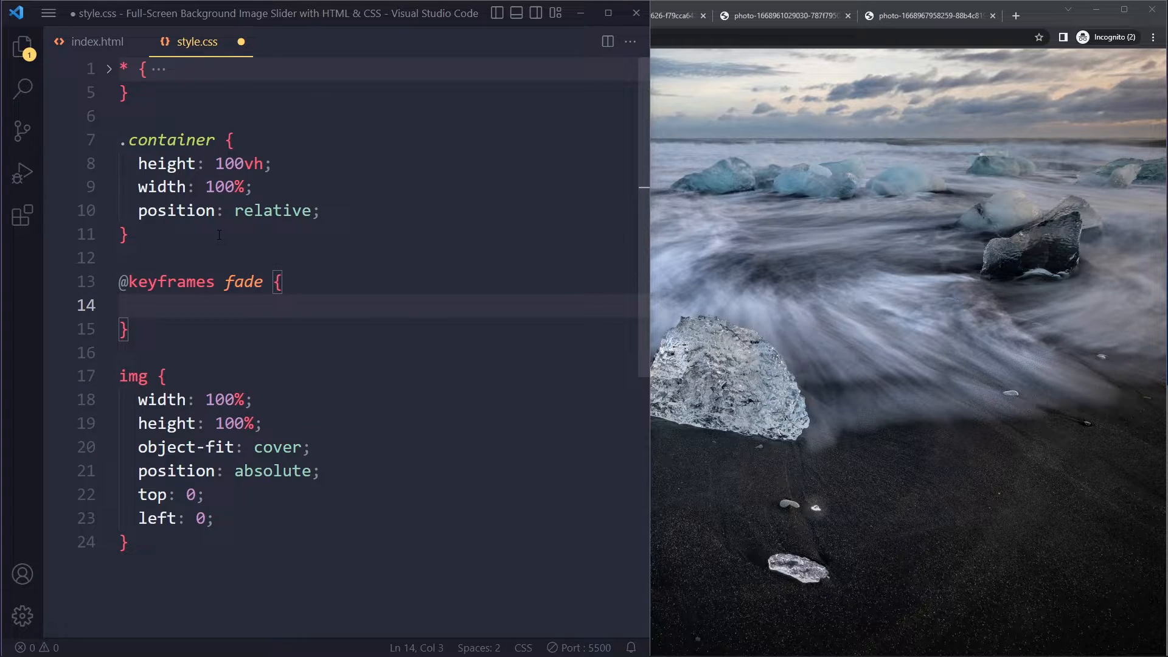
text(0%)
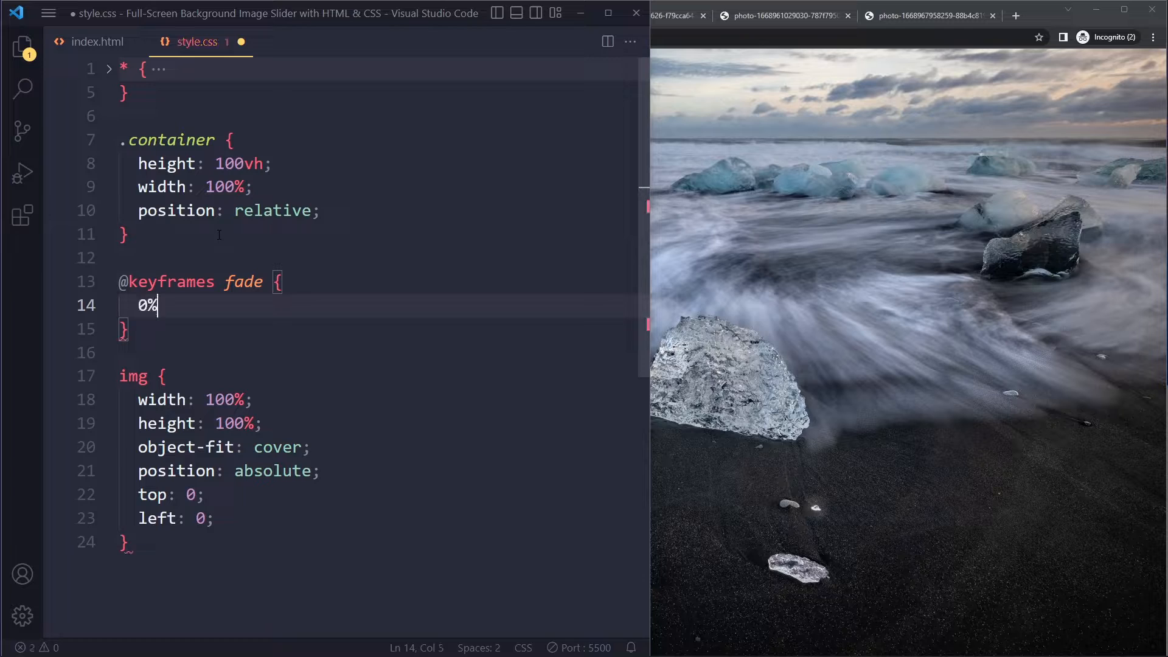
text({)
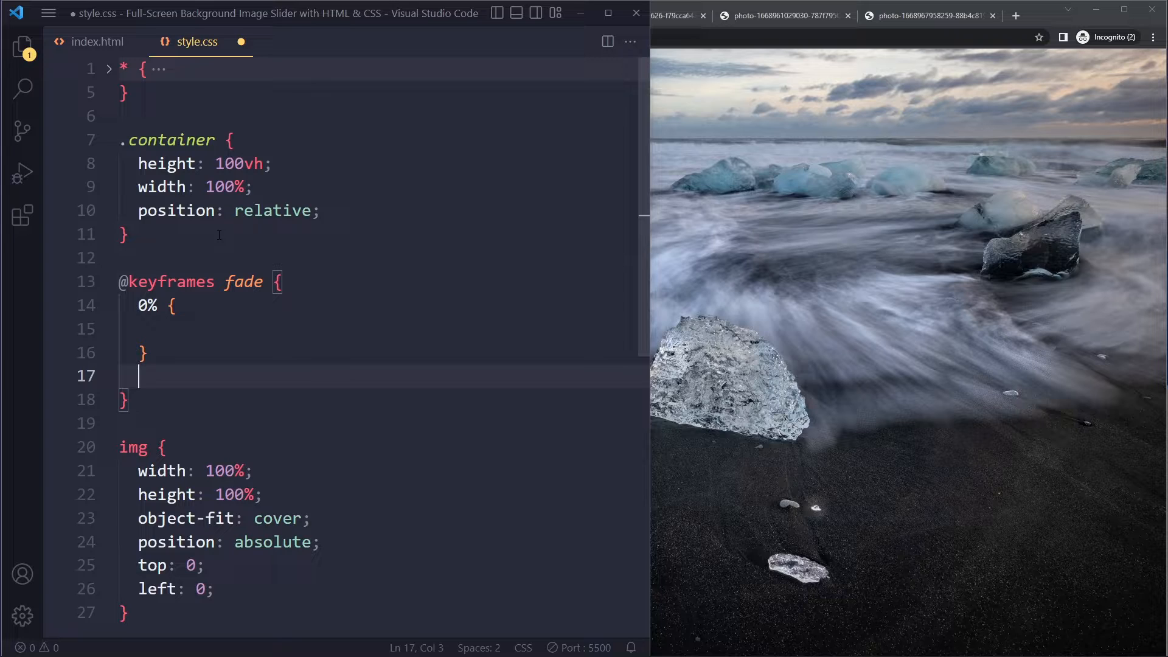
scroll(up, 3)
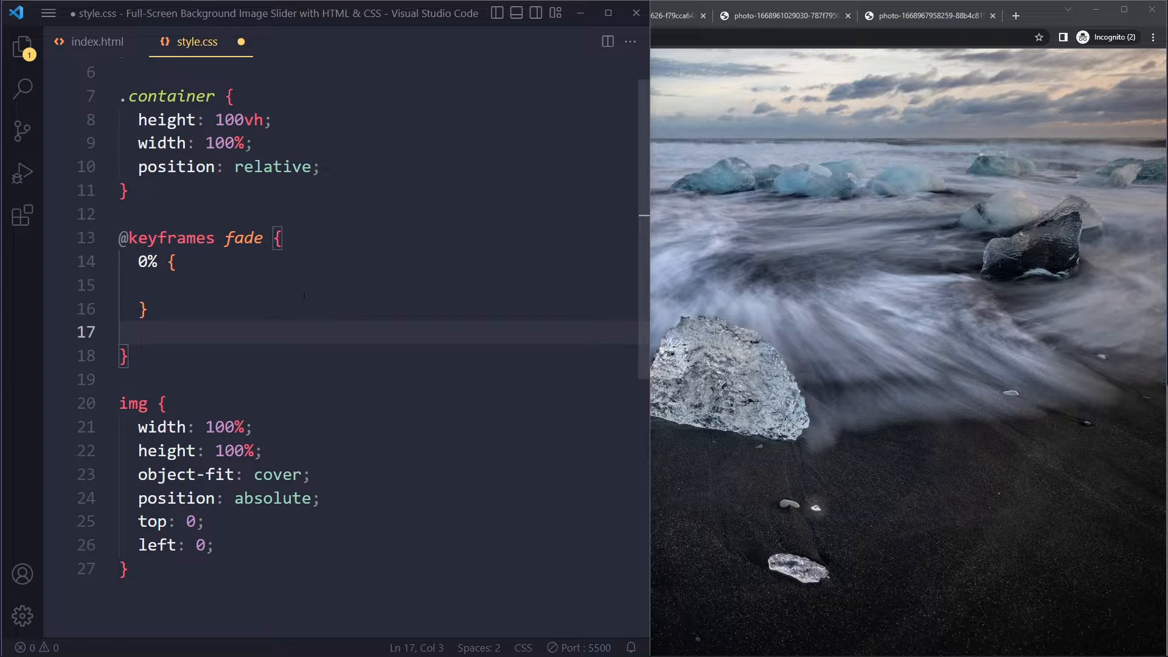
text(opacity: 1;)
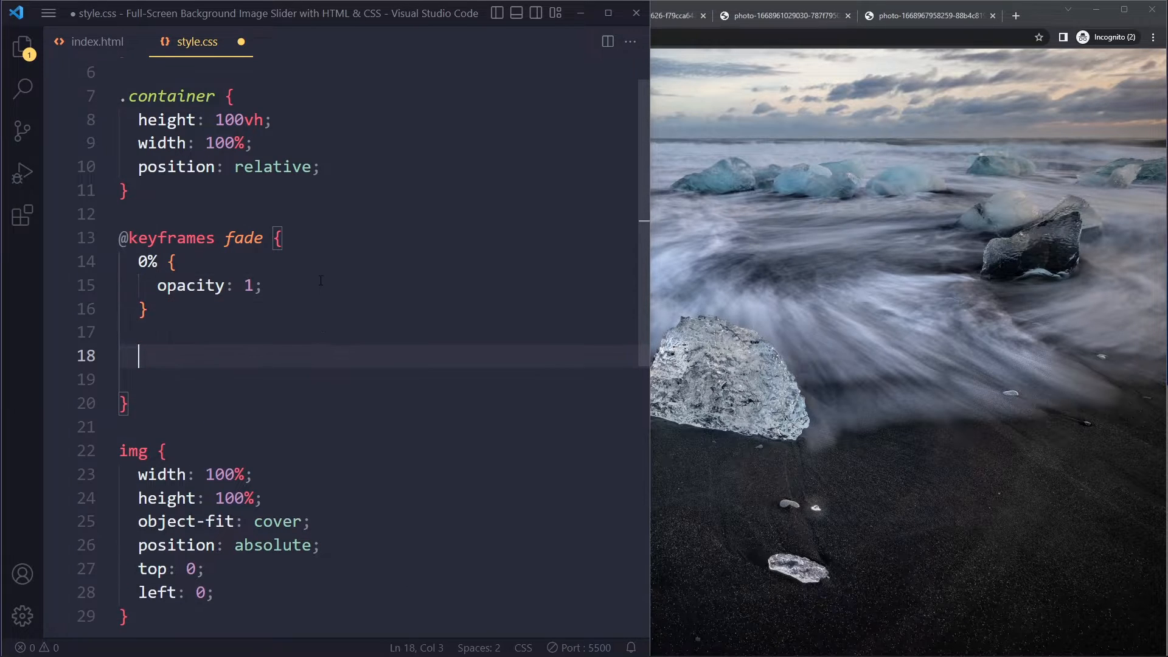
- Add the 33%, 67% and 100% steps with opacity 0, 0 and 1
text(33)
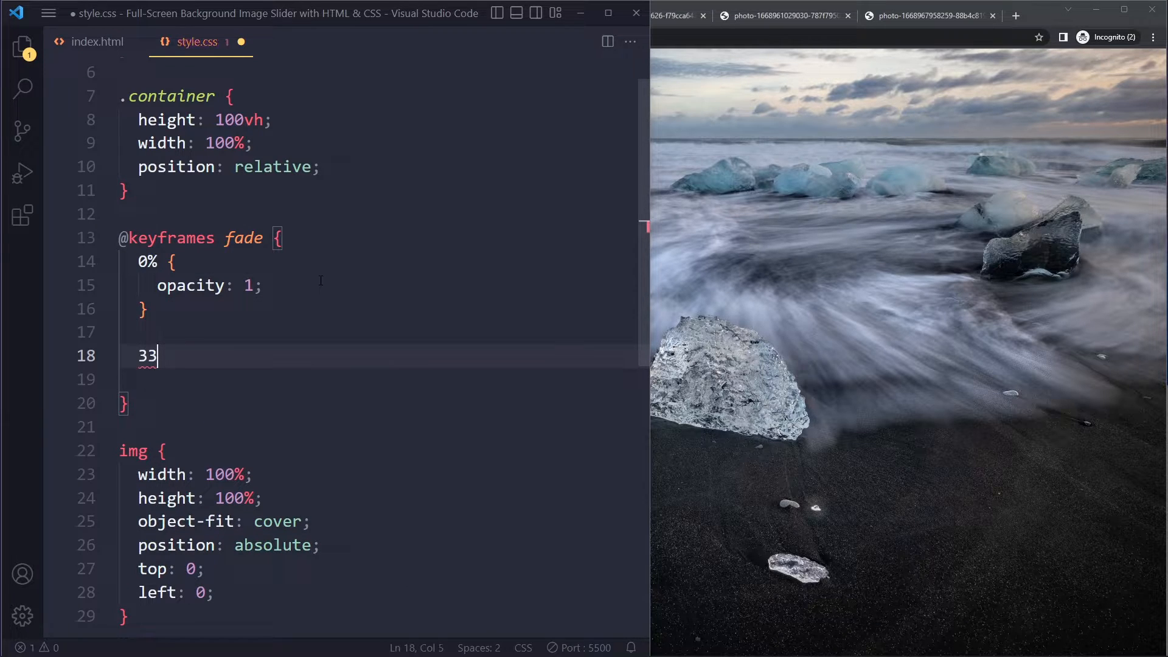
text(% {)
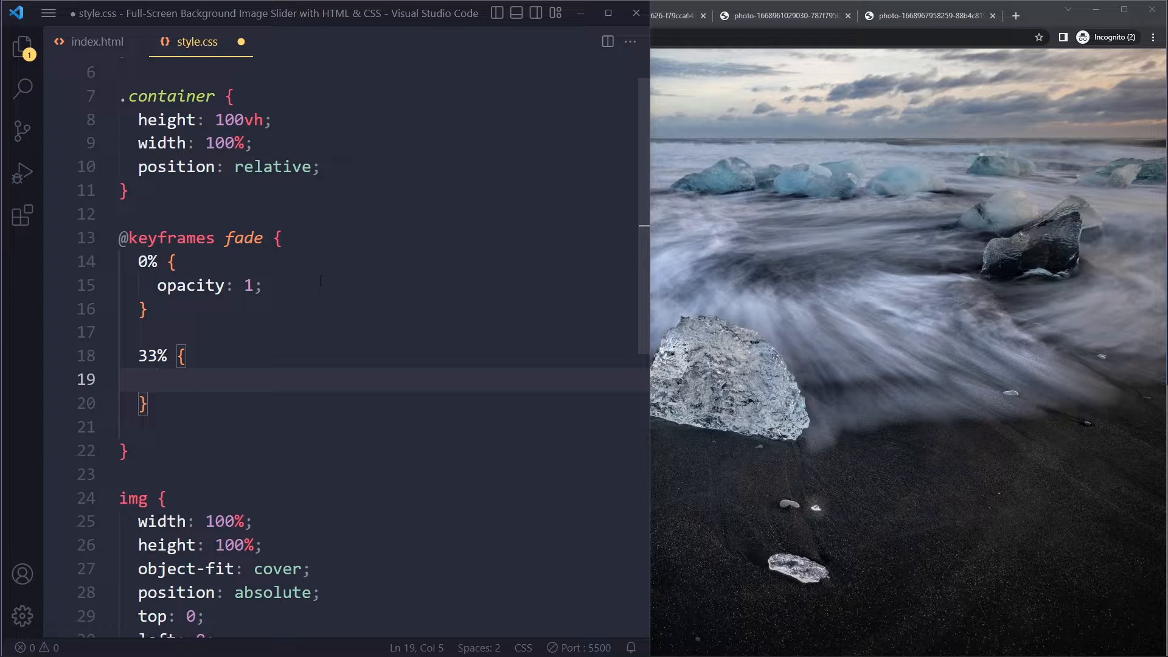
text(opacity)
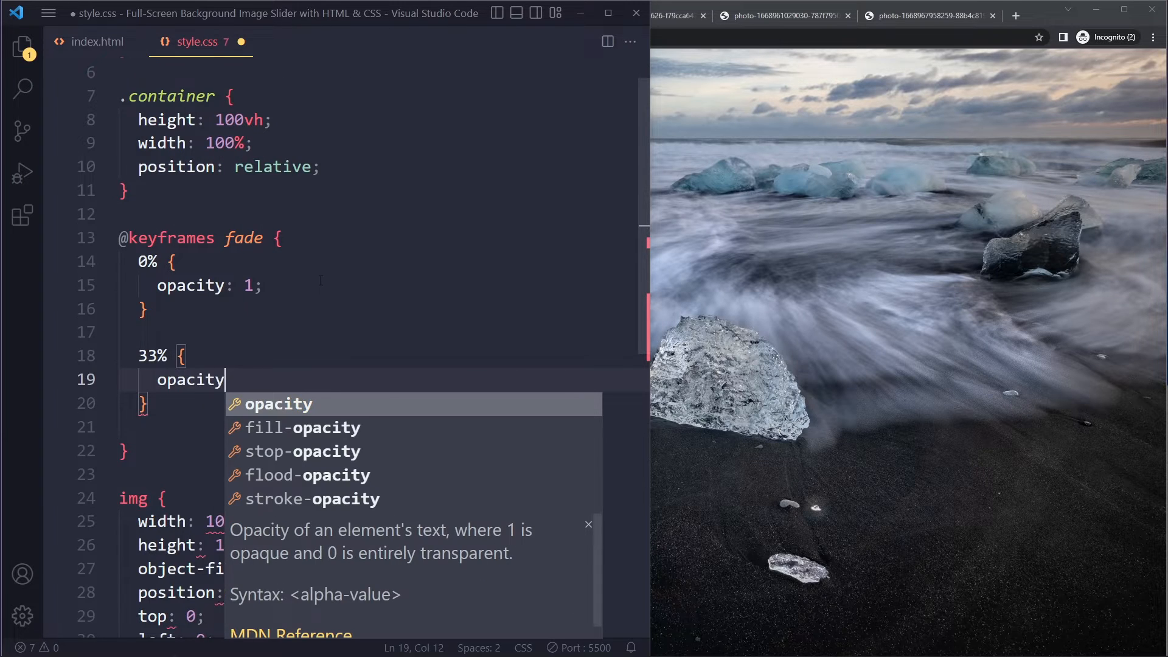
text(: 0;)
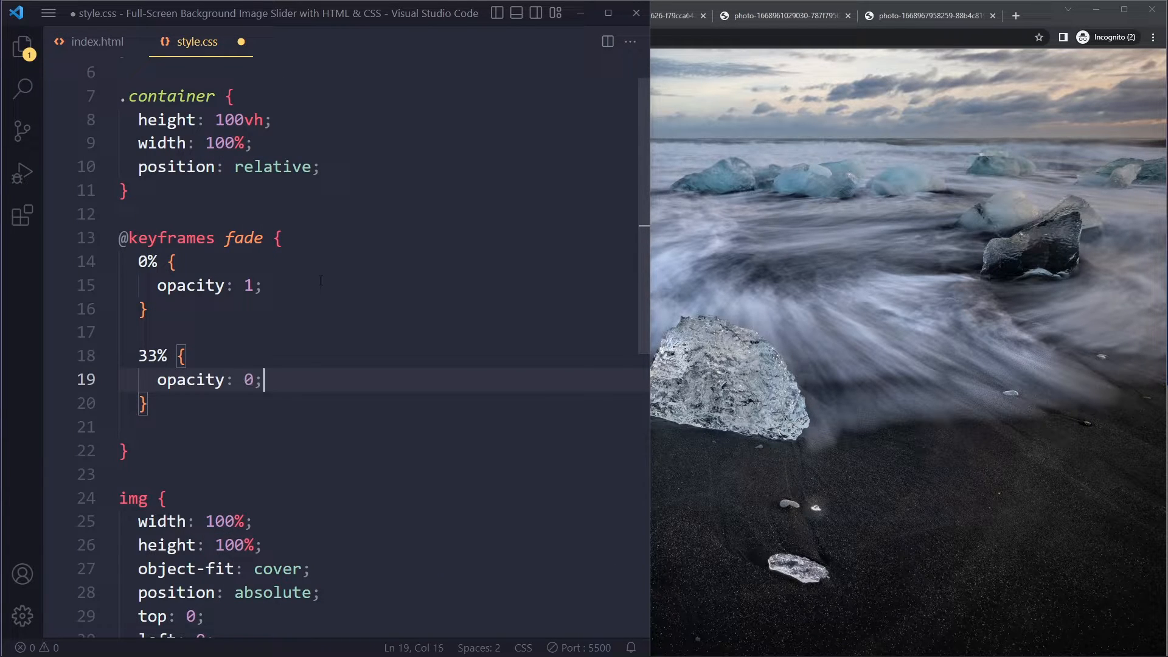
text(66)
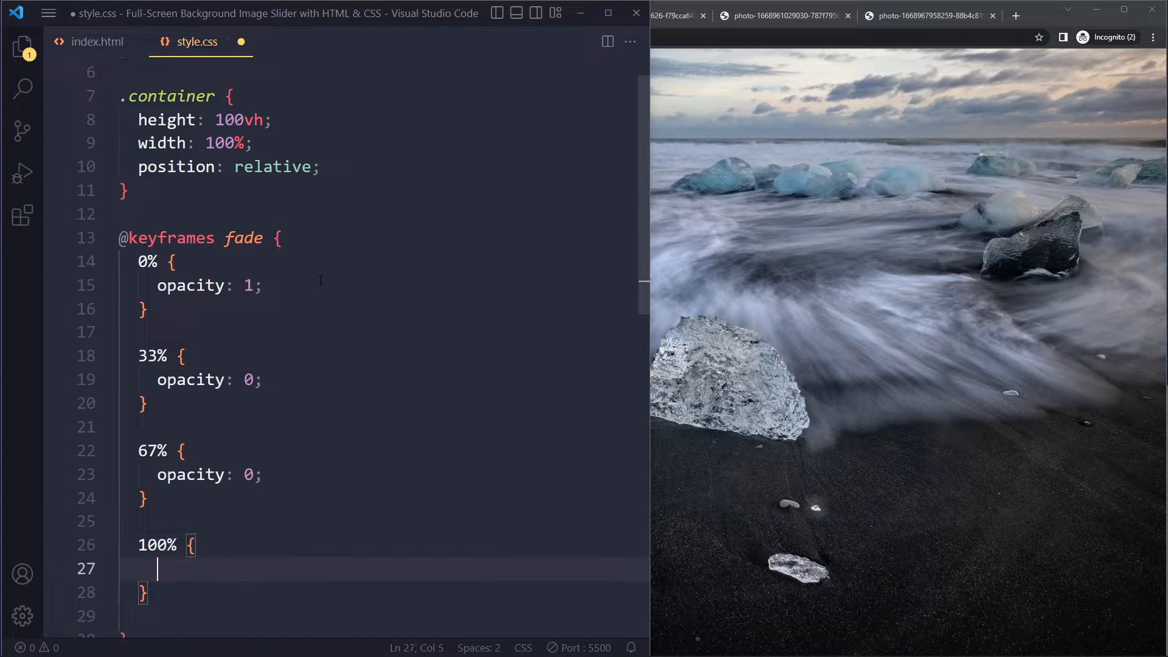
text(opacity: 1;)
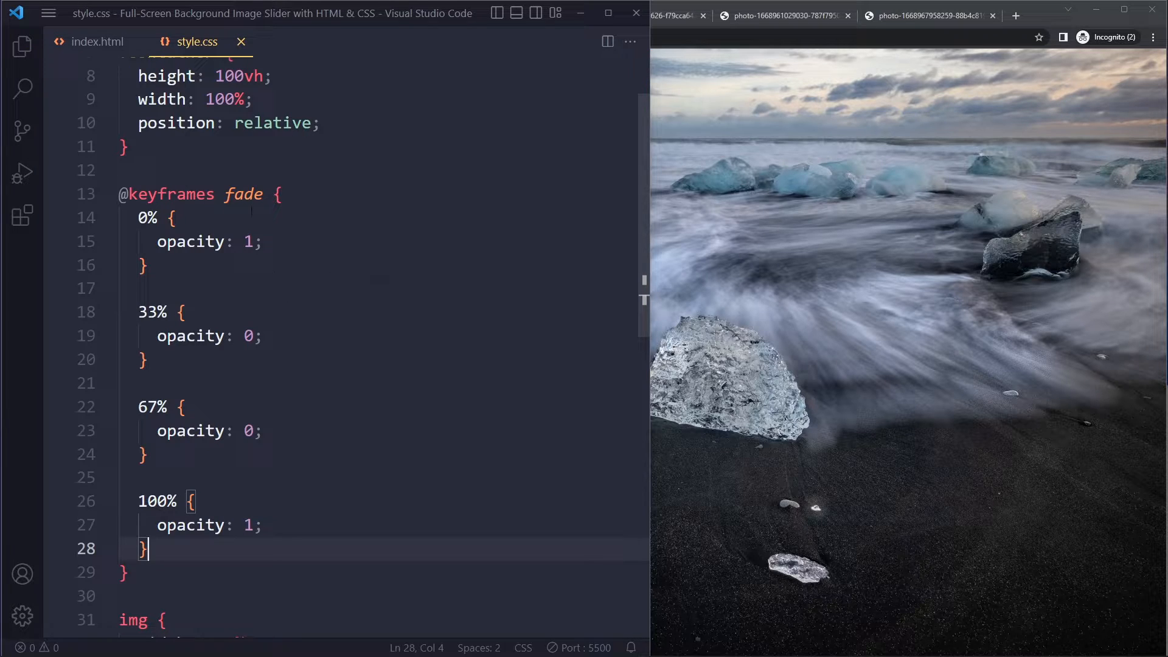
- Add 'animation: fade 9s ease-in-out infinite alternate;' to the img rule in style.css
scroll(down, 3)
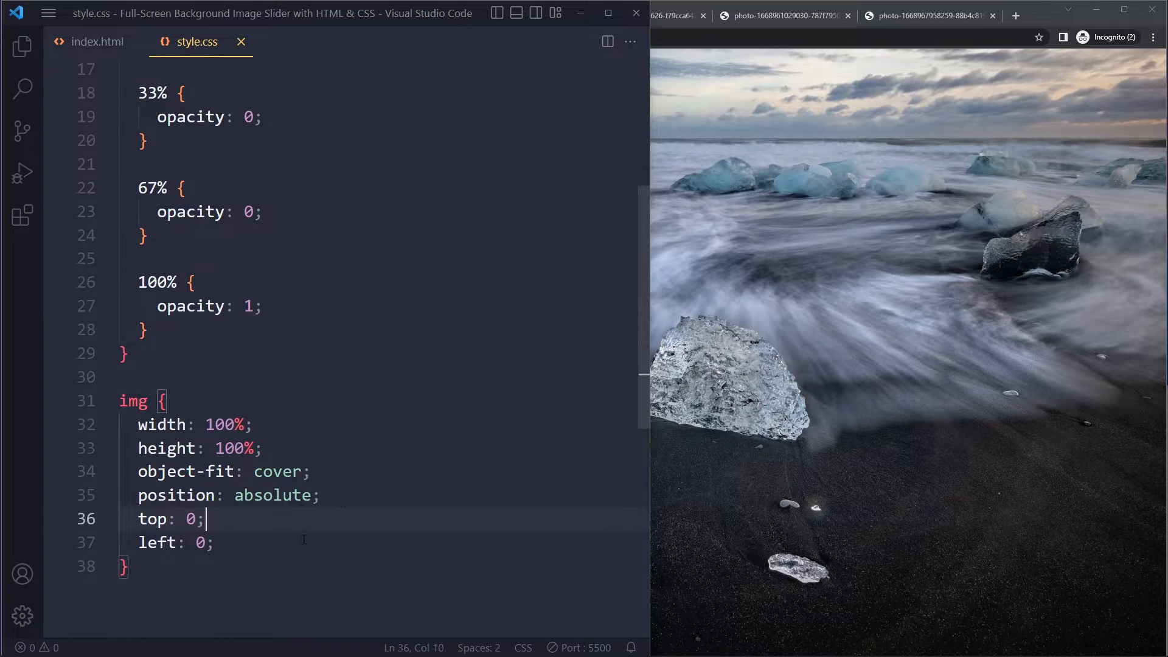
text(animation:)
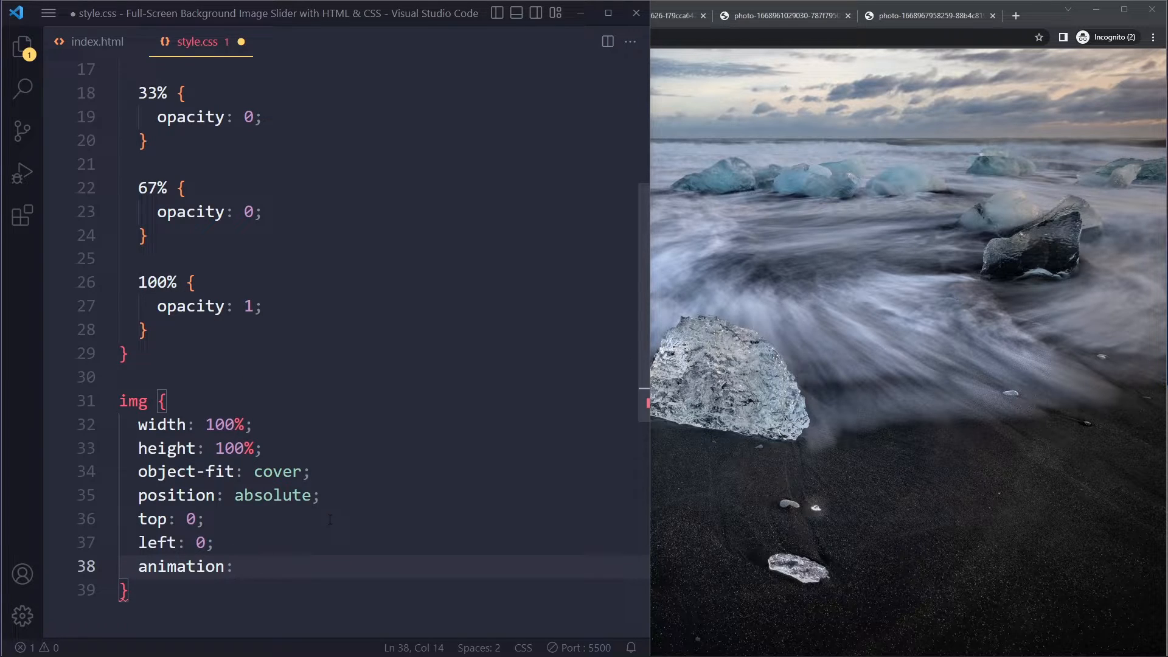
text(fade)
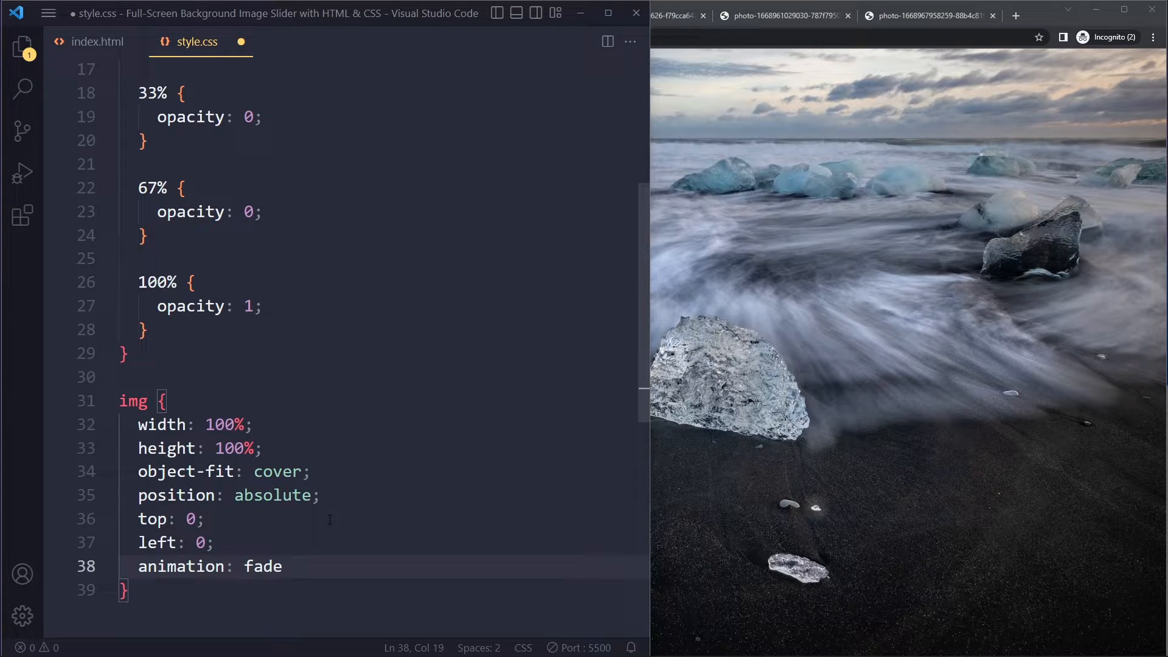
scroll(up, 3)
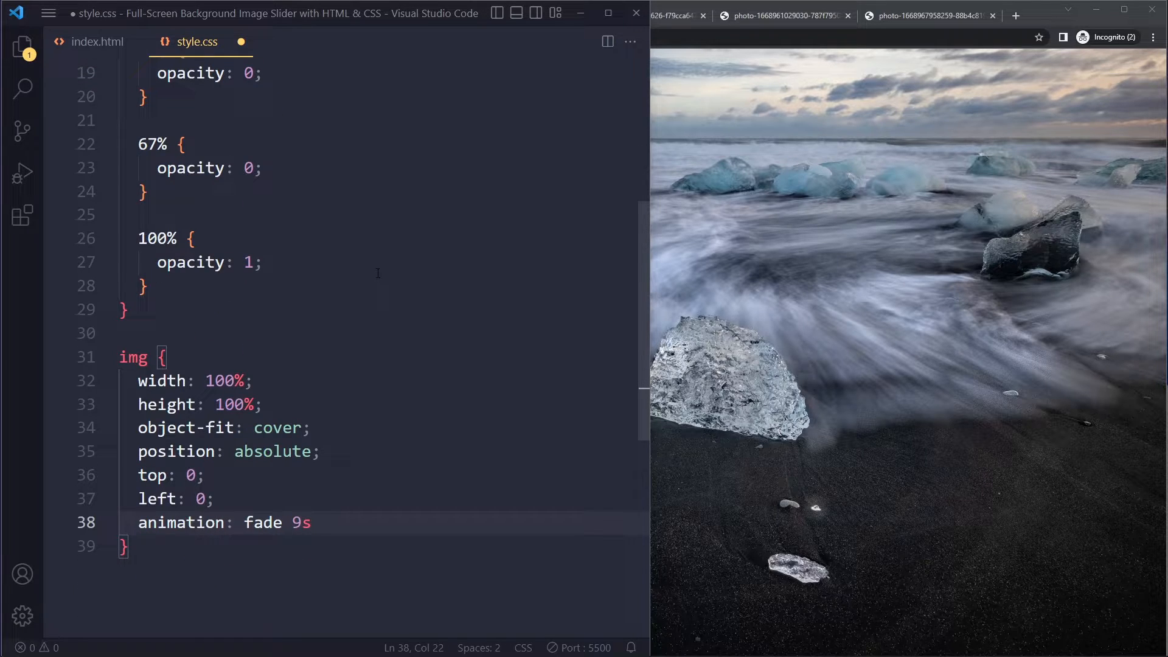
text(ease-in-out)
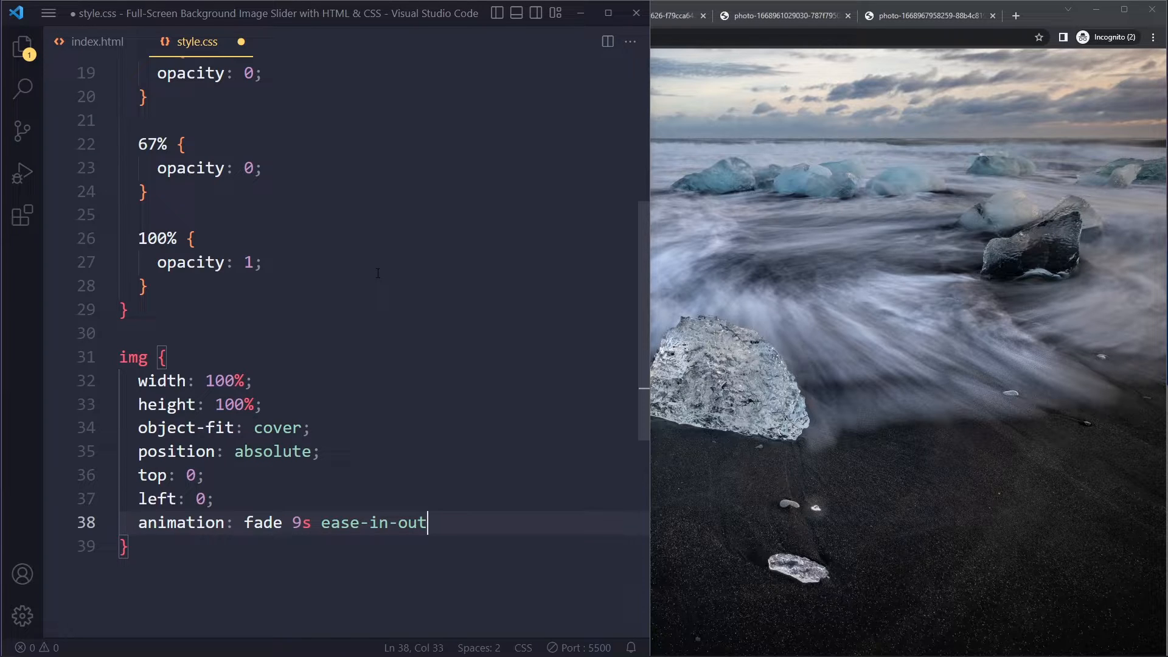
key(Backspace)
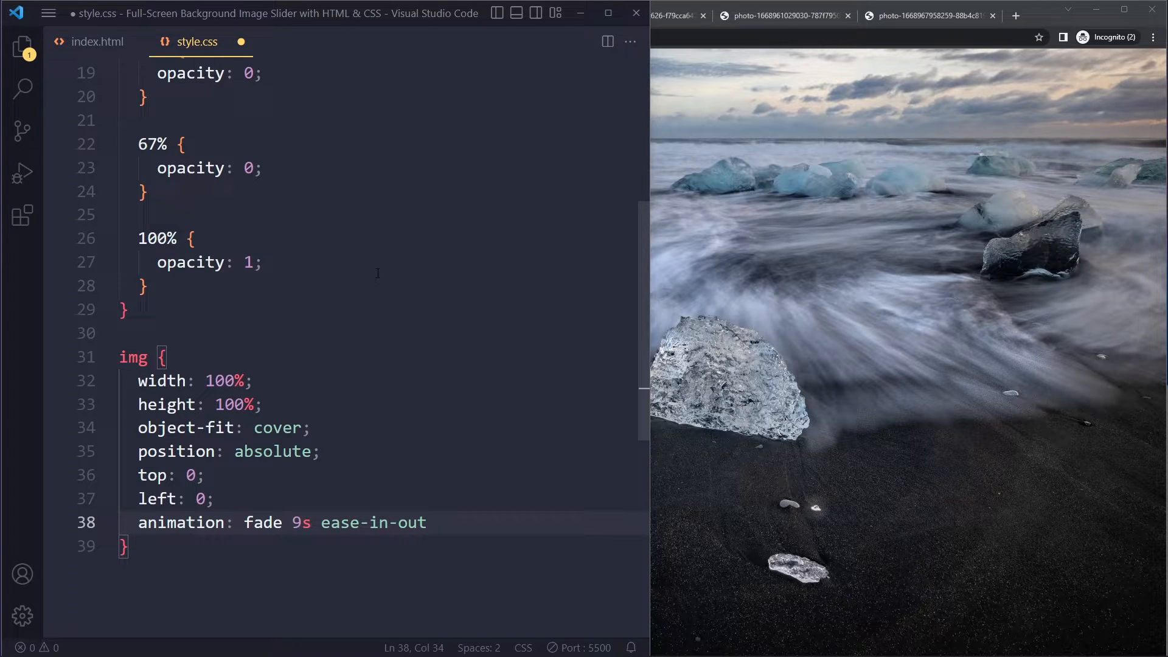
text(infinite)
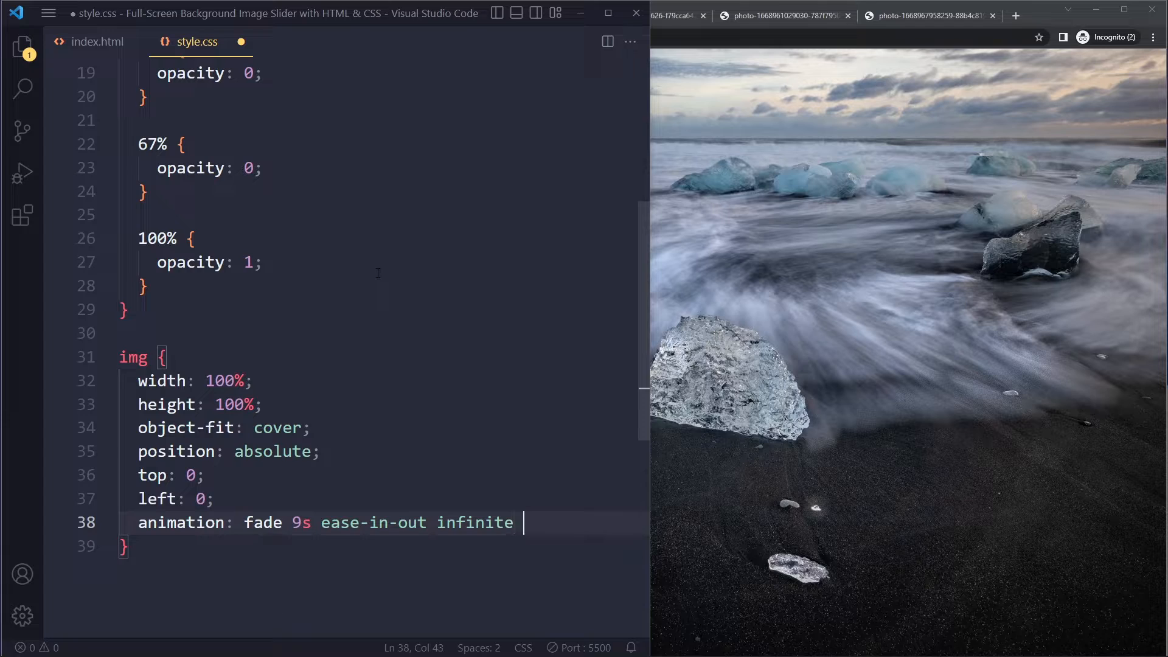
text(alternate;)
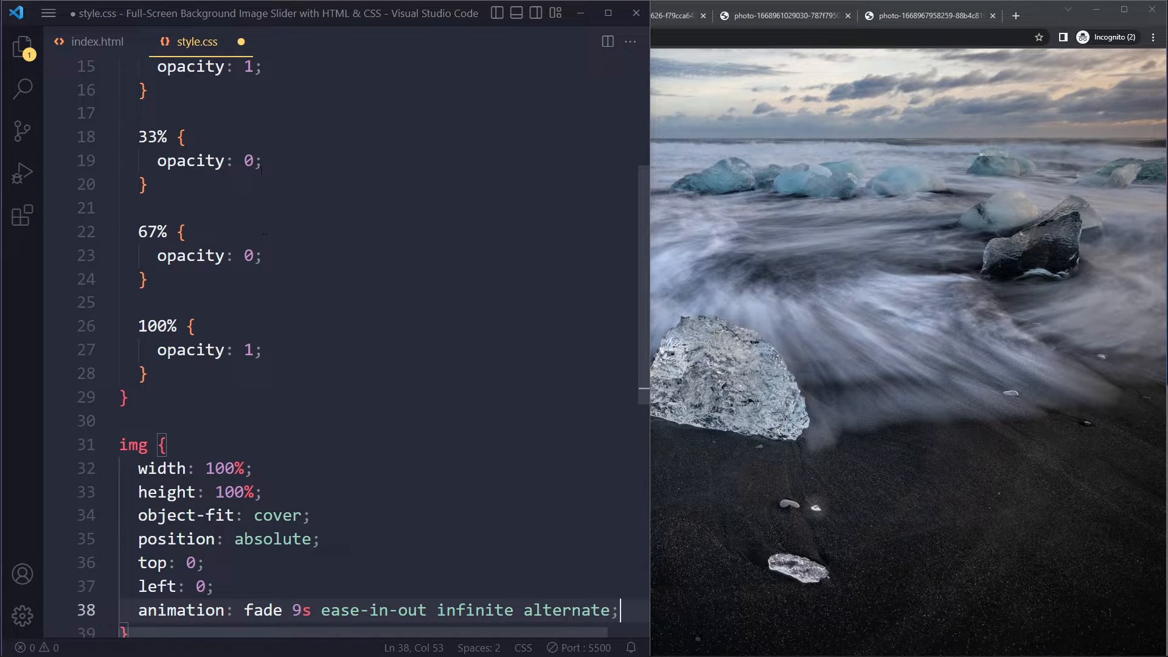
scroll(down, 3)
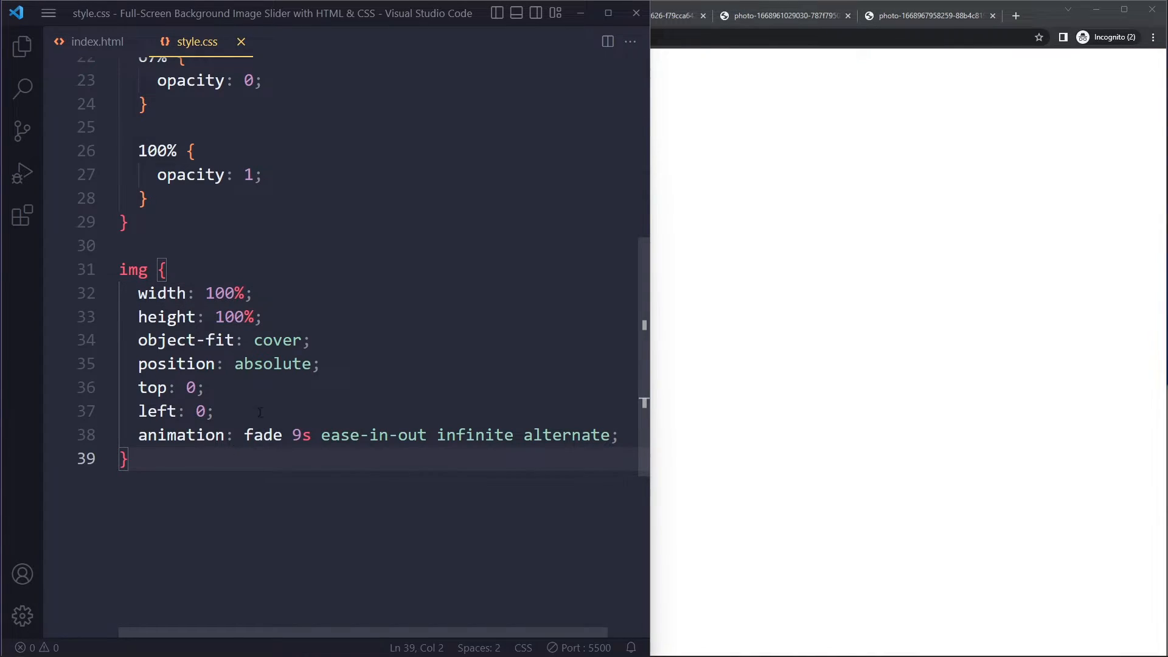
mouse_move(388, 356)
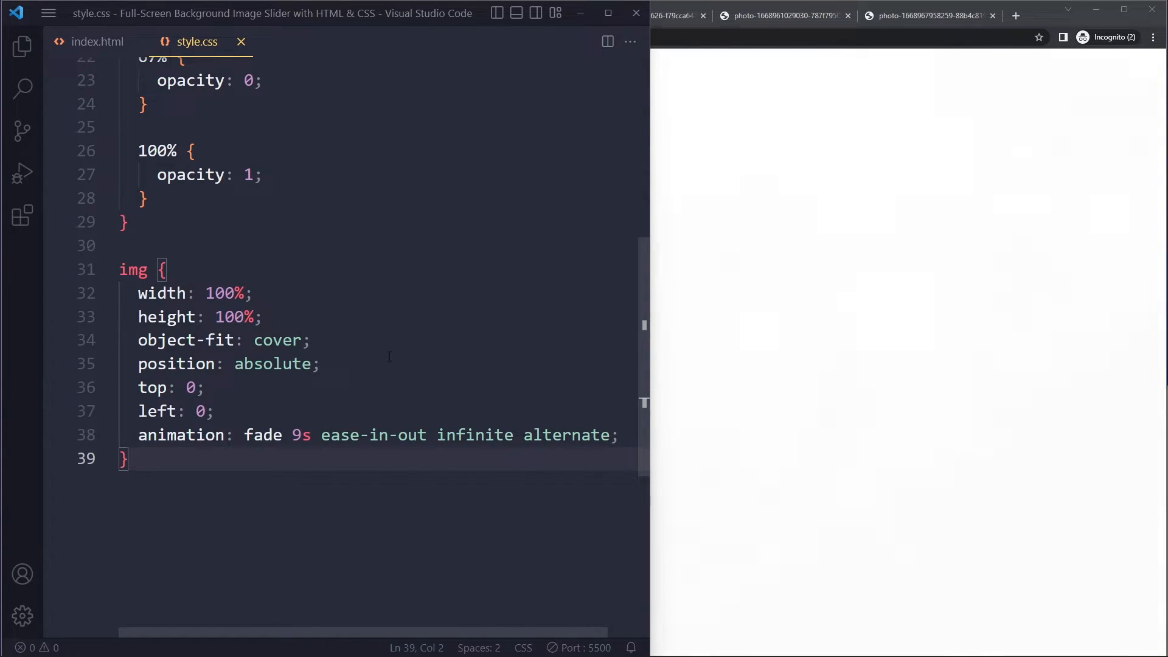
- Add img:nth-of-type(1) with animation-delay: 0s and begin a nth-of-type(2) copy
key(enter)
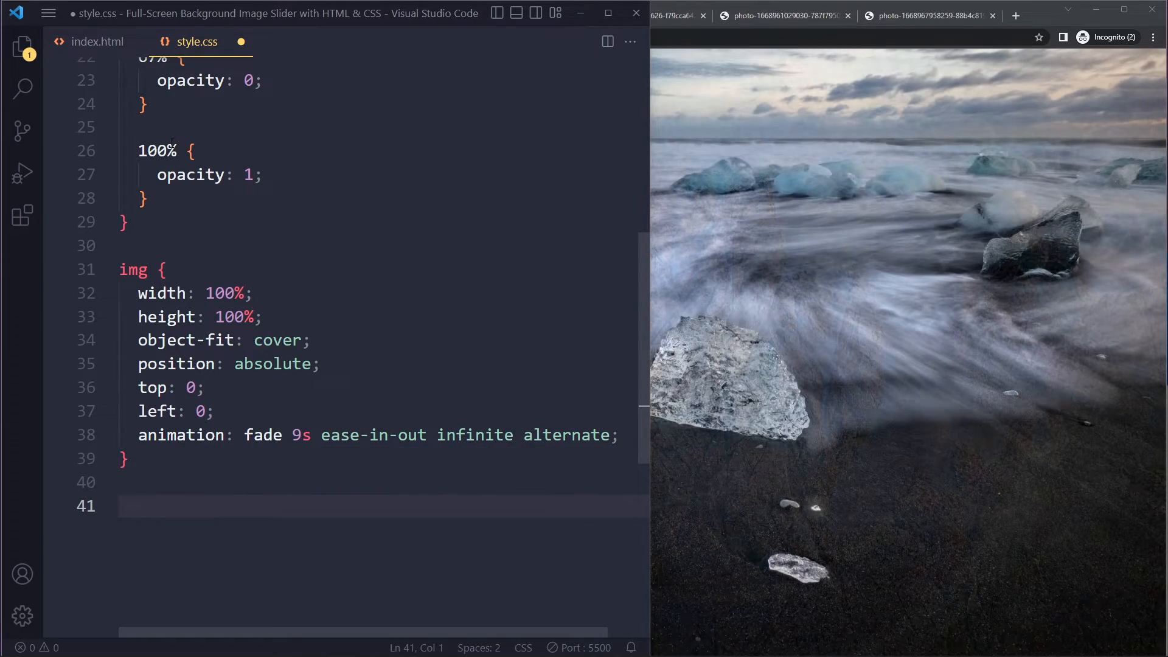
click(97, 42)
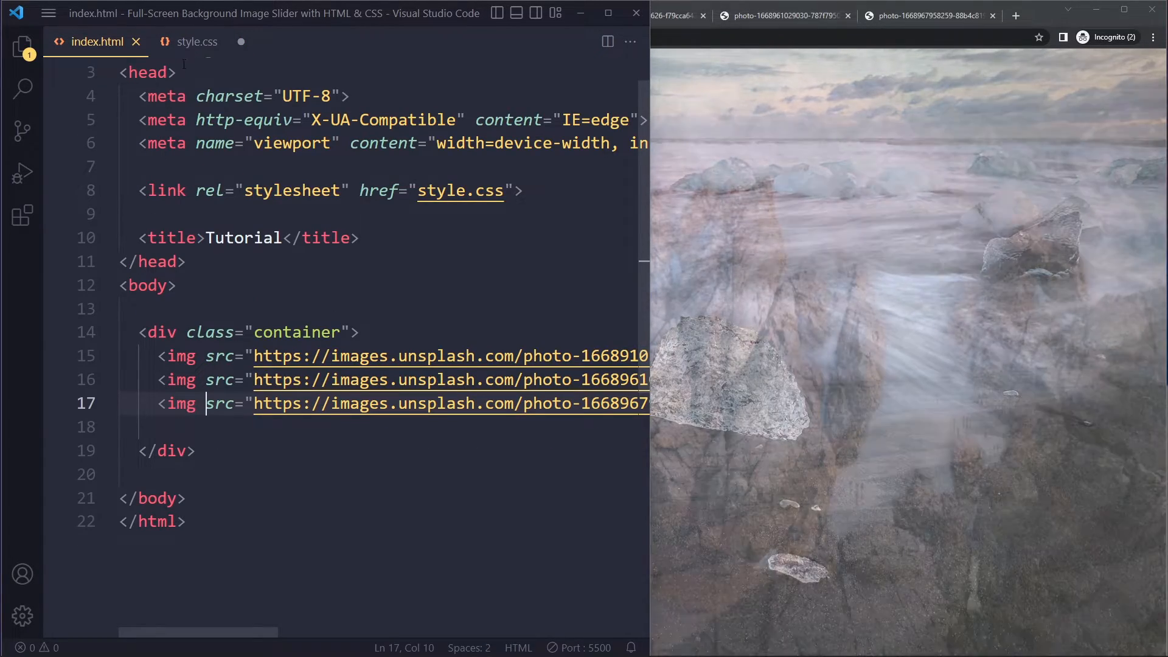
click(196, 42)
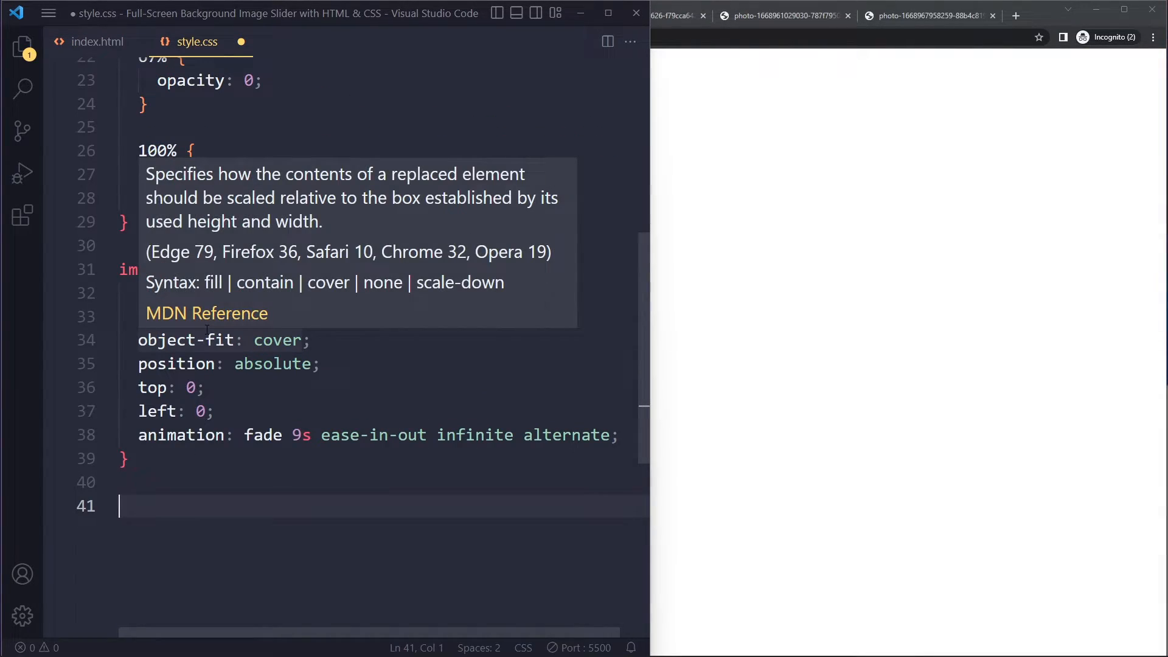
text(img:nth-of-type(1) {)
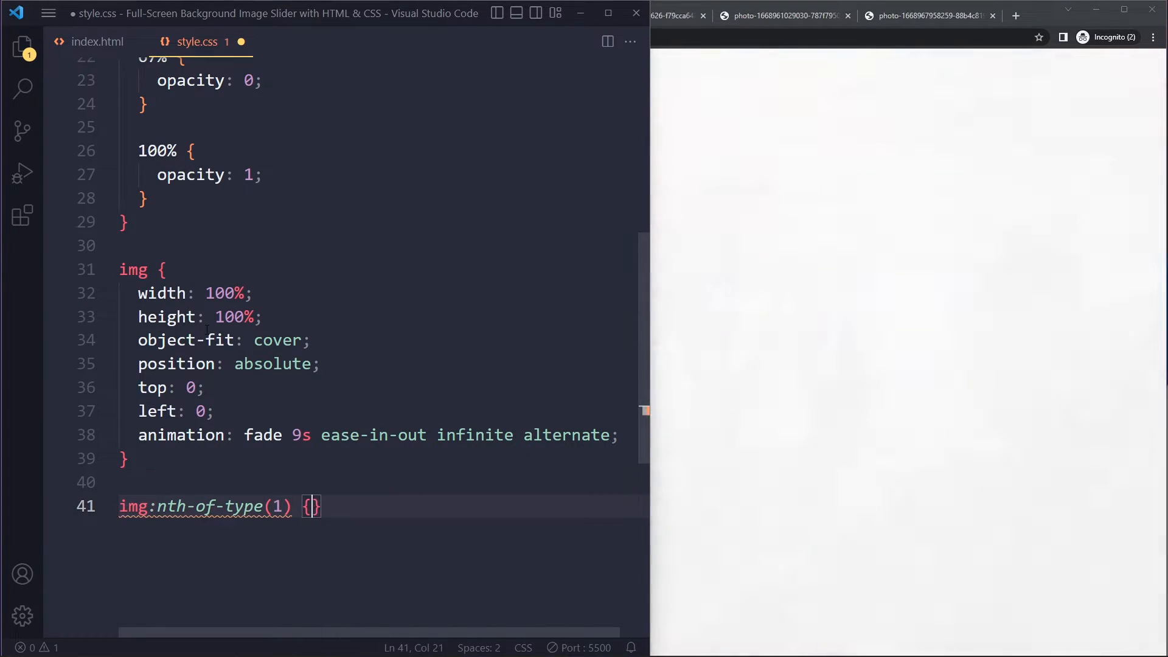
text(animation-delay: 0s;)
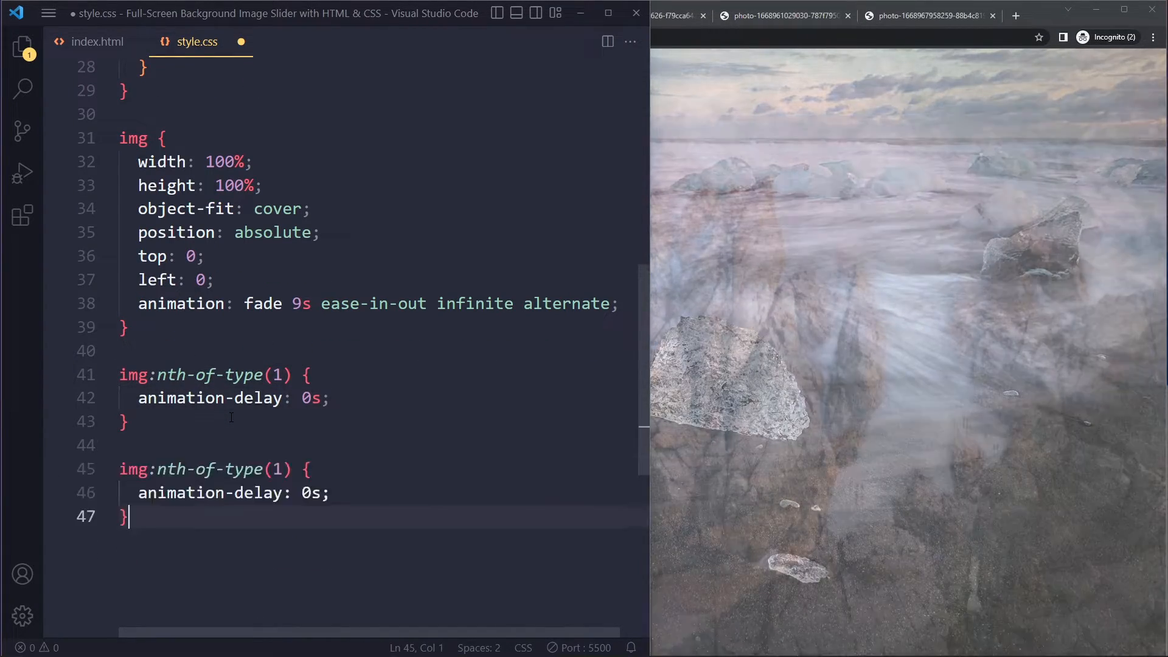
text(2)
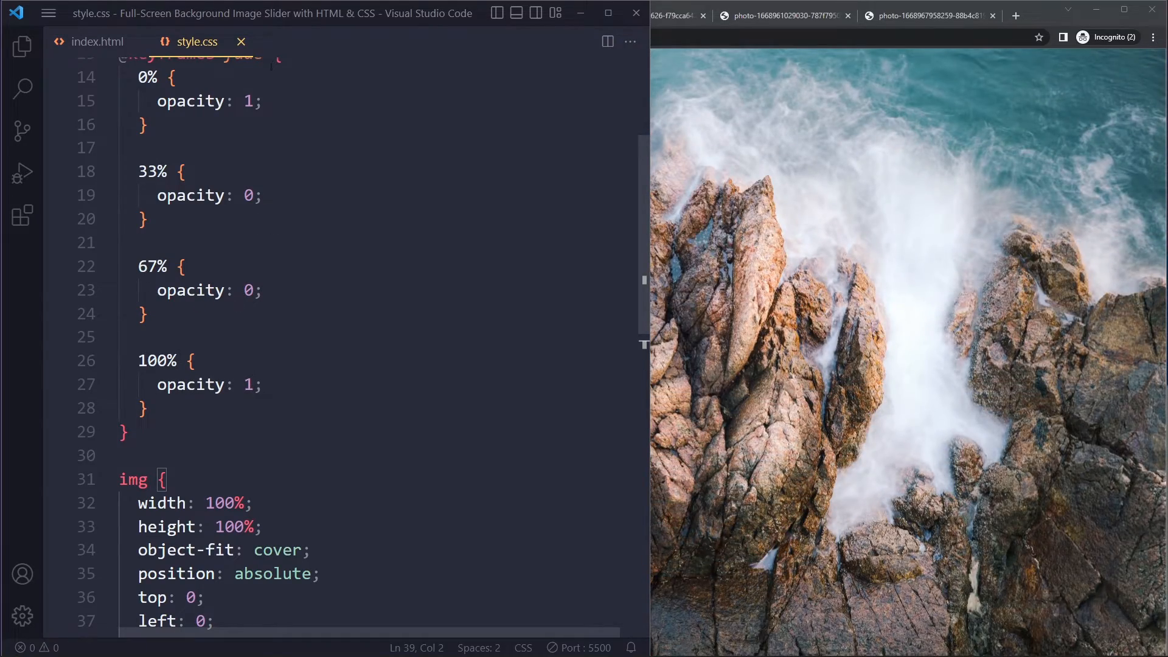
- Set nth-of-type(2) to a 3s delay and add nth-of-type(3) with a 6s delay
scroll(down, 3)
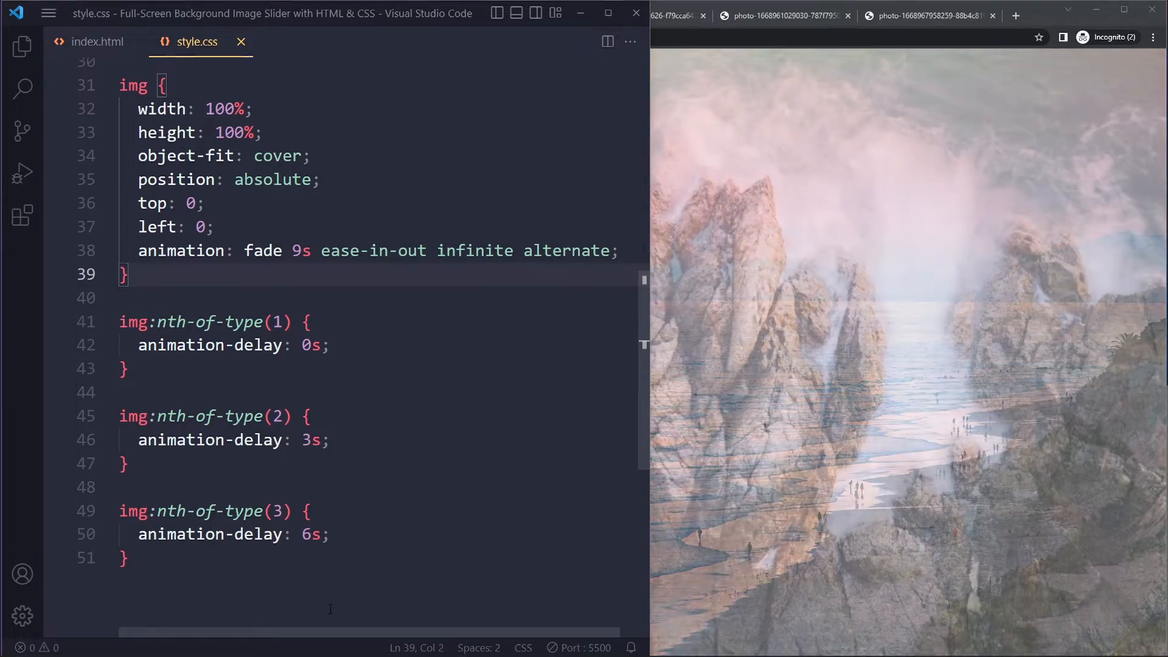
mouse_move(181, 250)
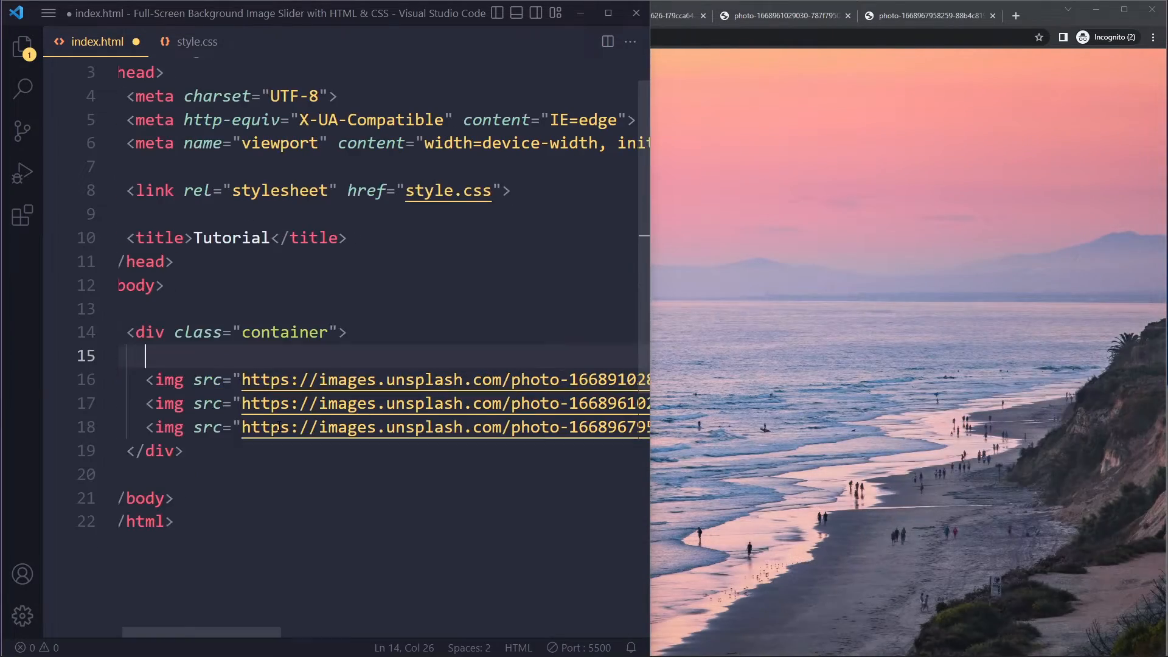
- Insert <div class="overlay"></div> at the top of the container in index.html
text(.overlay"></div>)
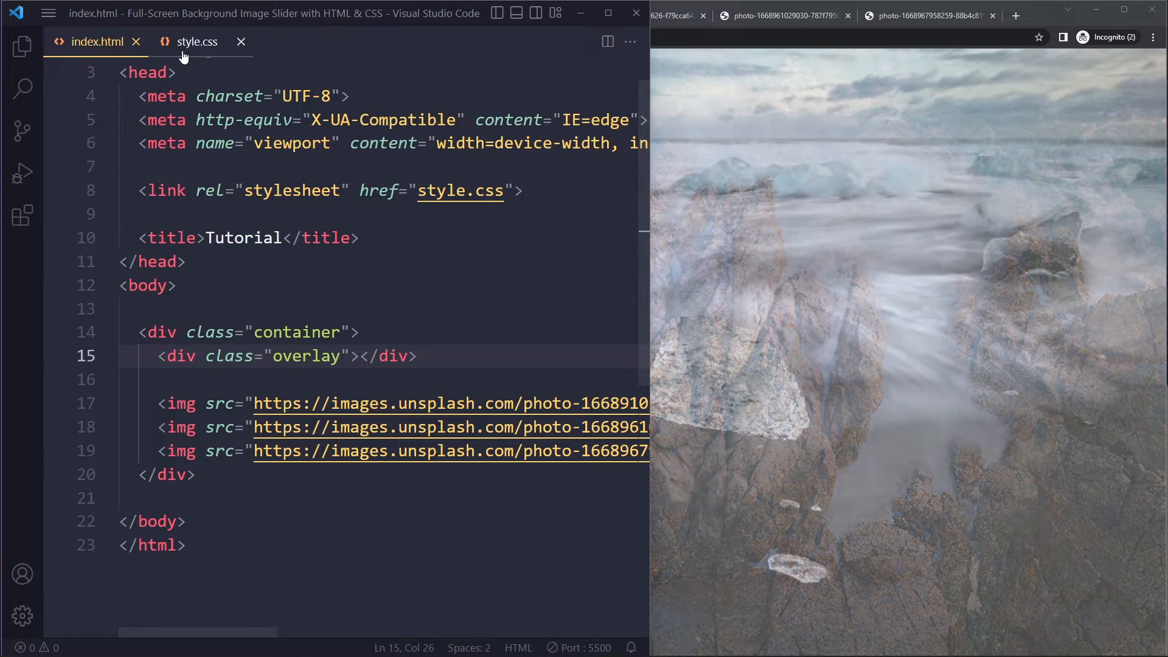
- Give .overlay an rgba(0, 0, 0, 0.5) background with full height and width
click(196, 42)
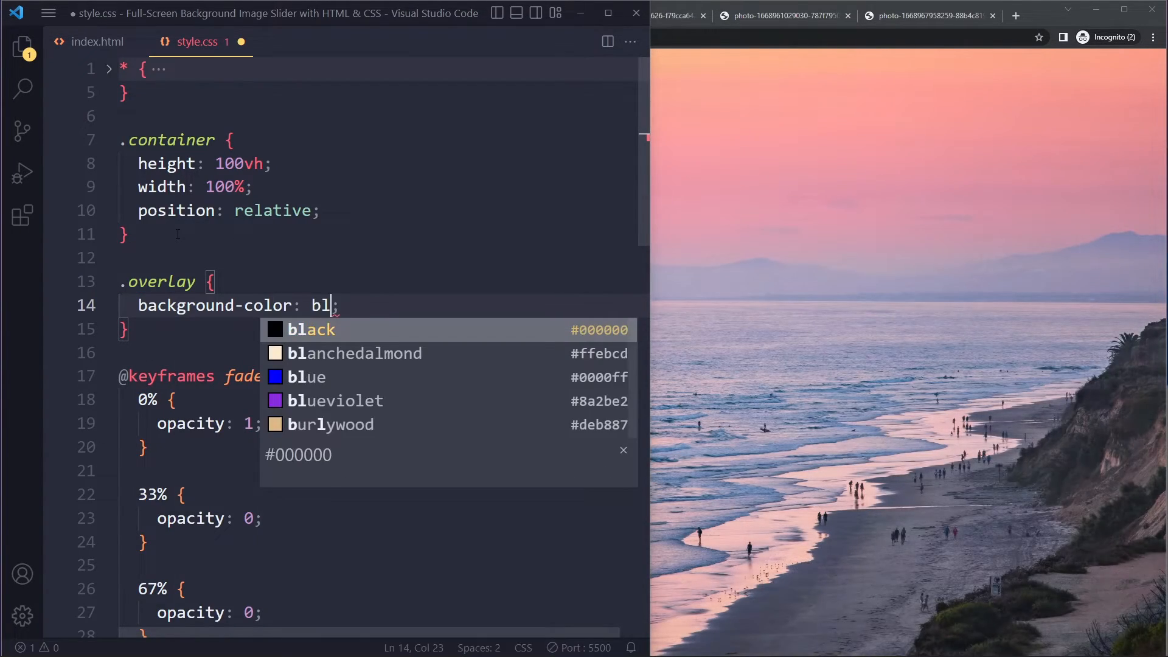
text(rgba)
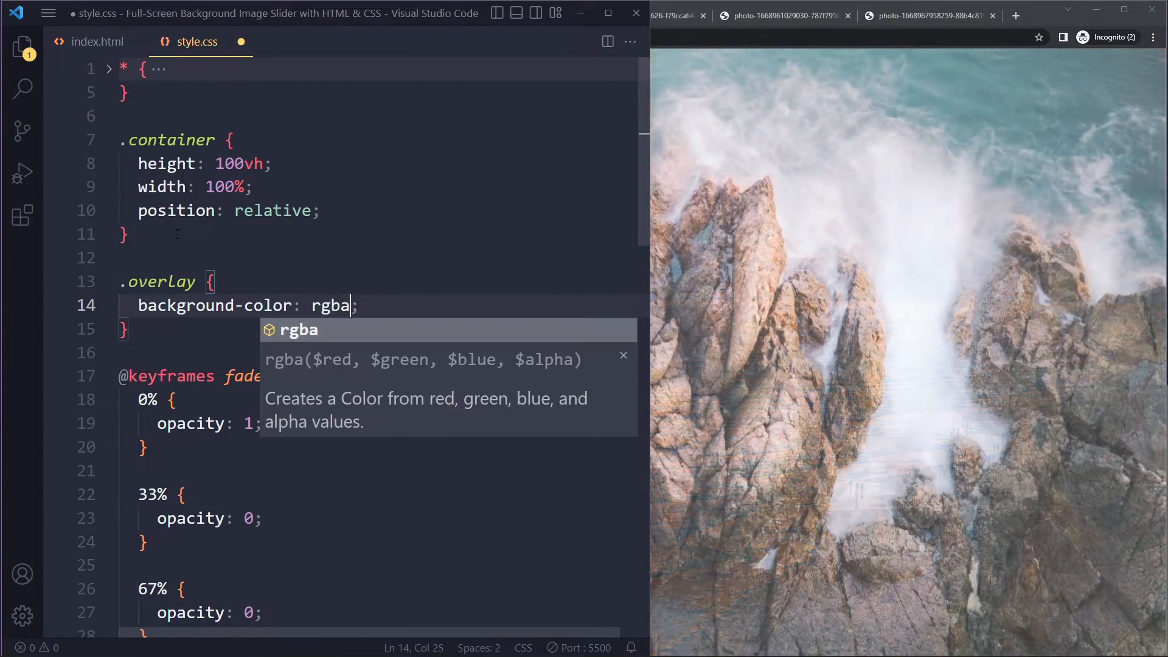
text((0, 0, 0, 0.5))
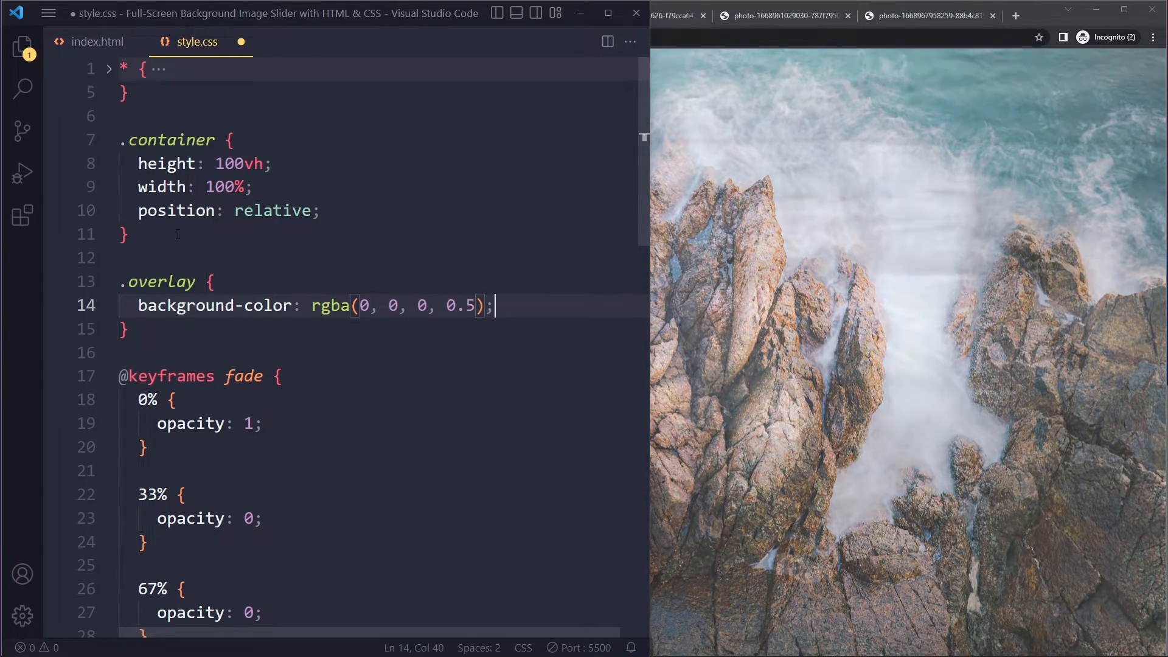
text(heigh)
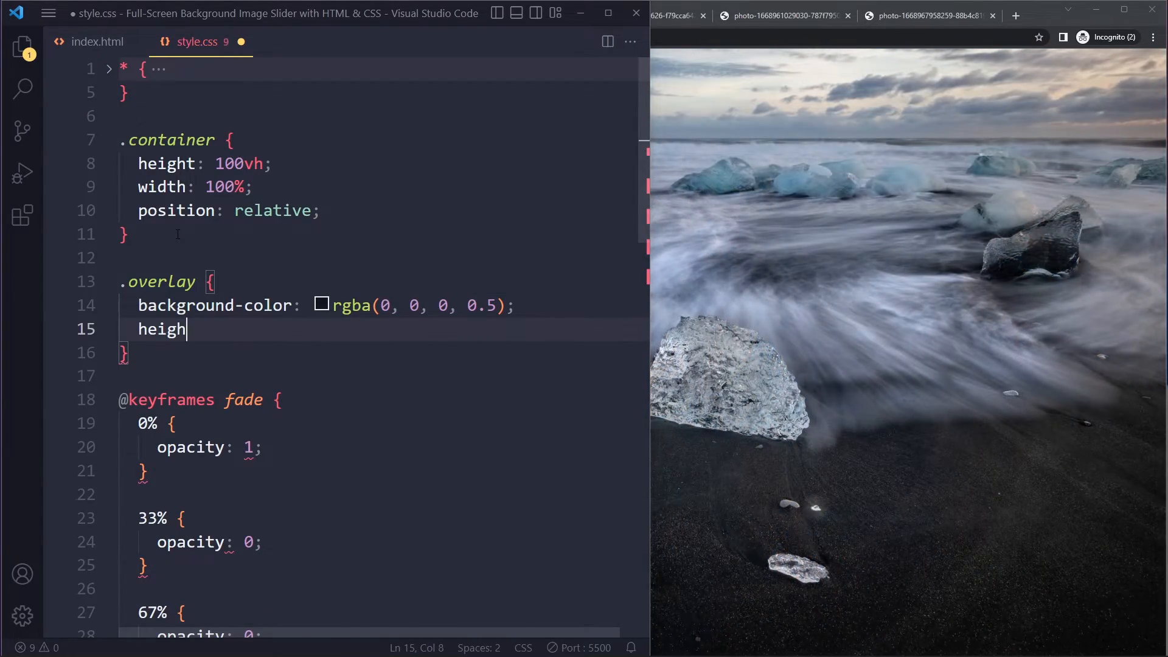
text(width: 100%;)
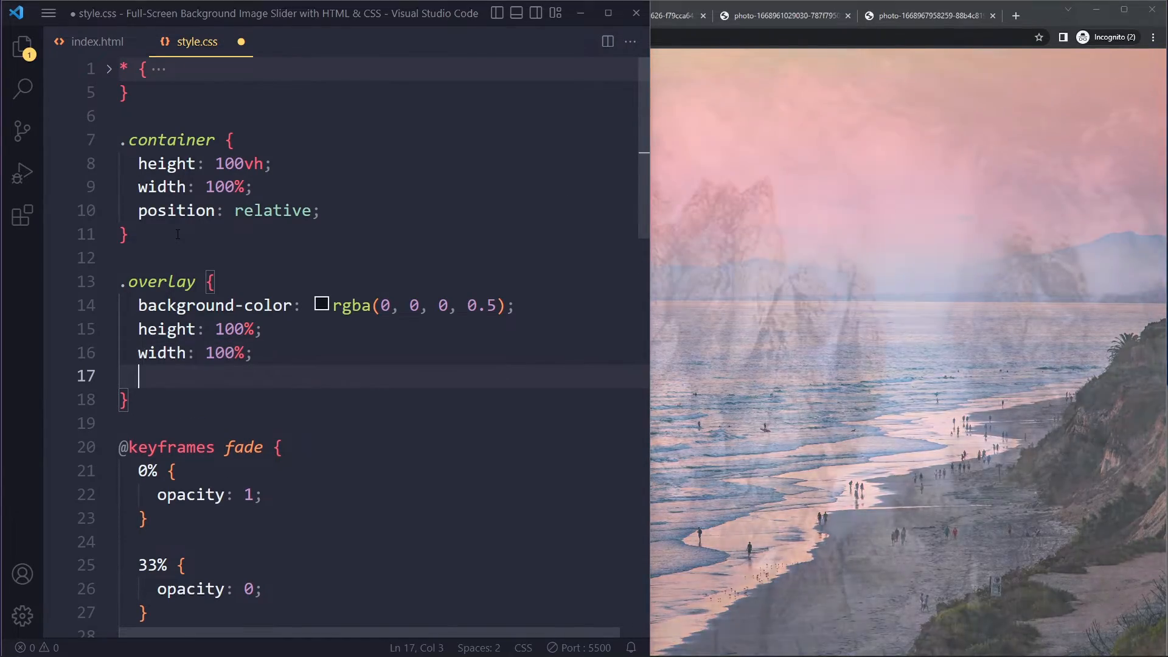
- Position the overlay absolutely at top: 0, left: 0 with z-index 10
text(position: absolute;)
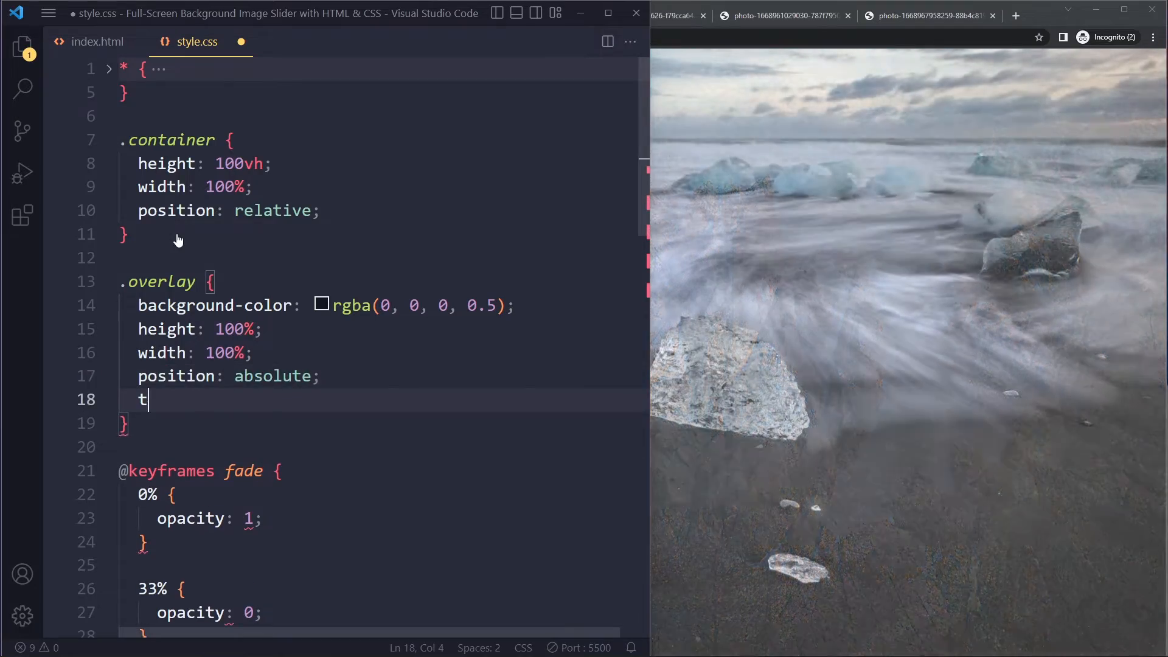
text(op: 0;)
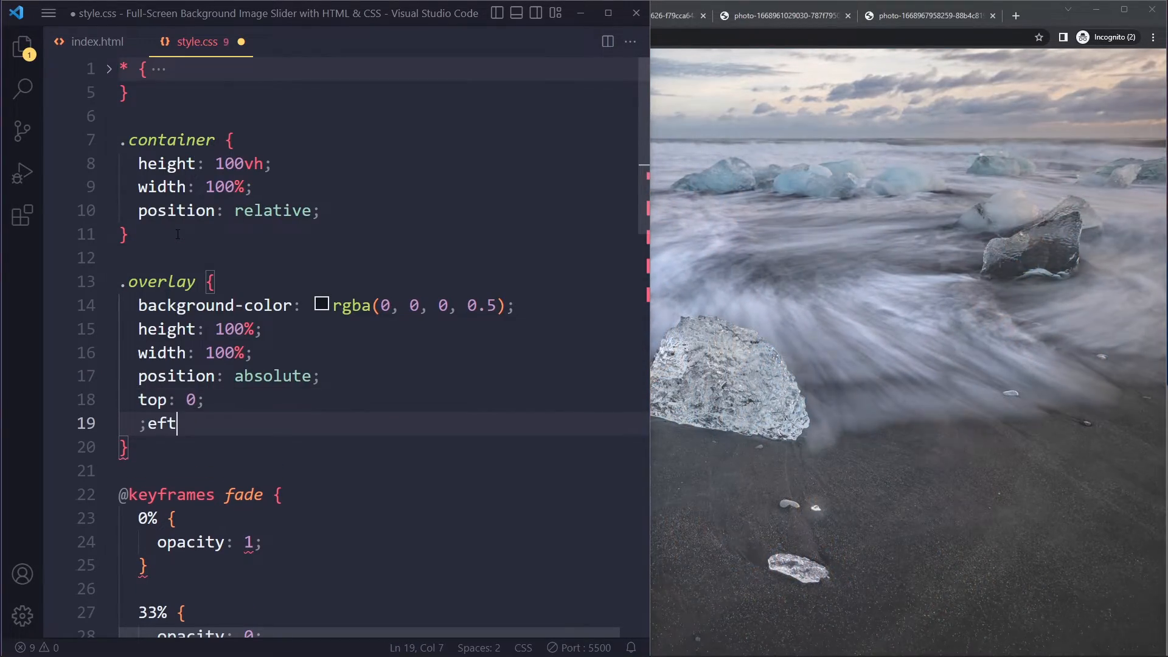
text(left: 0;)
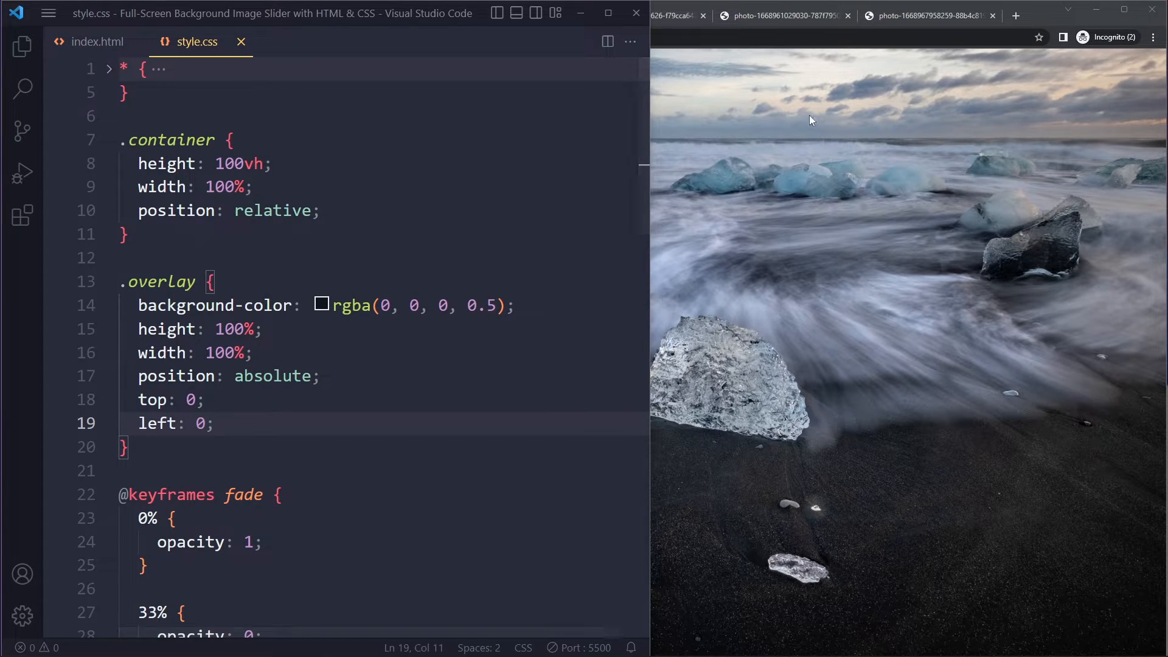
text(z-index:)
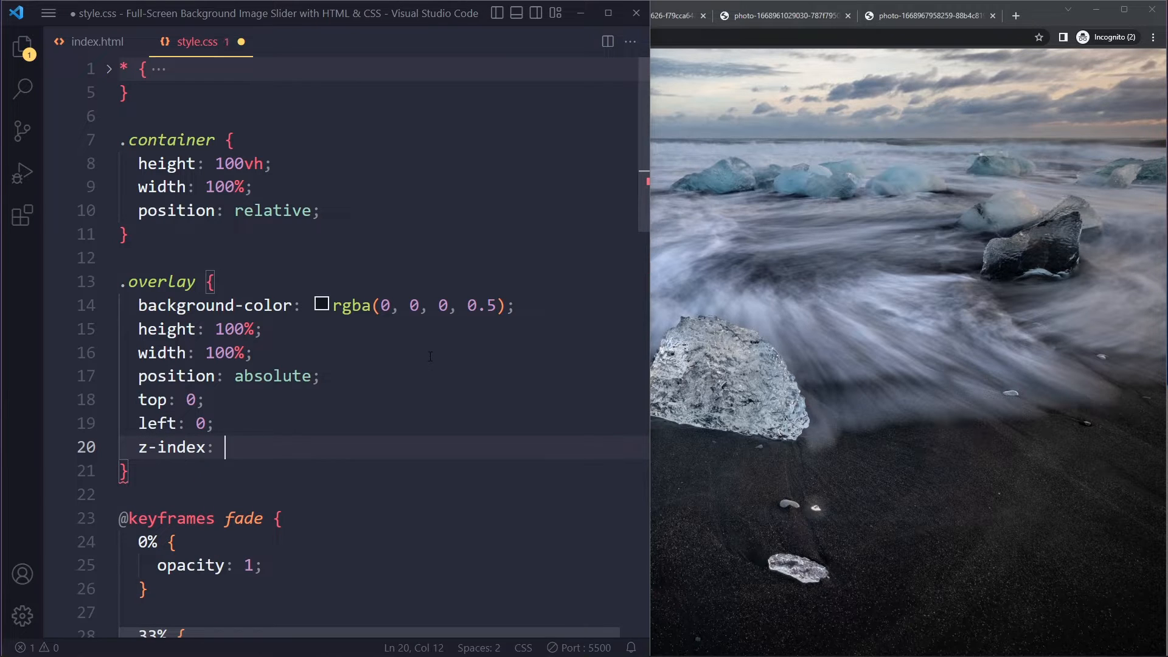
text(10)
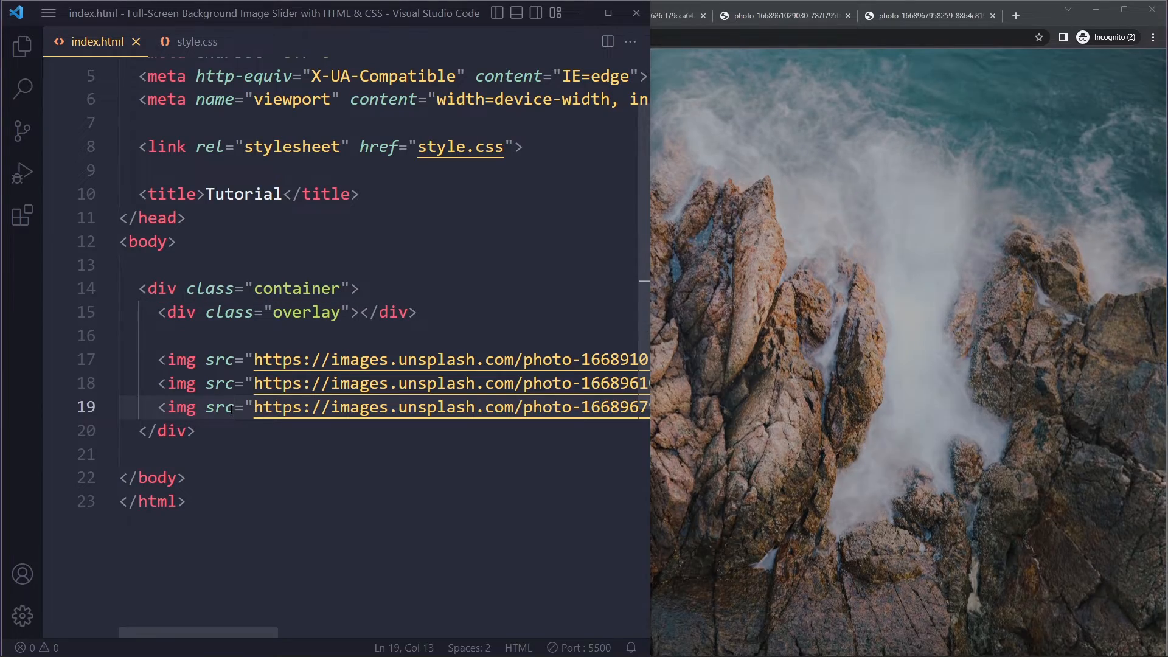
- Add an h1.heading reading 'Welcome to my site' below the three images
key(Enter)
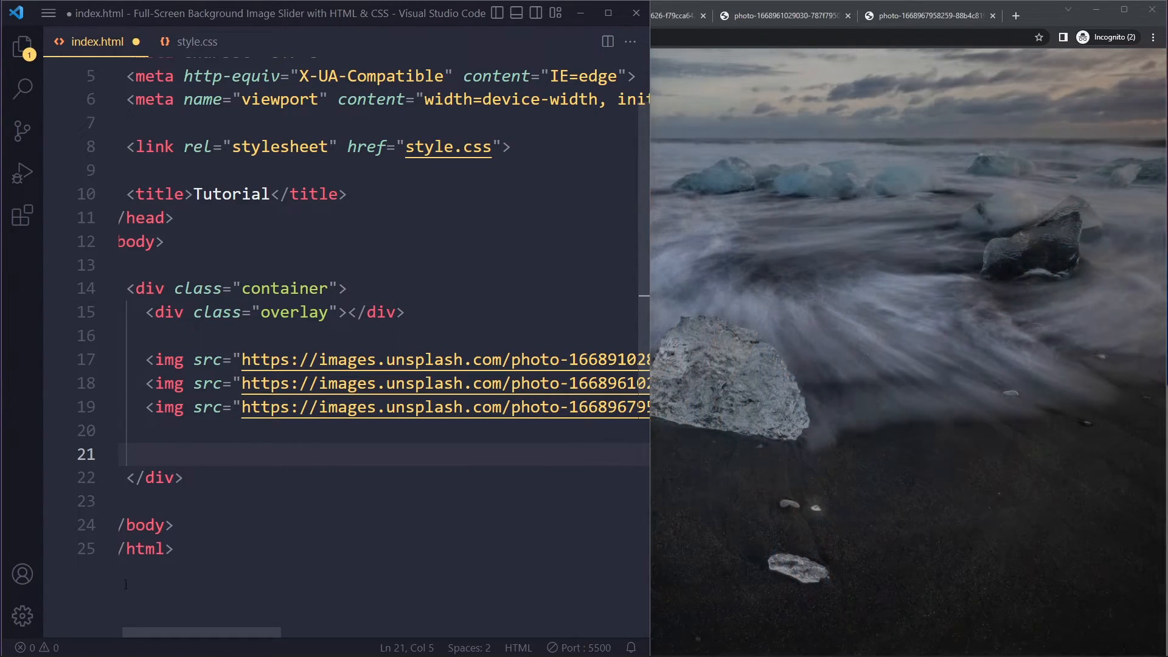
text(h1.)
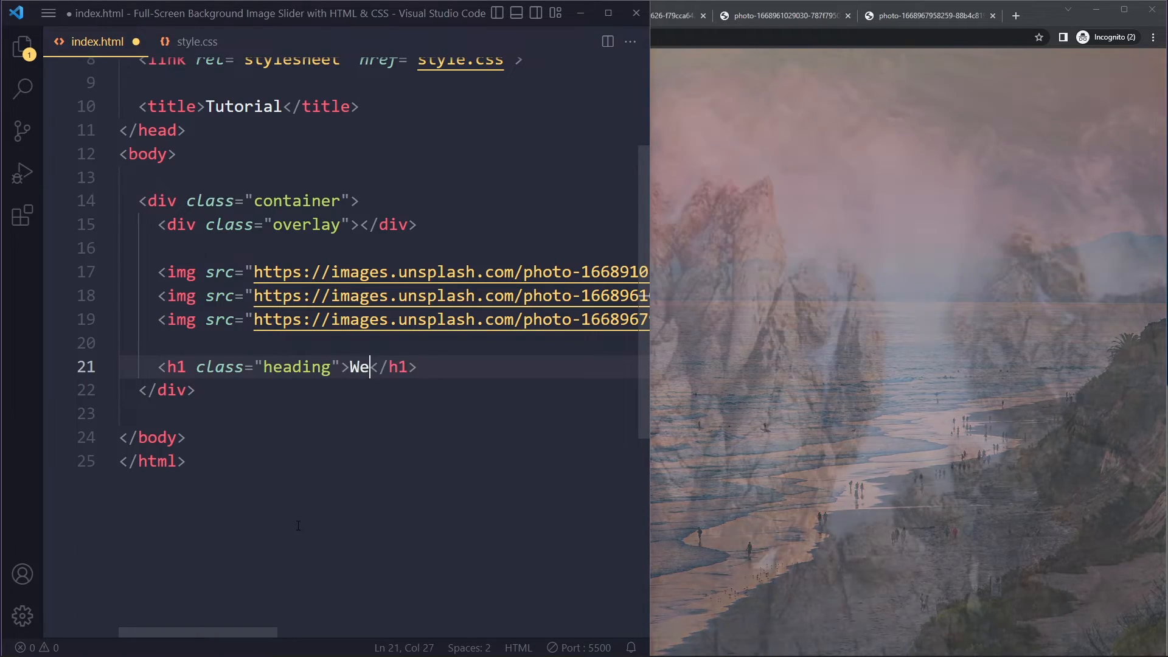
text(lcome to my si)
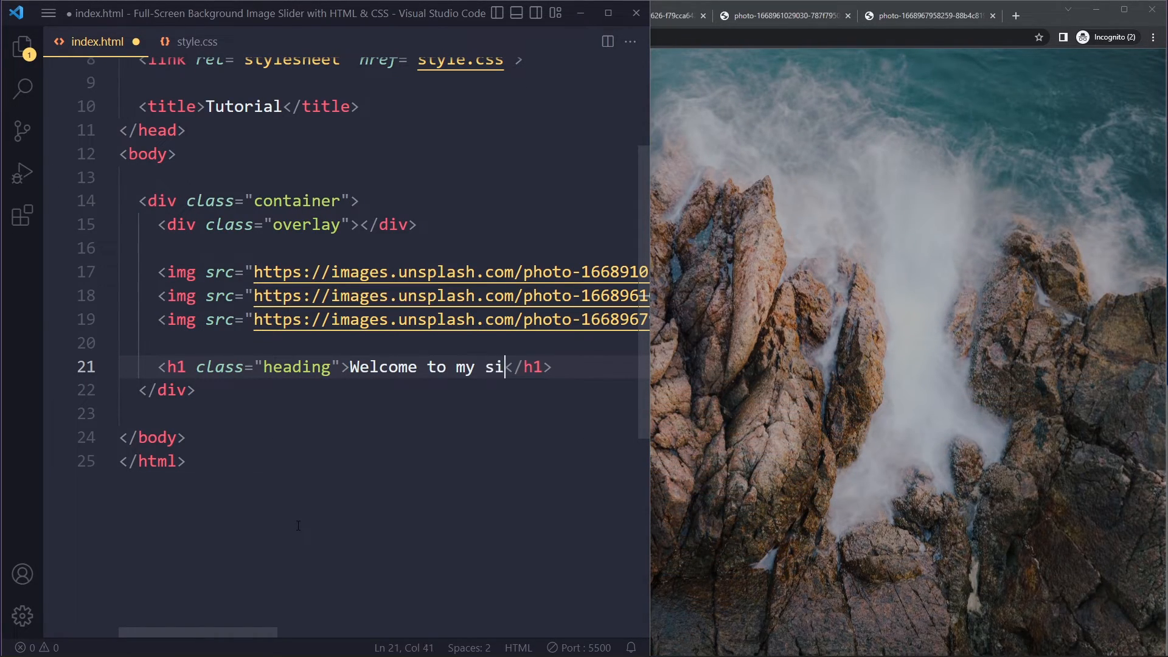
click(196, 41)
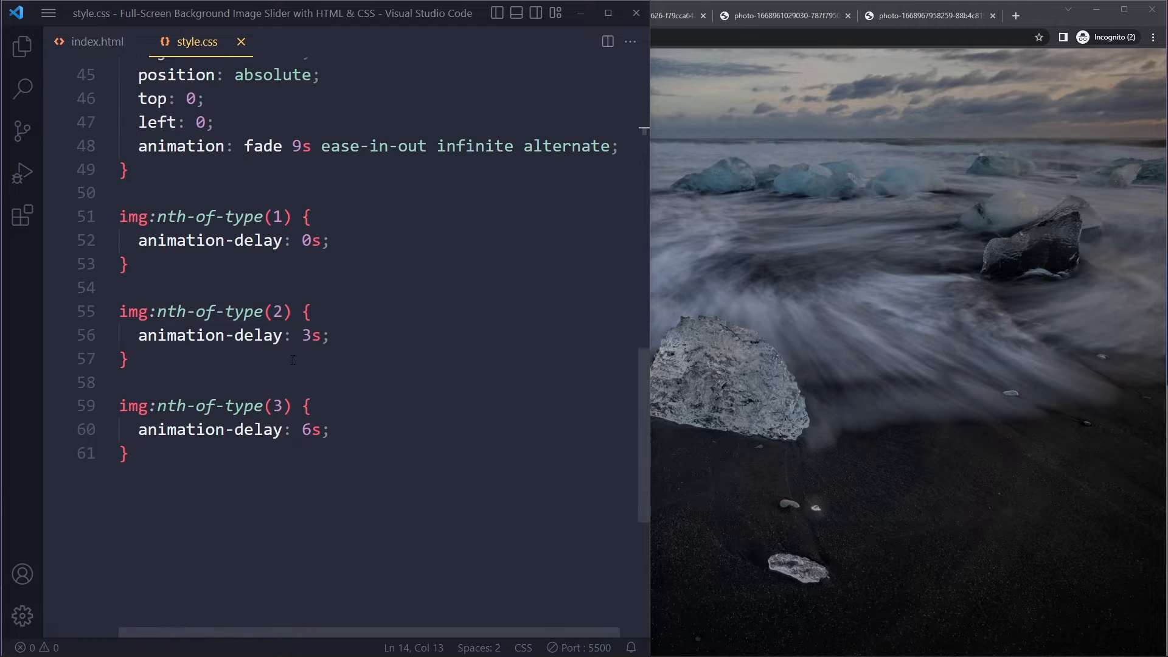
- Add a .heading rule: font-size 50px, color #fff, position relative, z-index 10
text(.heading {)
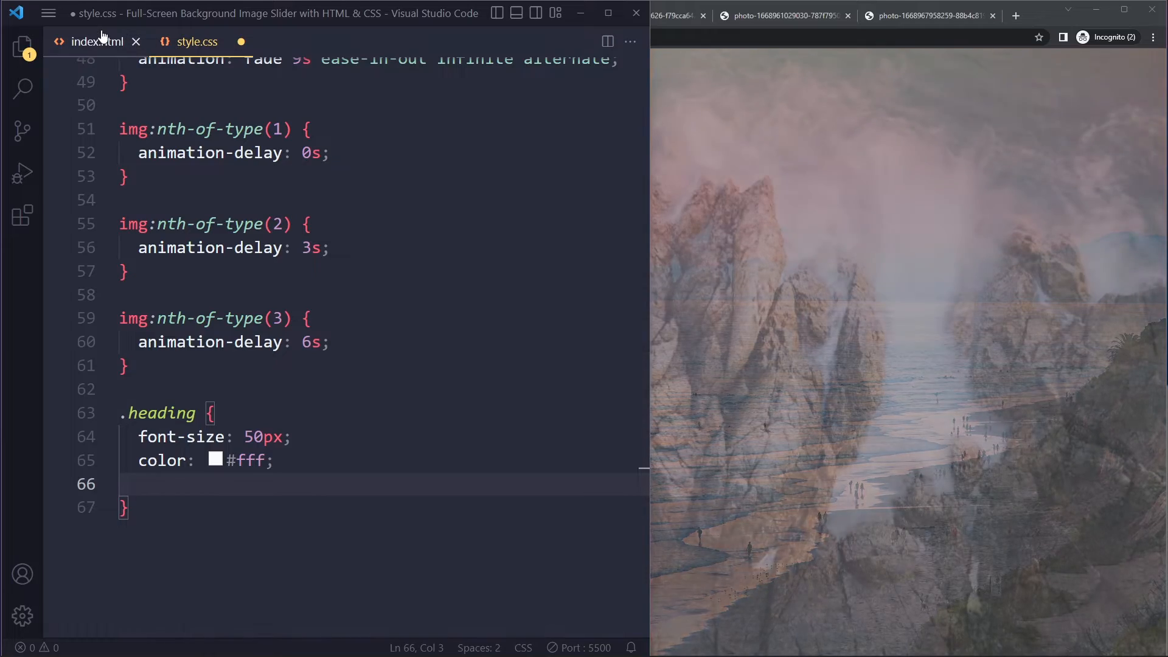
click(90, 41)
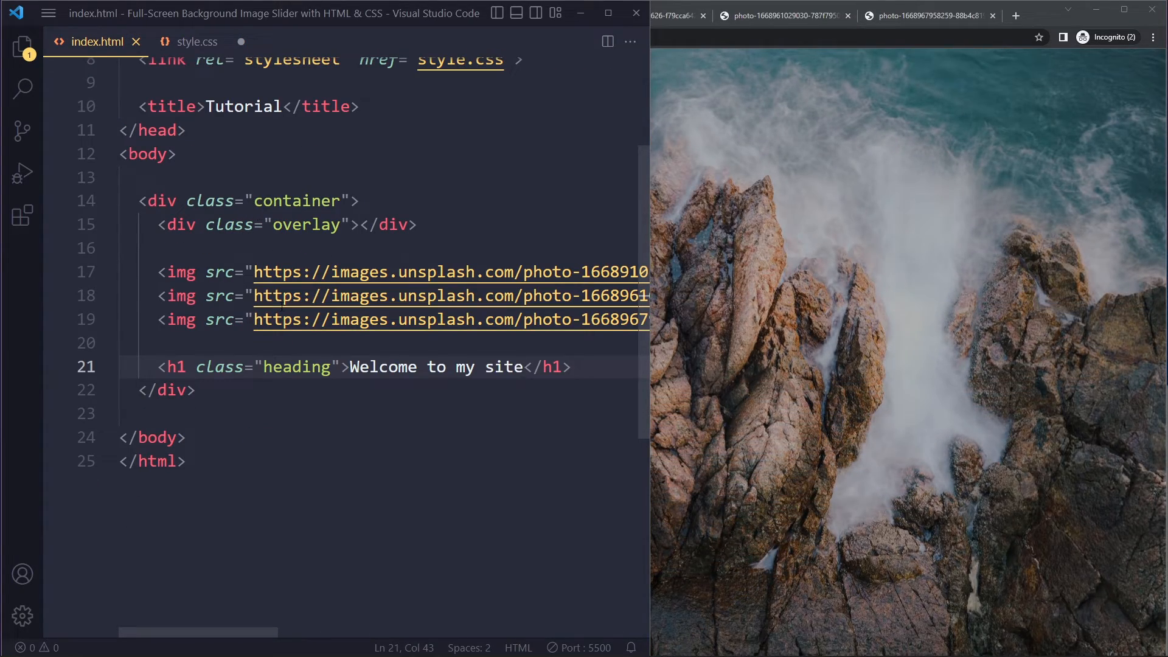
click(196, 42)
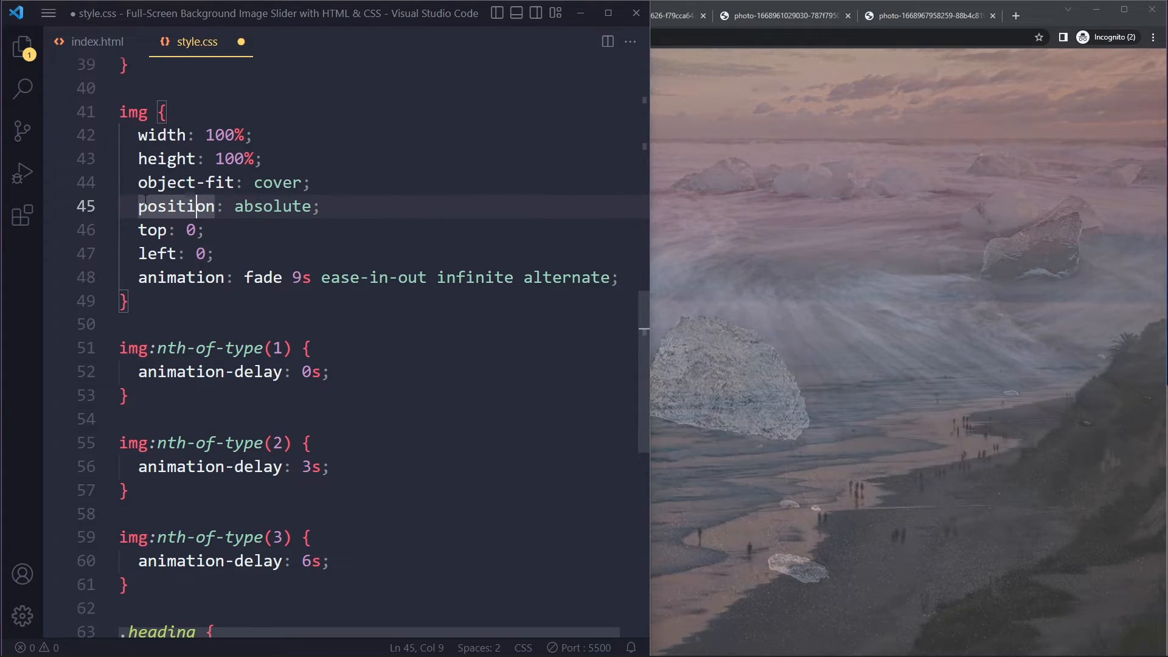
scroll(down, 3)
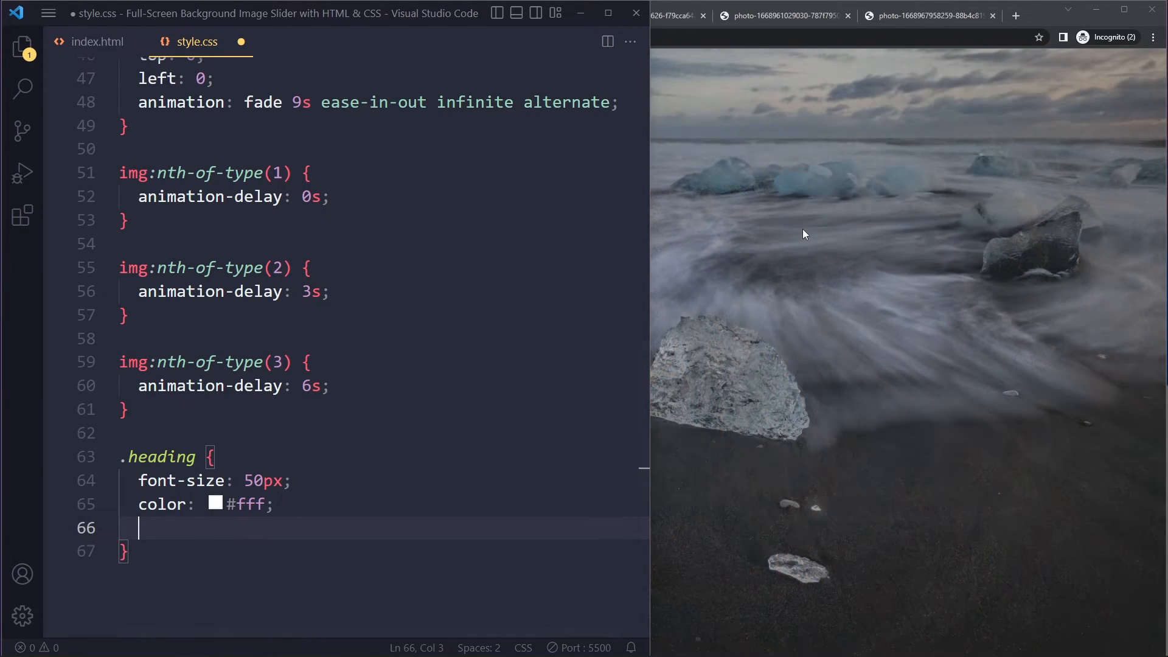
mouse_move(717, 218)
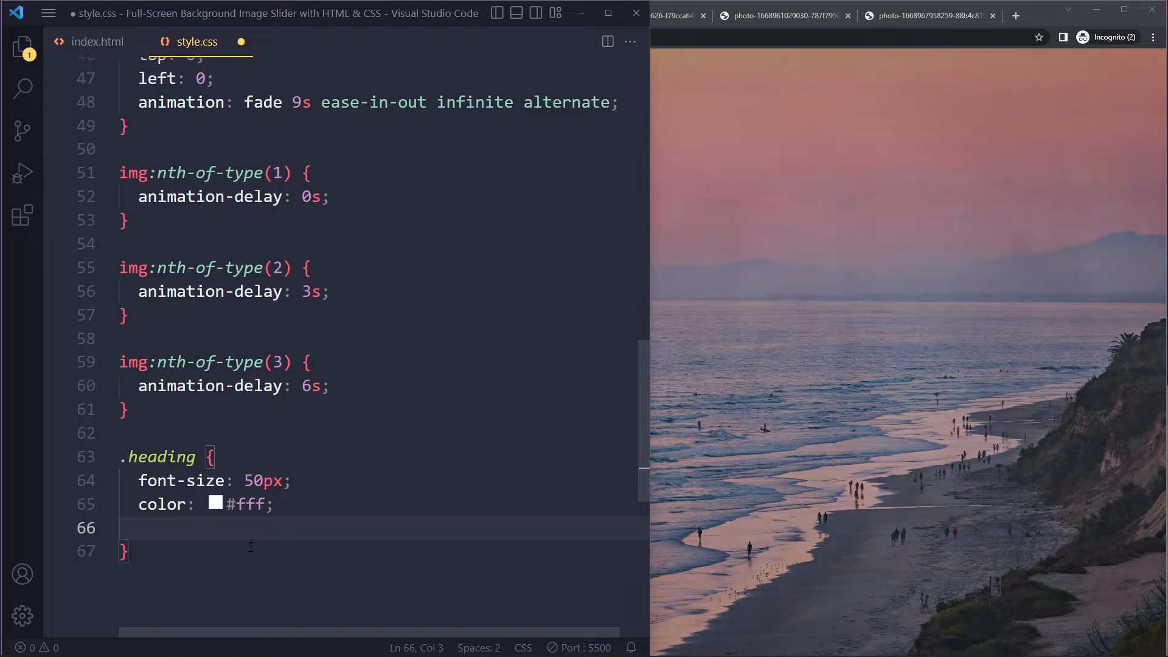
text(p)
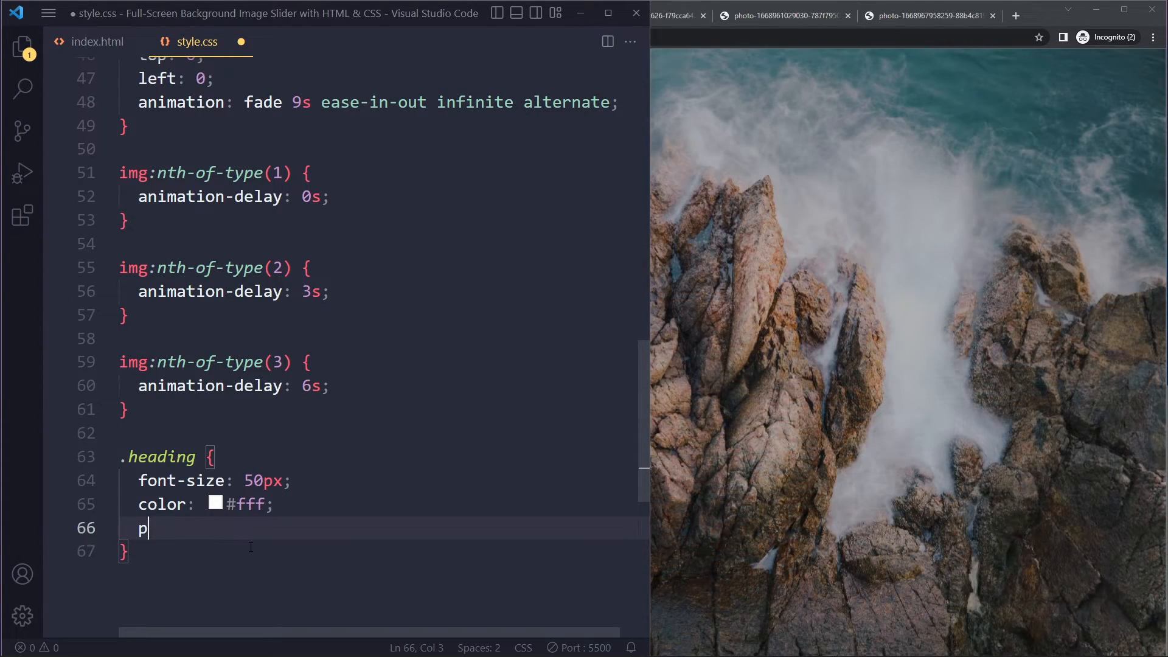
text(osition: relative;)
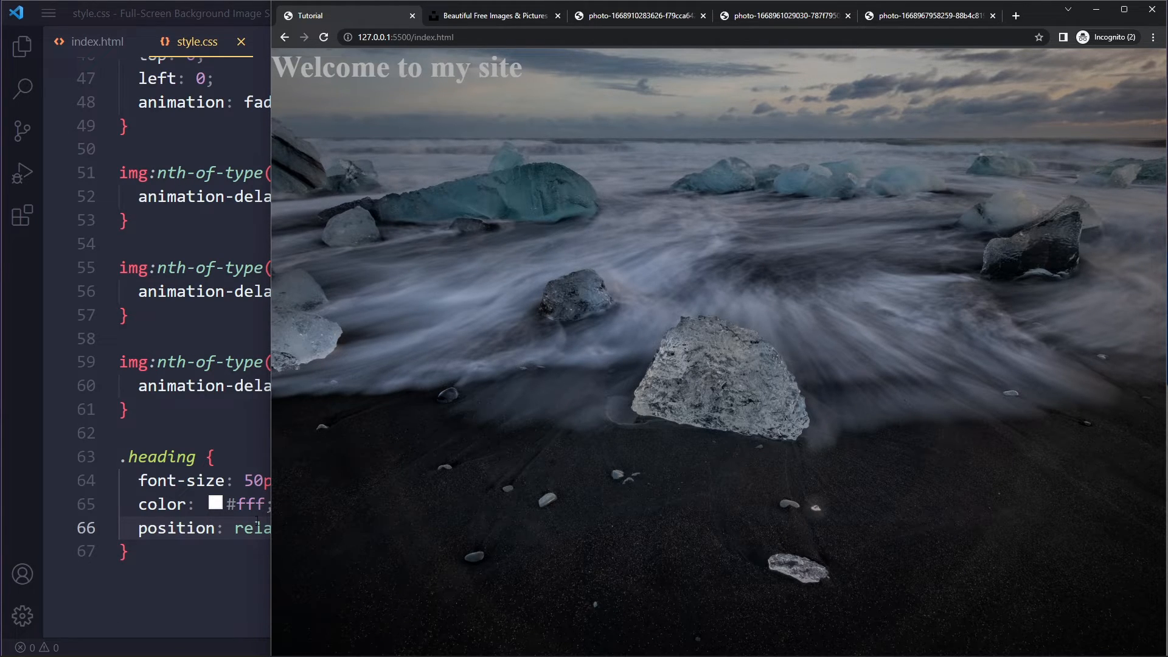
text(z)
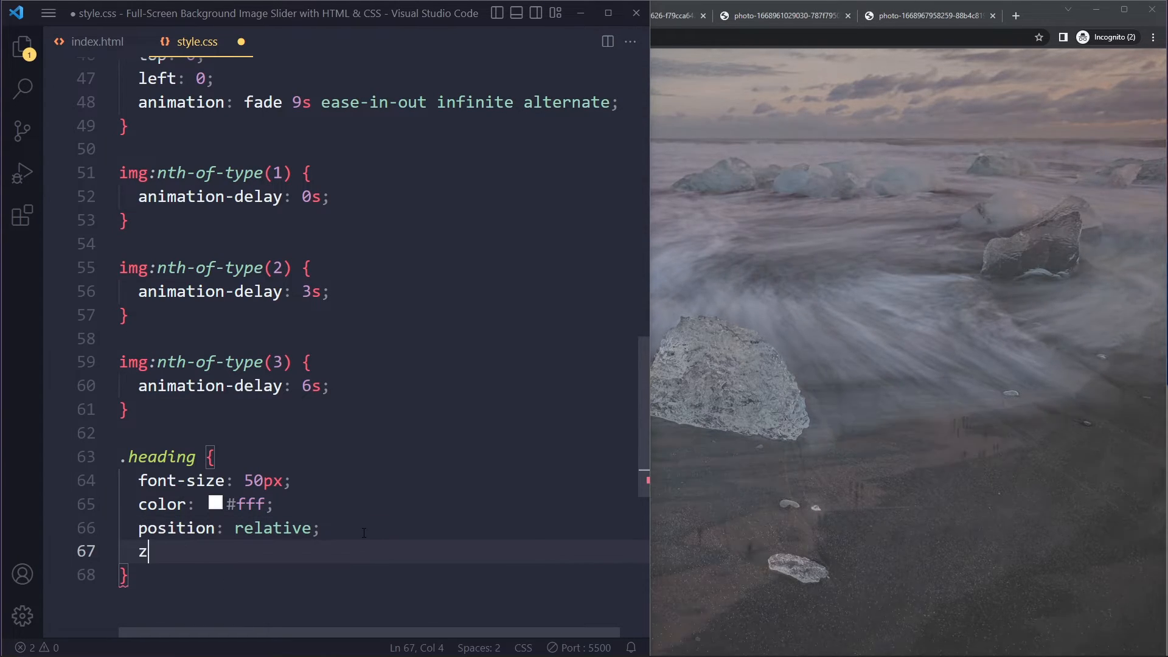
text(-index: 10;)
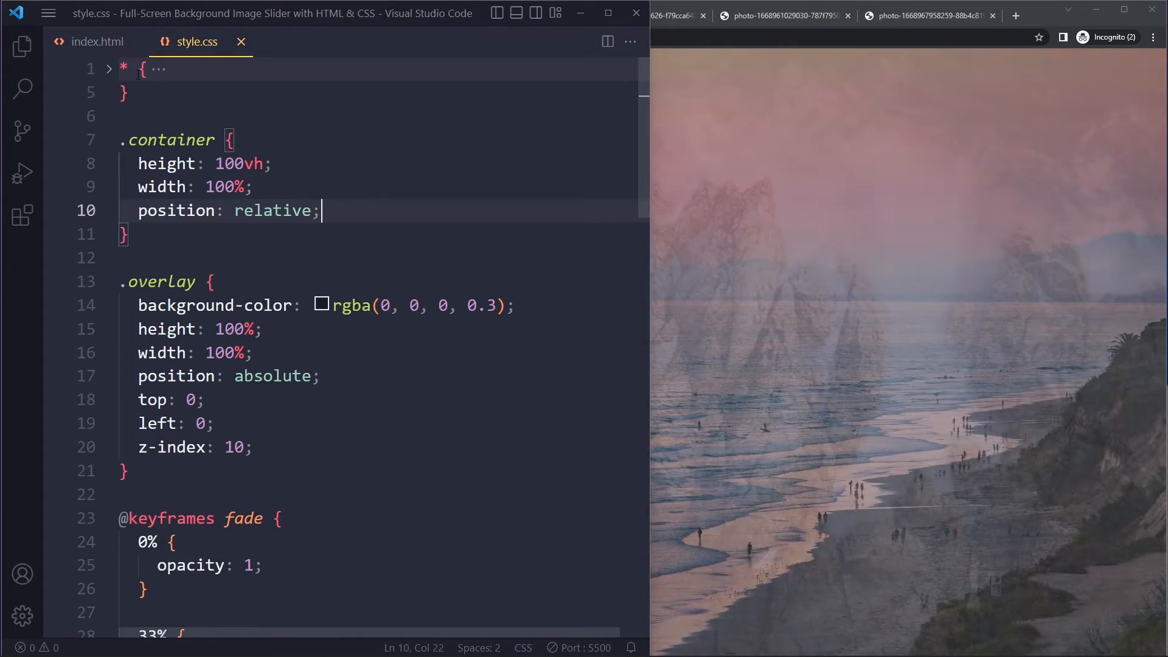
- Give .container display: flex with justify-content and align-items set to center
click(97, 42)
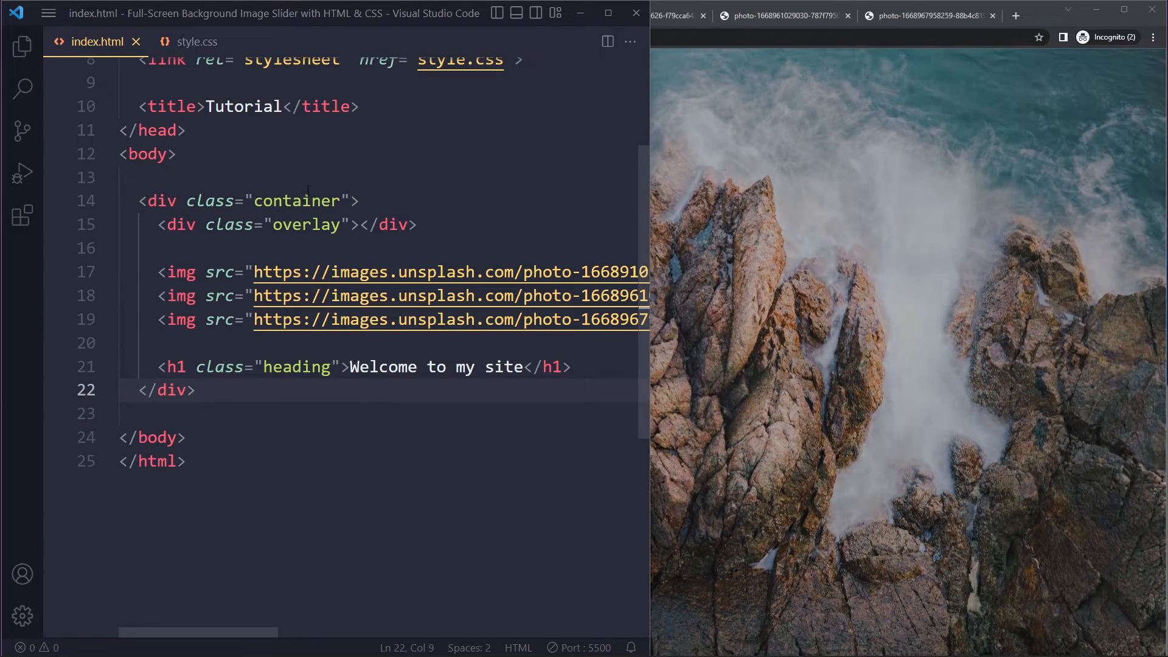
click(196, 41)
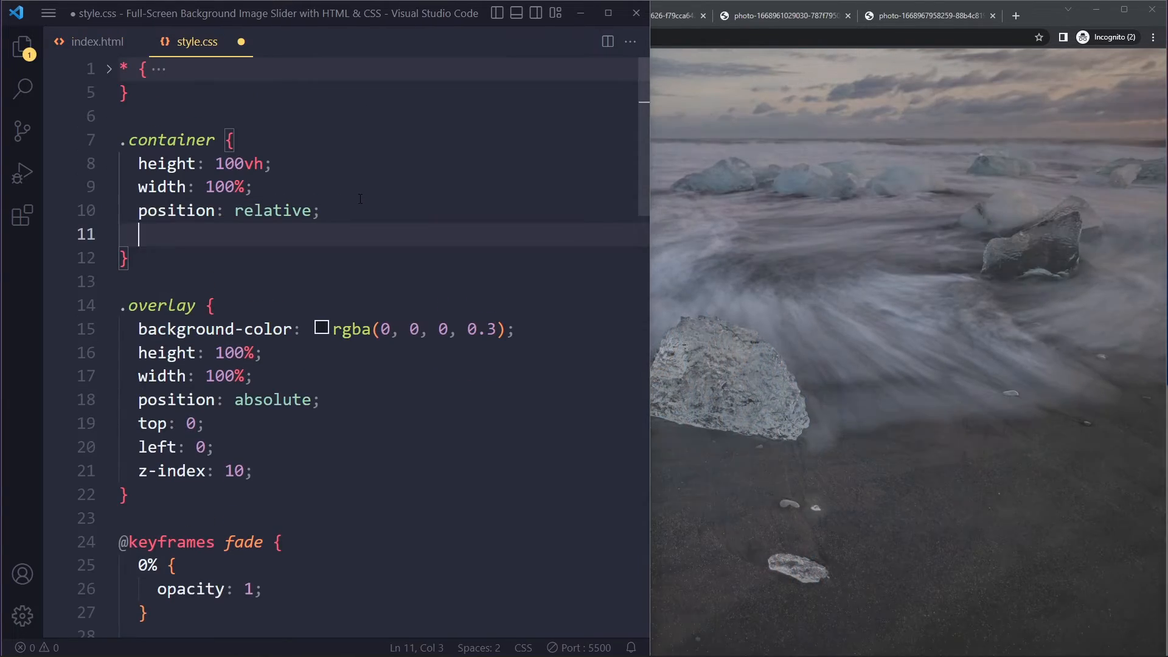
text(display: flex;)
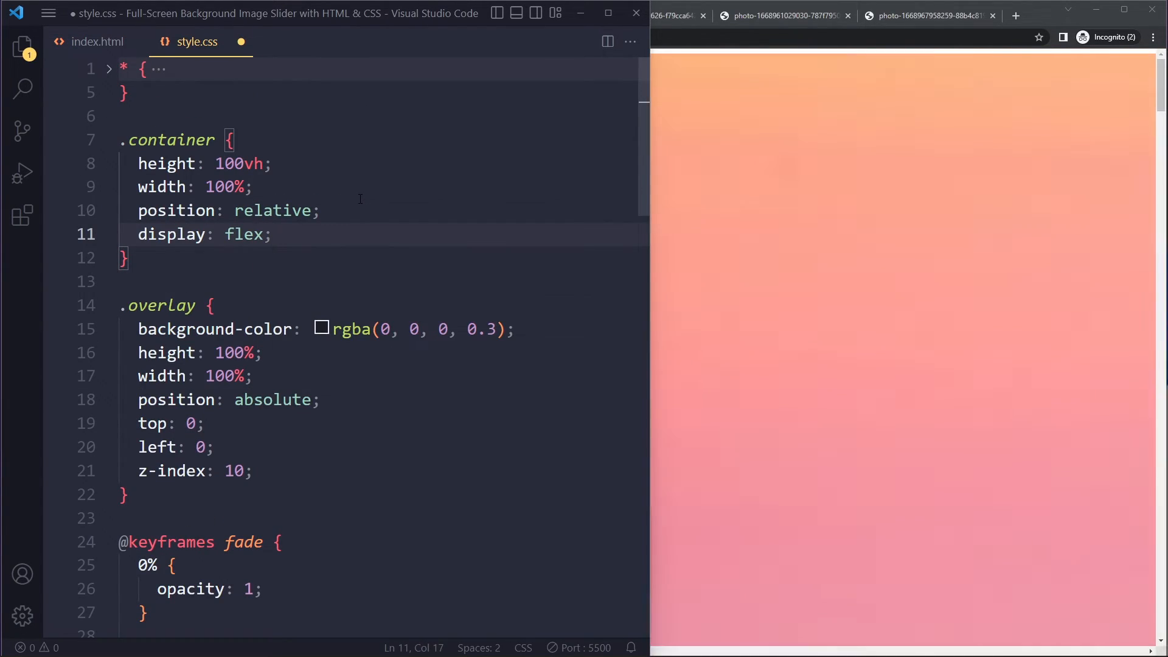
text(justify-content: center;)
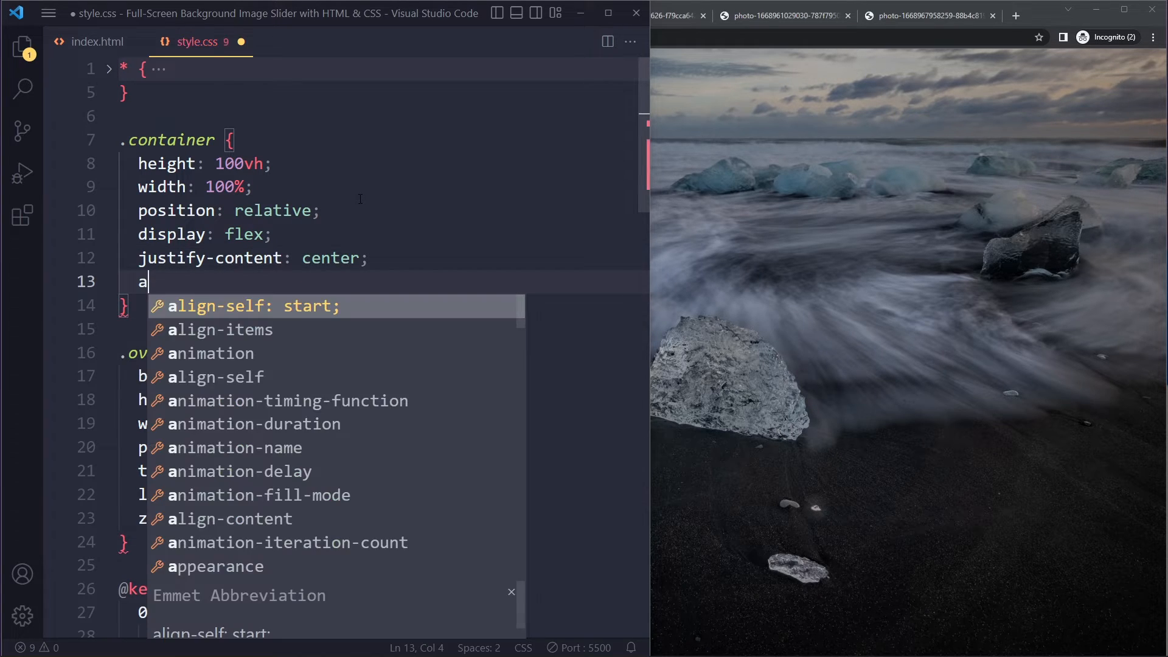
text(lign-items: c)
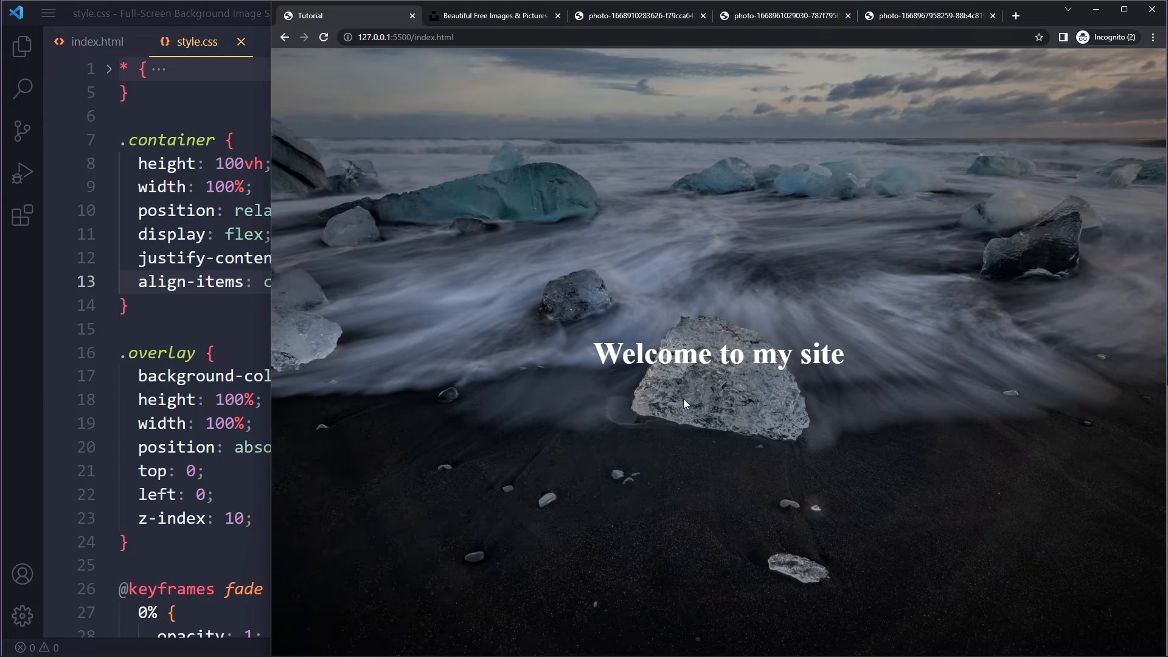
mouse_move(754, 311)
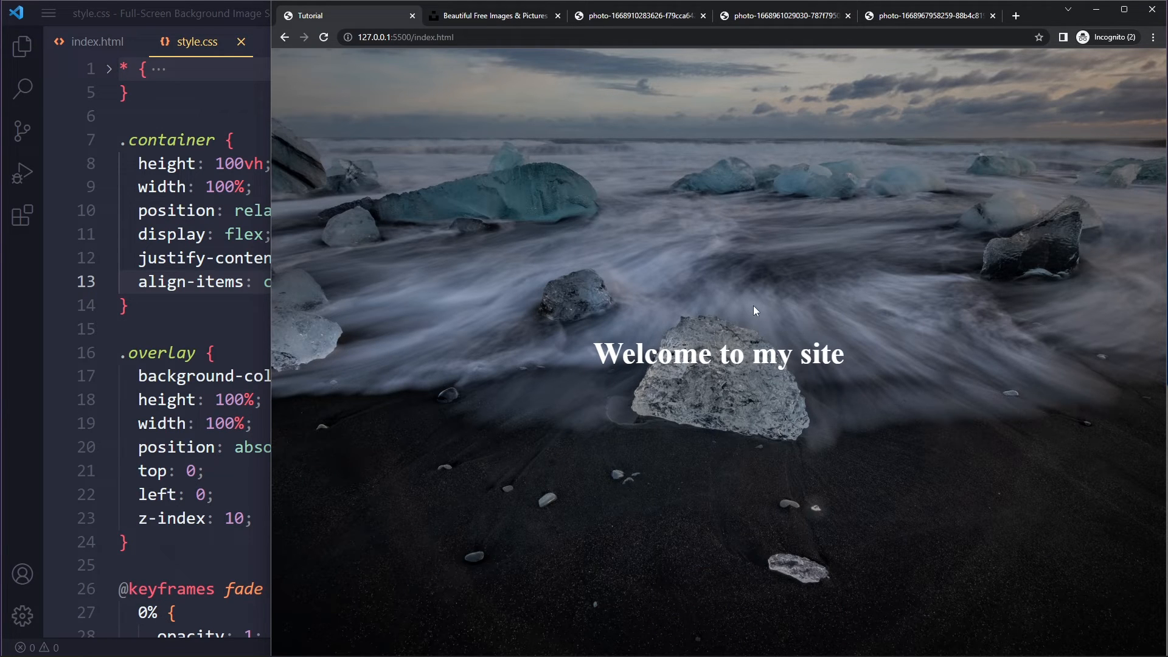
mouse_move(684, 394)
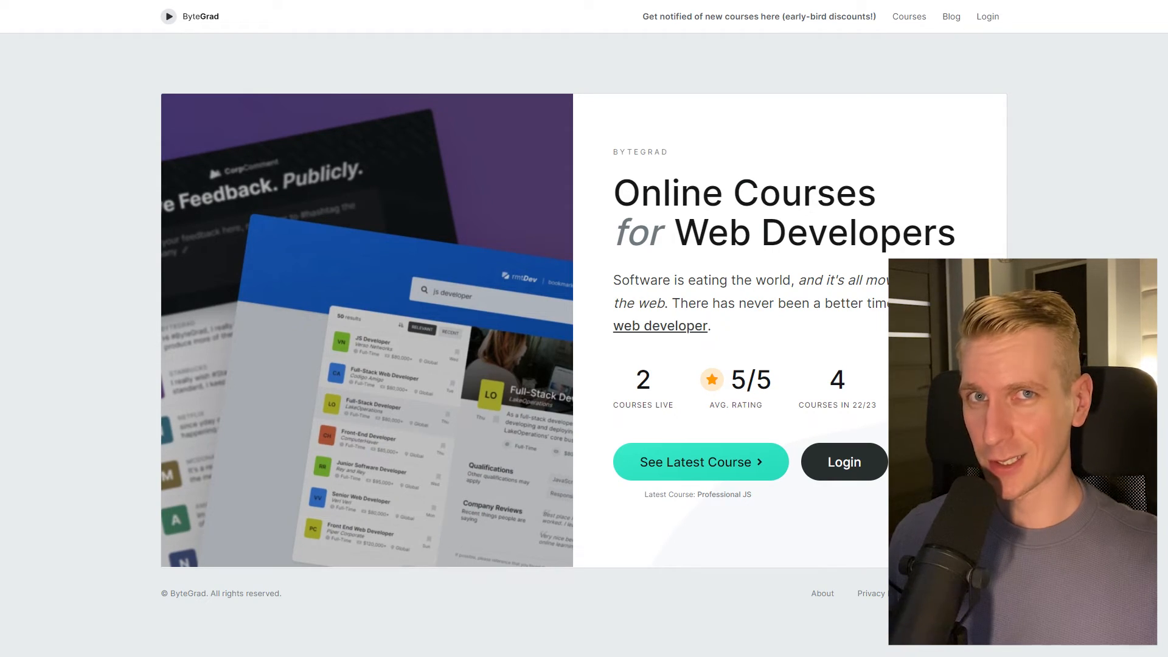
- Browse the SocialEditor, rmtDev and BetterPhotos demos, searching rmtDev for 'react developer'
click(74, 10)
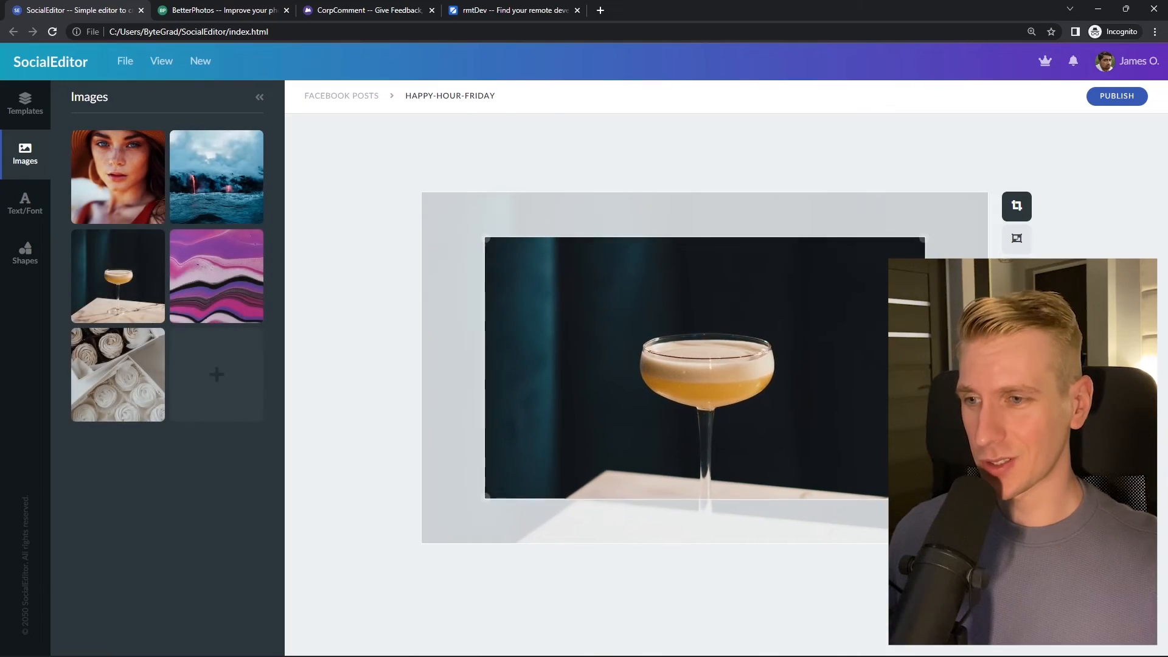
click(220, 10)
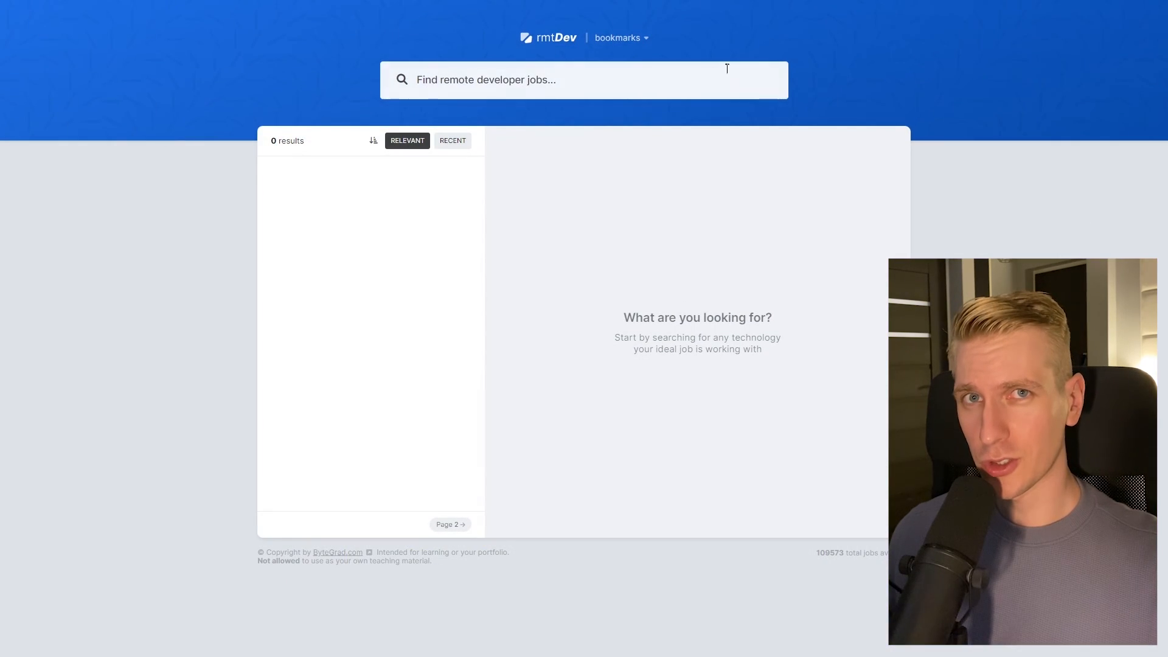
text(react developer)
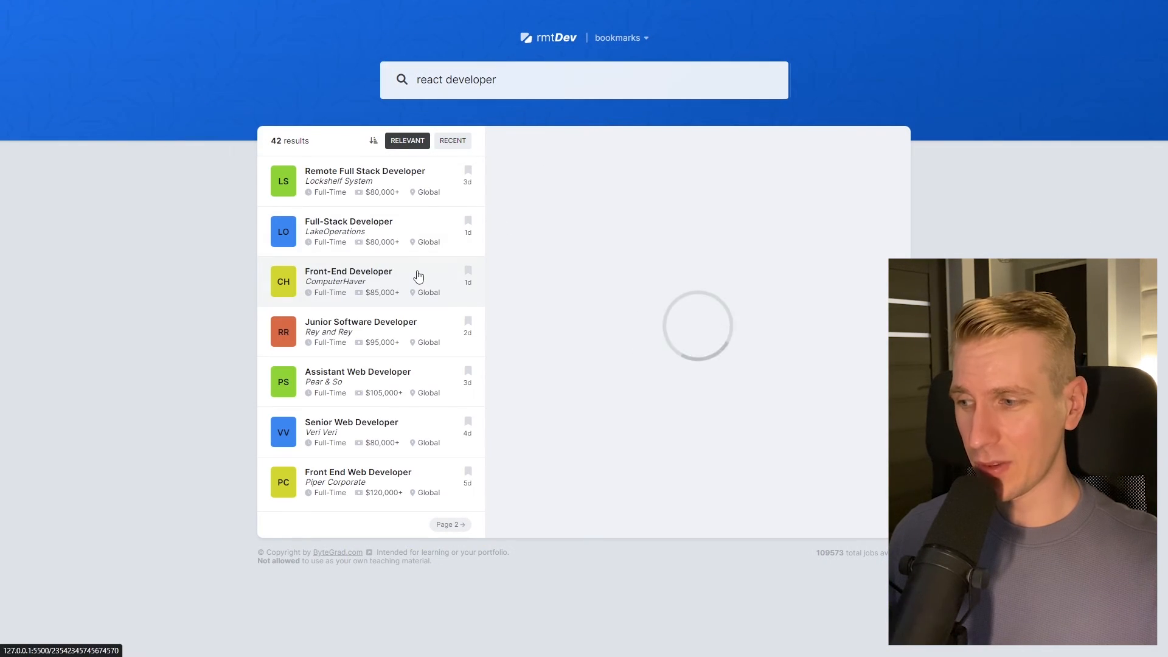
click(74, 10)
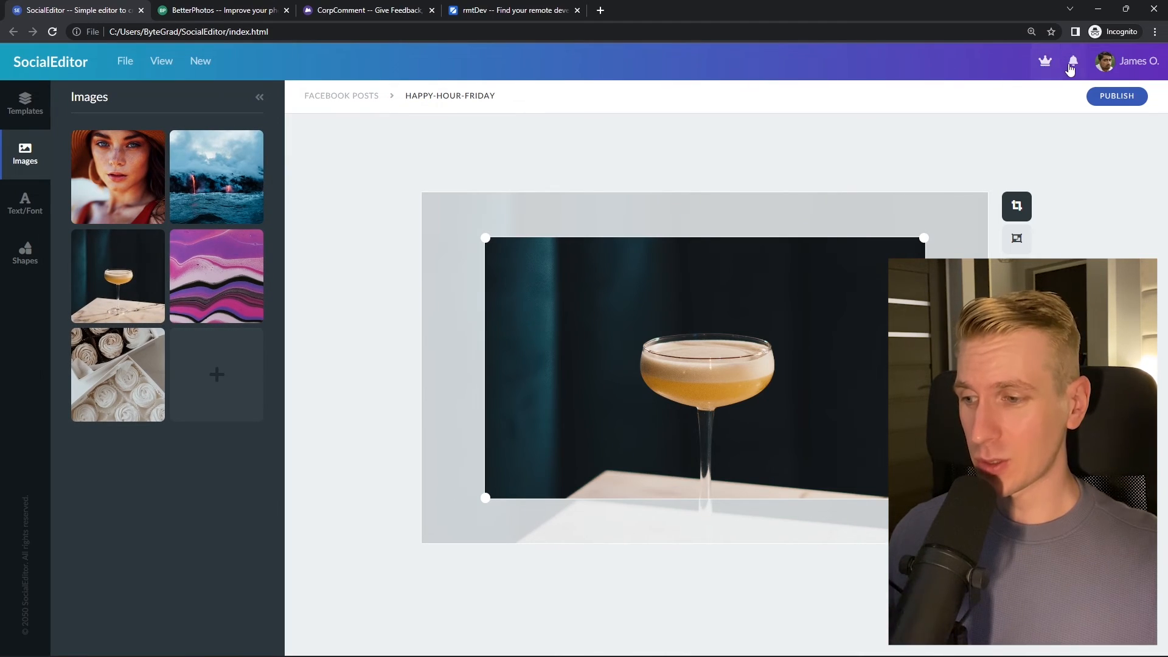
click(220, 10)
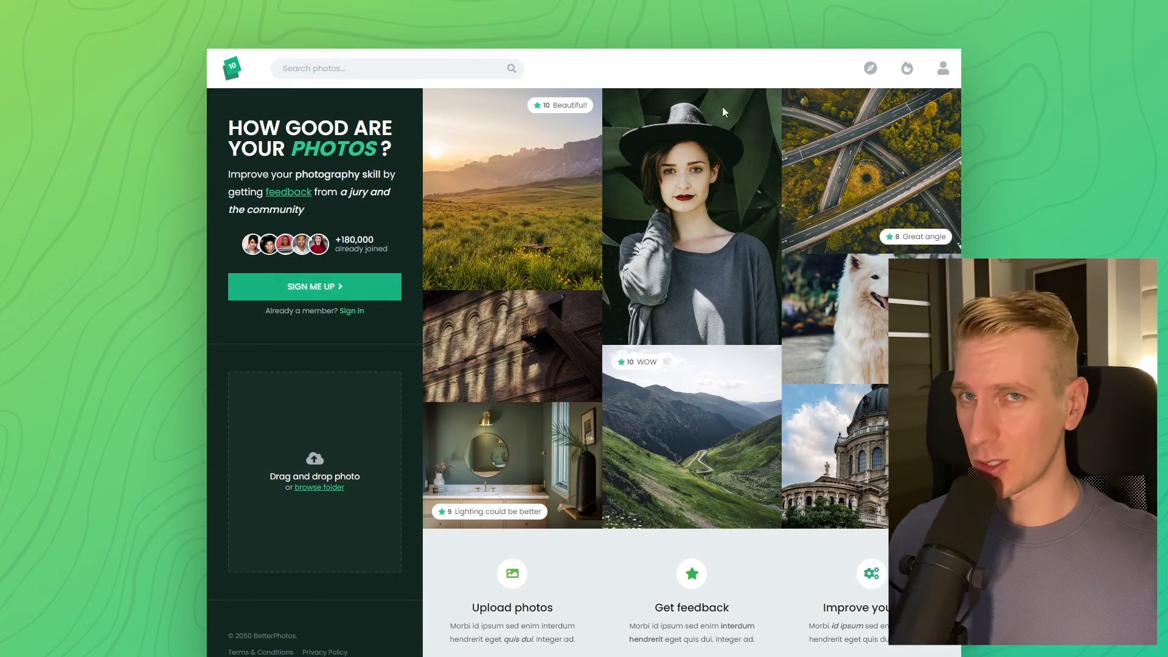
mouse_move(440, 272)
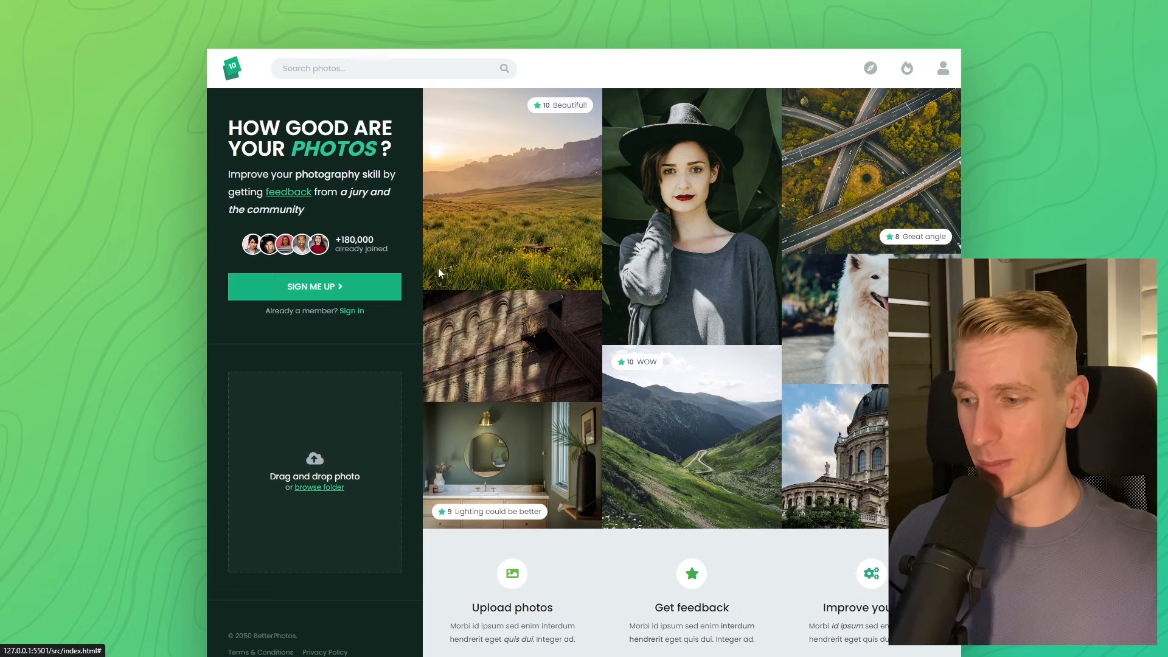